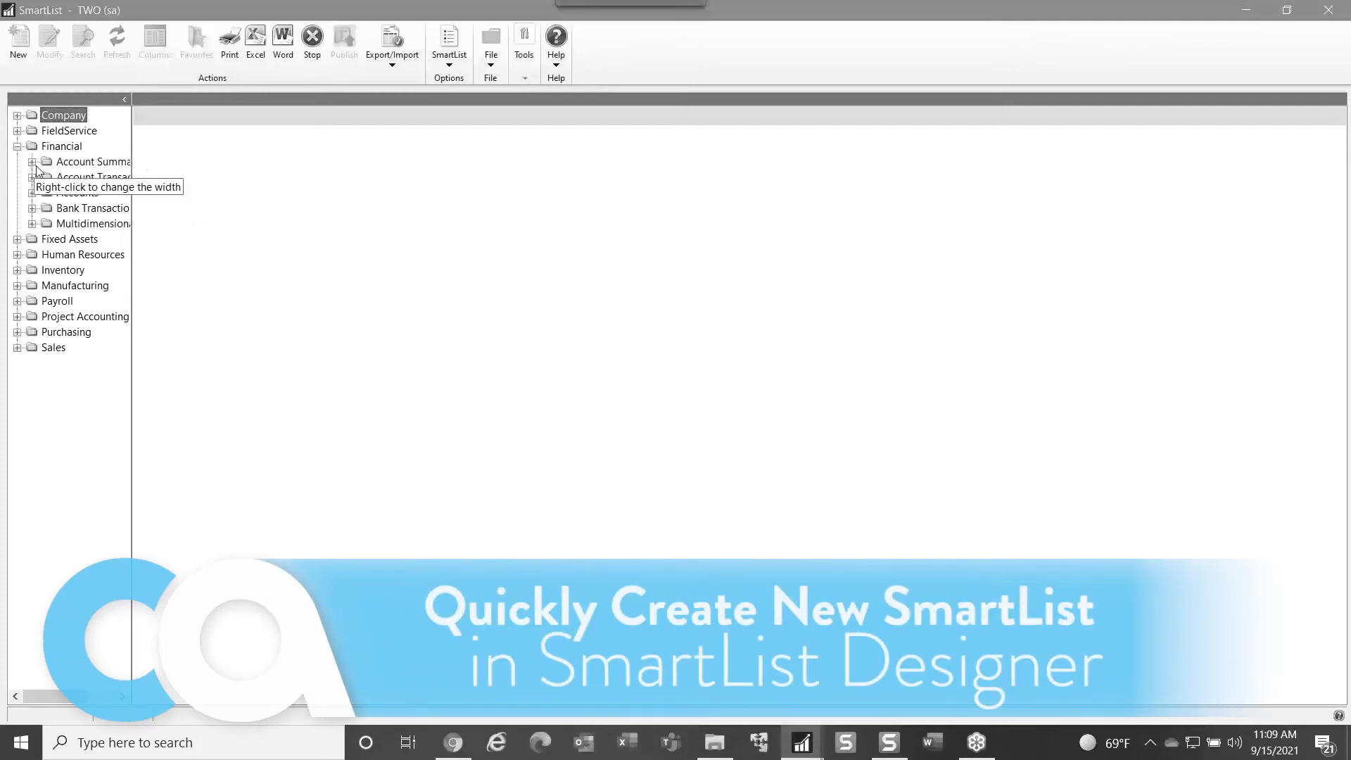
mouse_move(247, 199)
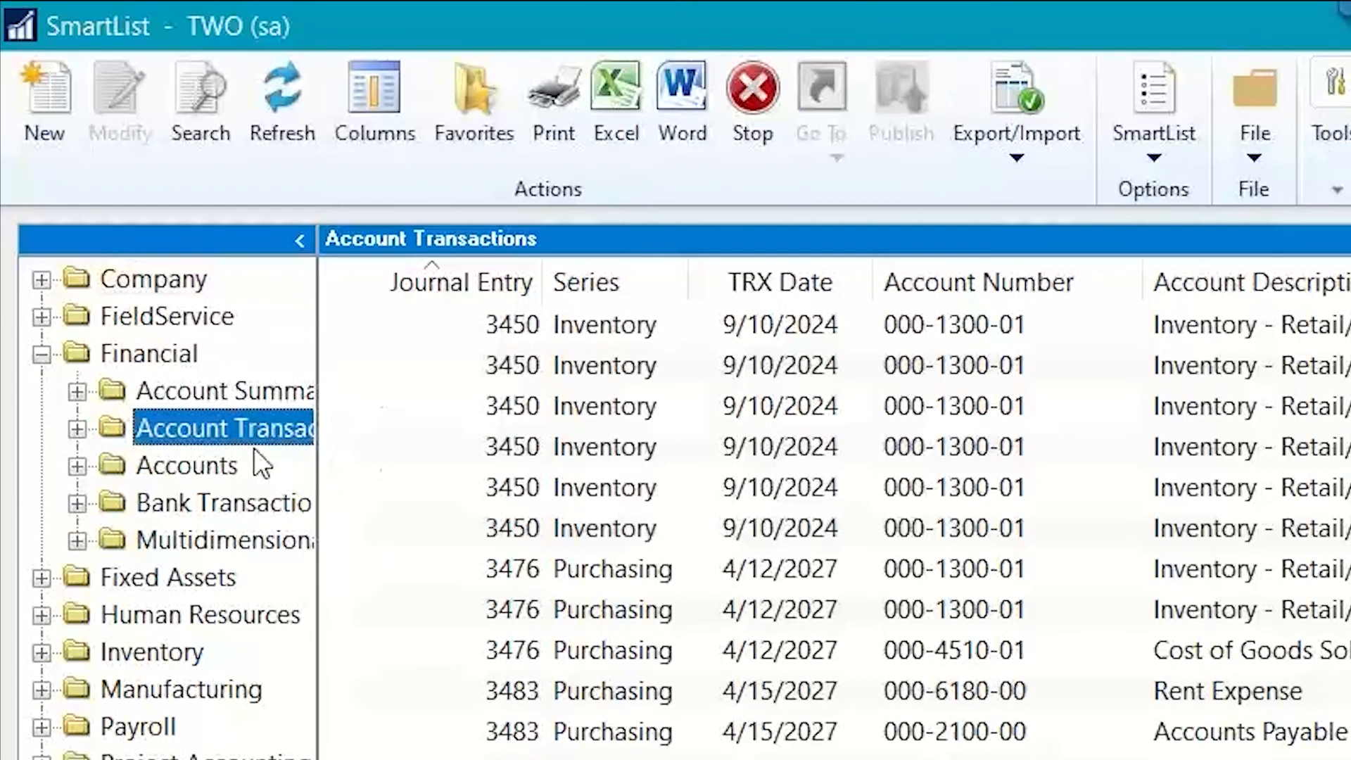
mouse_move(239, 439)
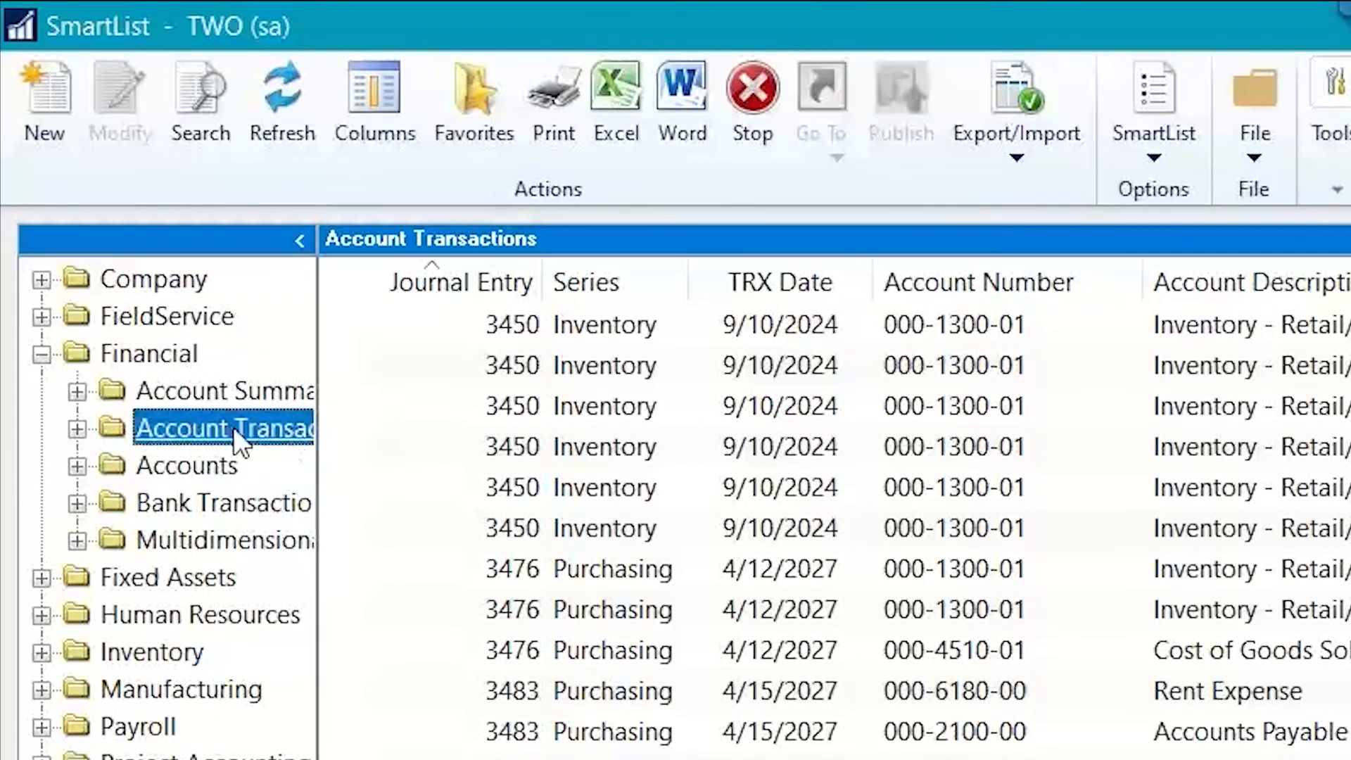
Expand the Purchasing category in the SmartList navigation pane
click(45, 95)
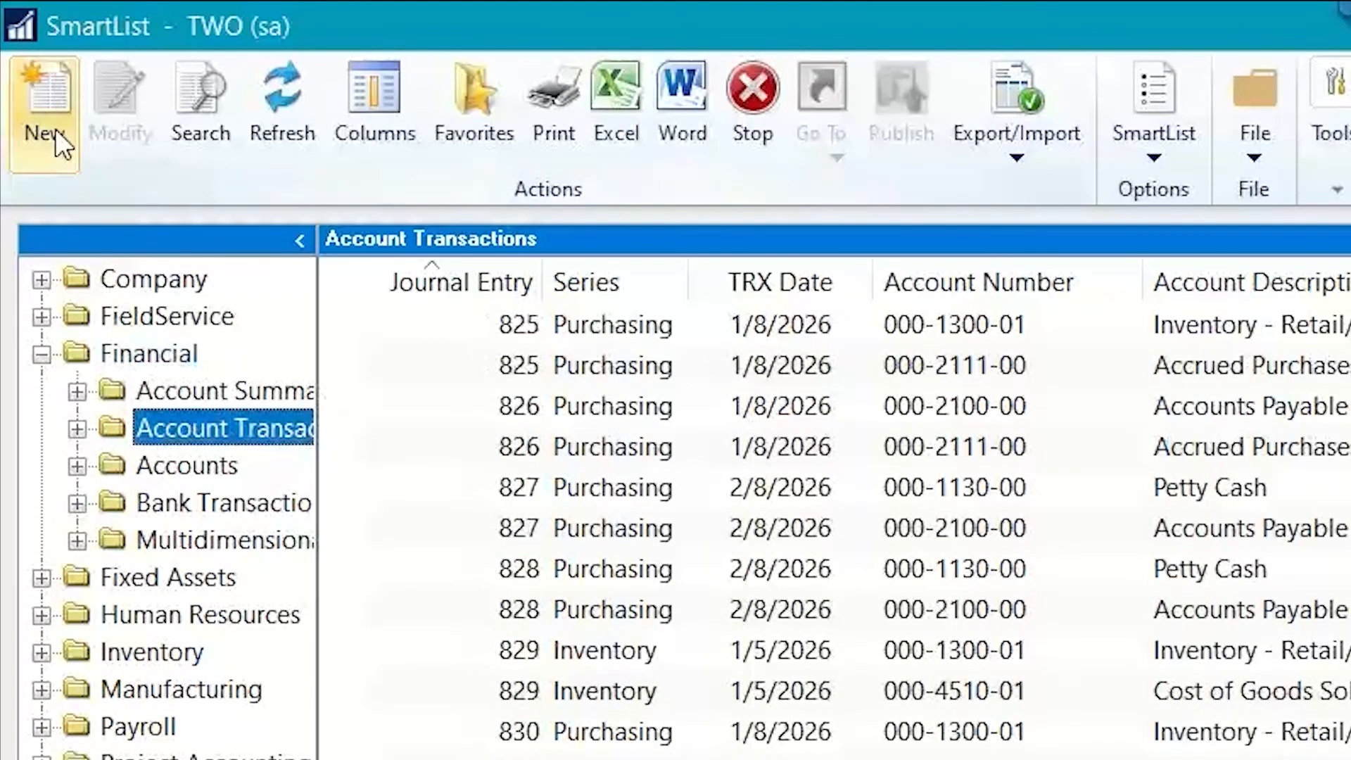
mouse_move(156, 197)
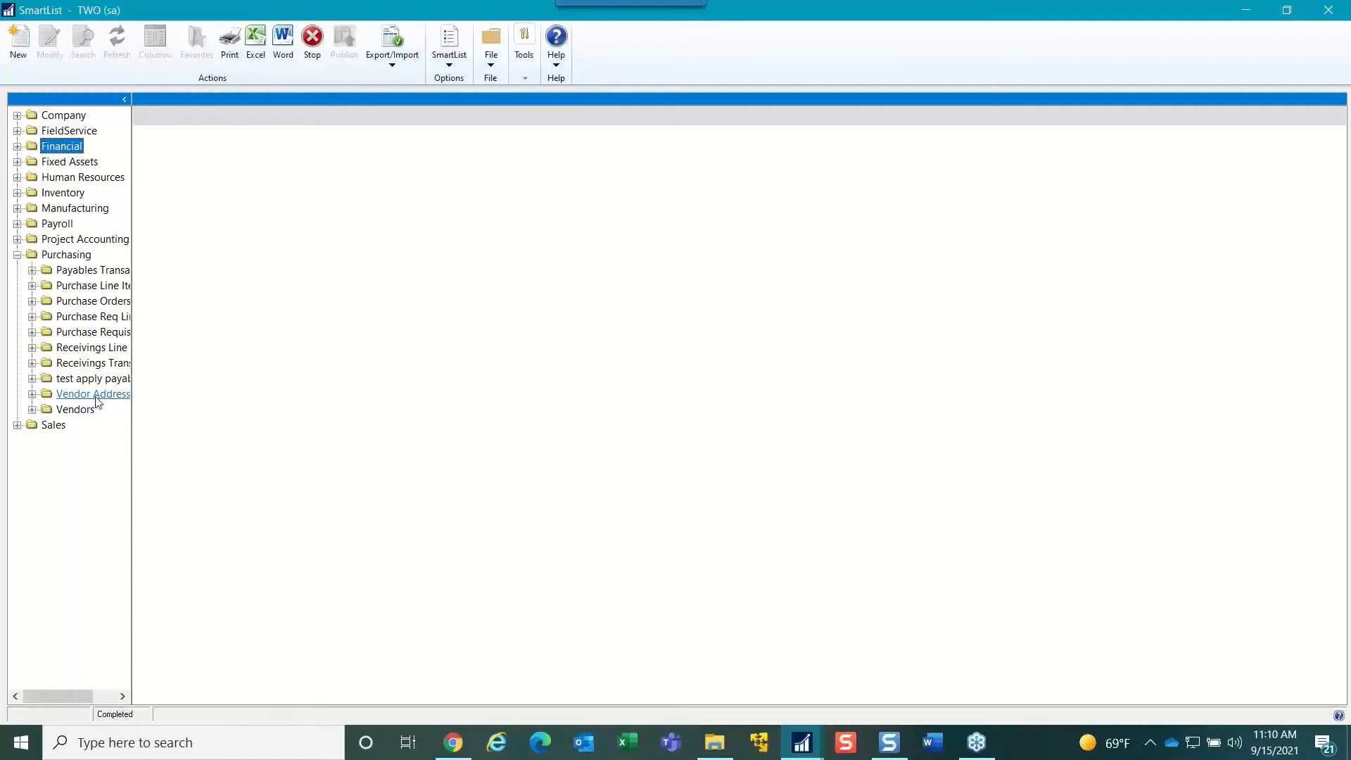
Load the Vendor Addresses SmartList with vendor IDs, names, addresses and phone numbers
click(92, 393)
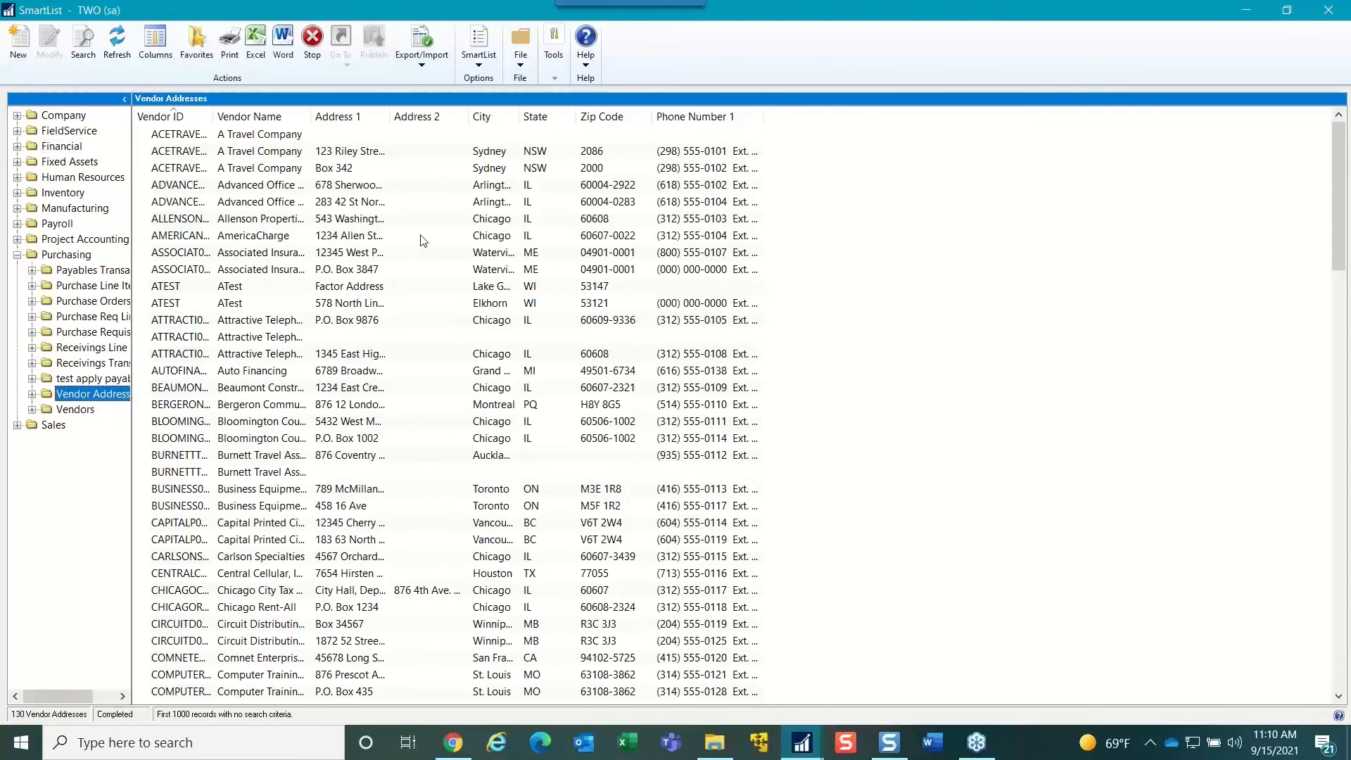
mouse_move(469, 151)
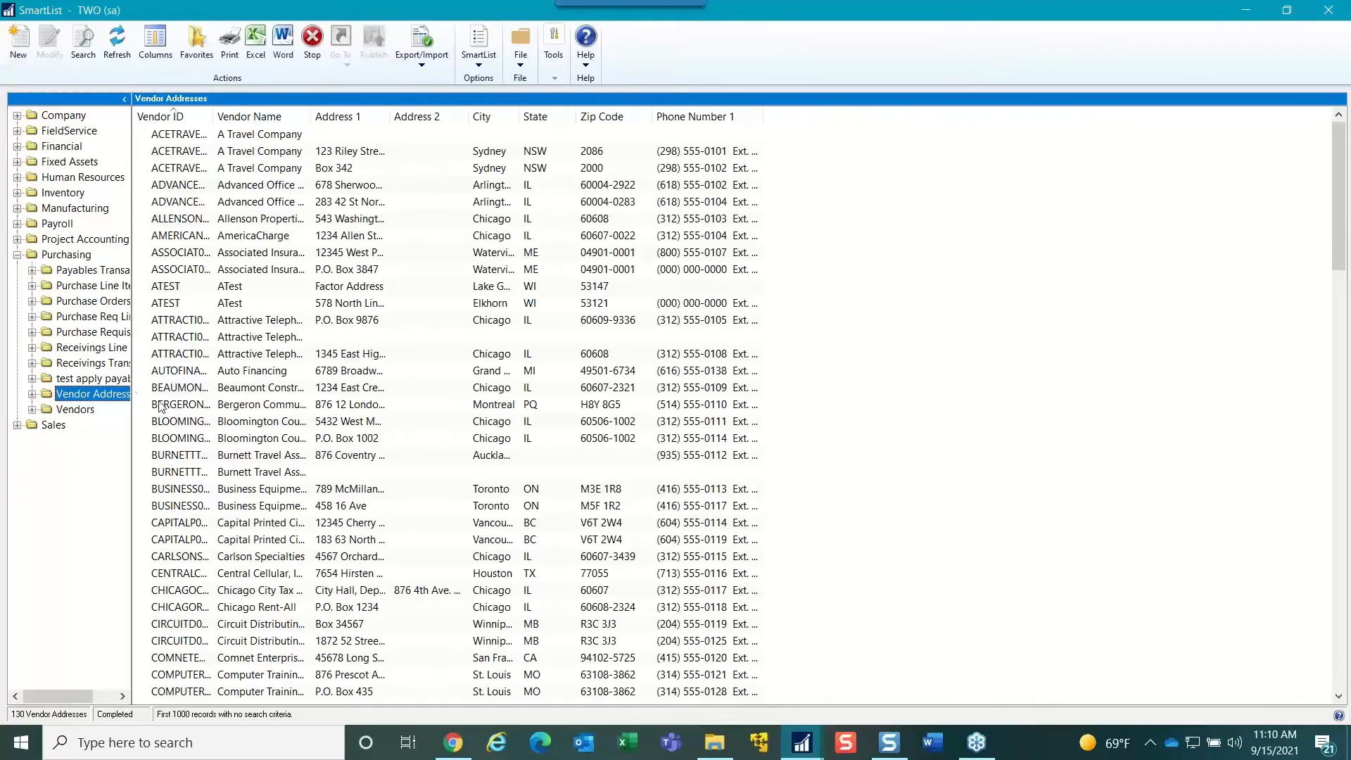
mouse_move(105, 399)
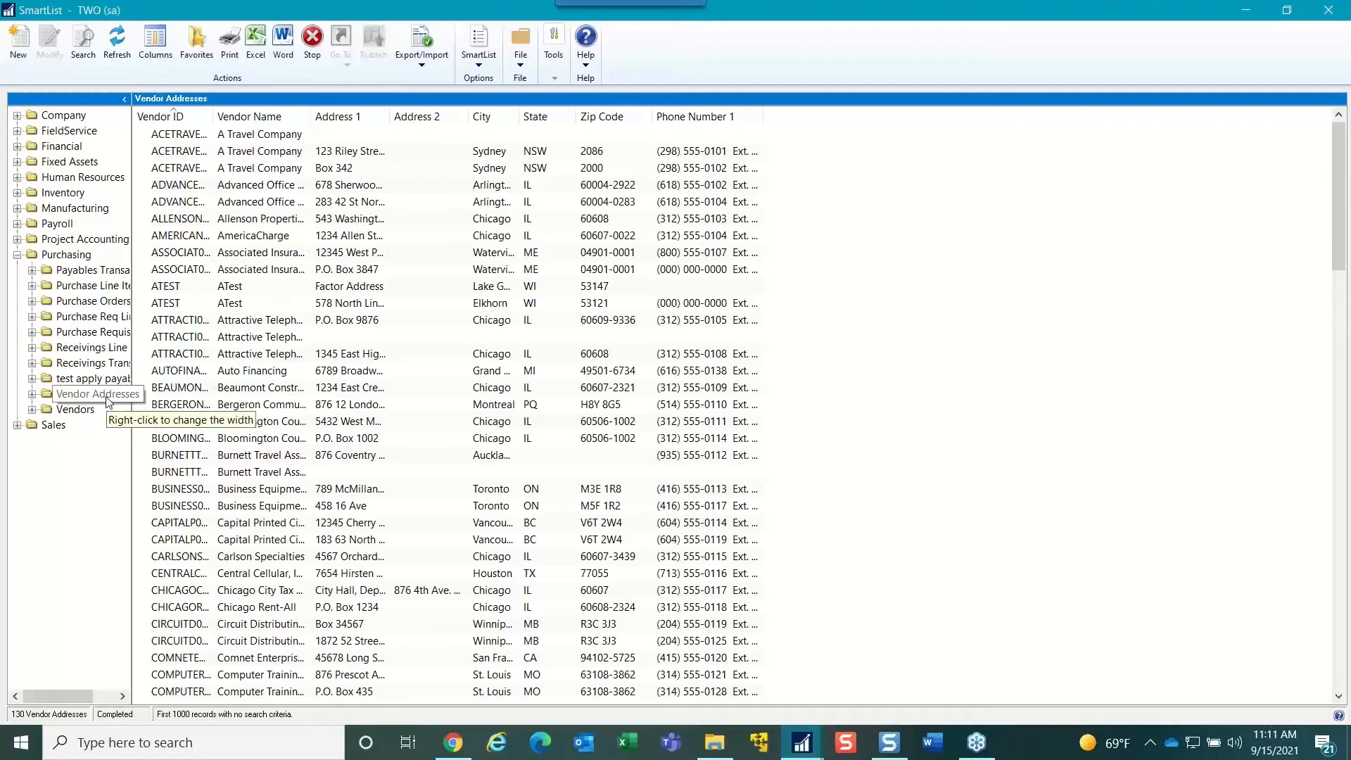
click(84, 394)
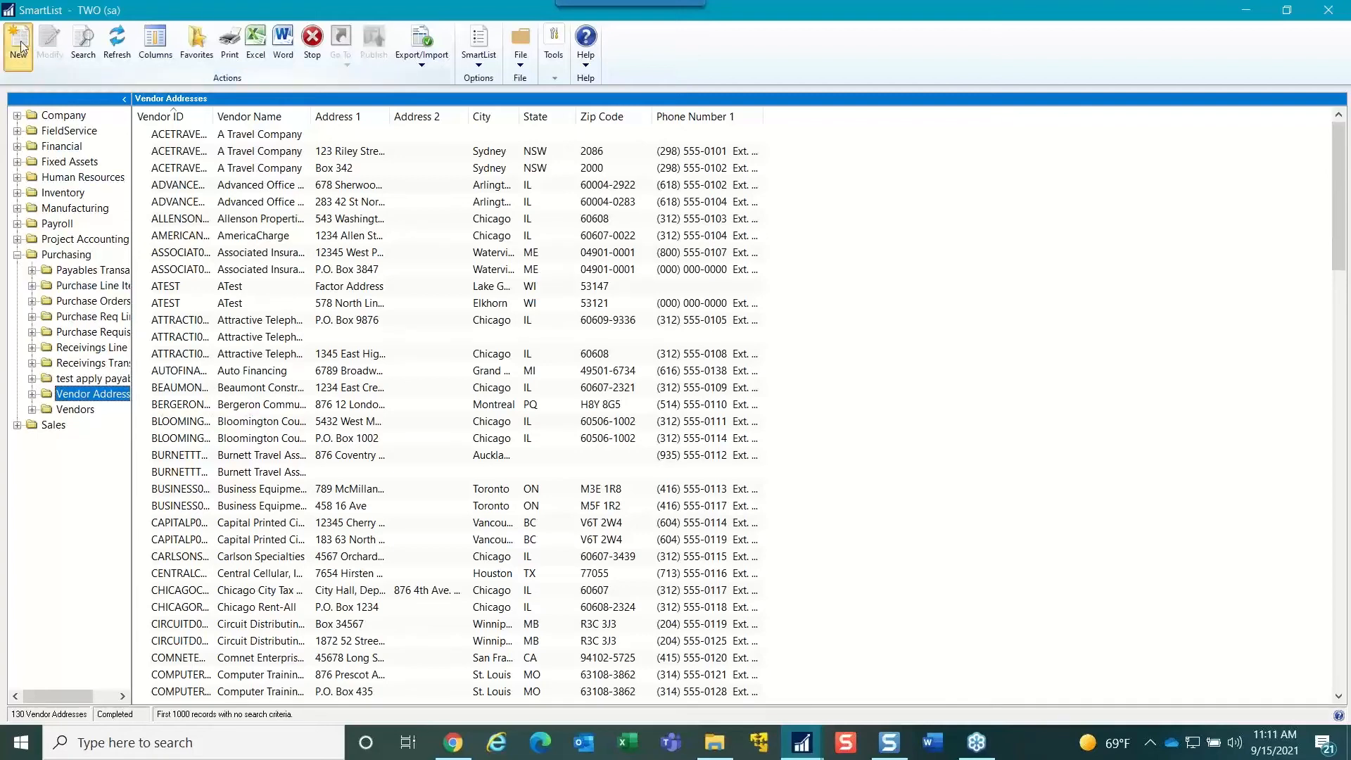
Open SmartList Designer pre-filled with Vendor Addresses fields in the Purchasing series
click(18, 38)
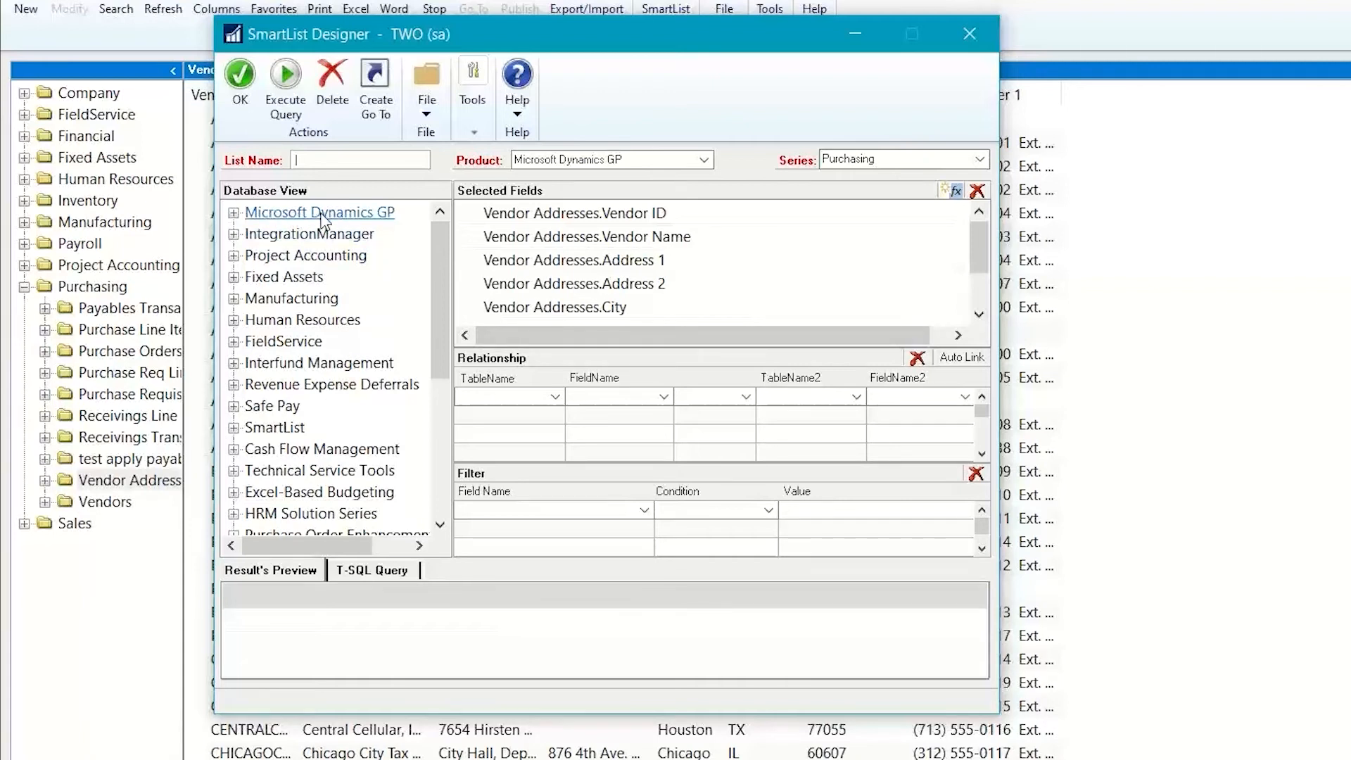
mouse_move(323, 263)
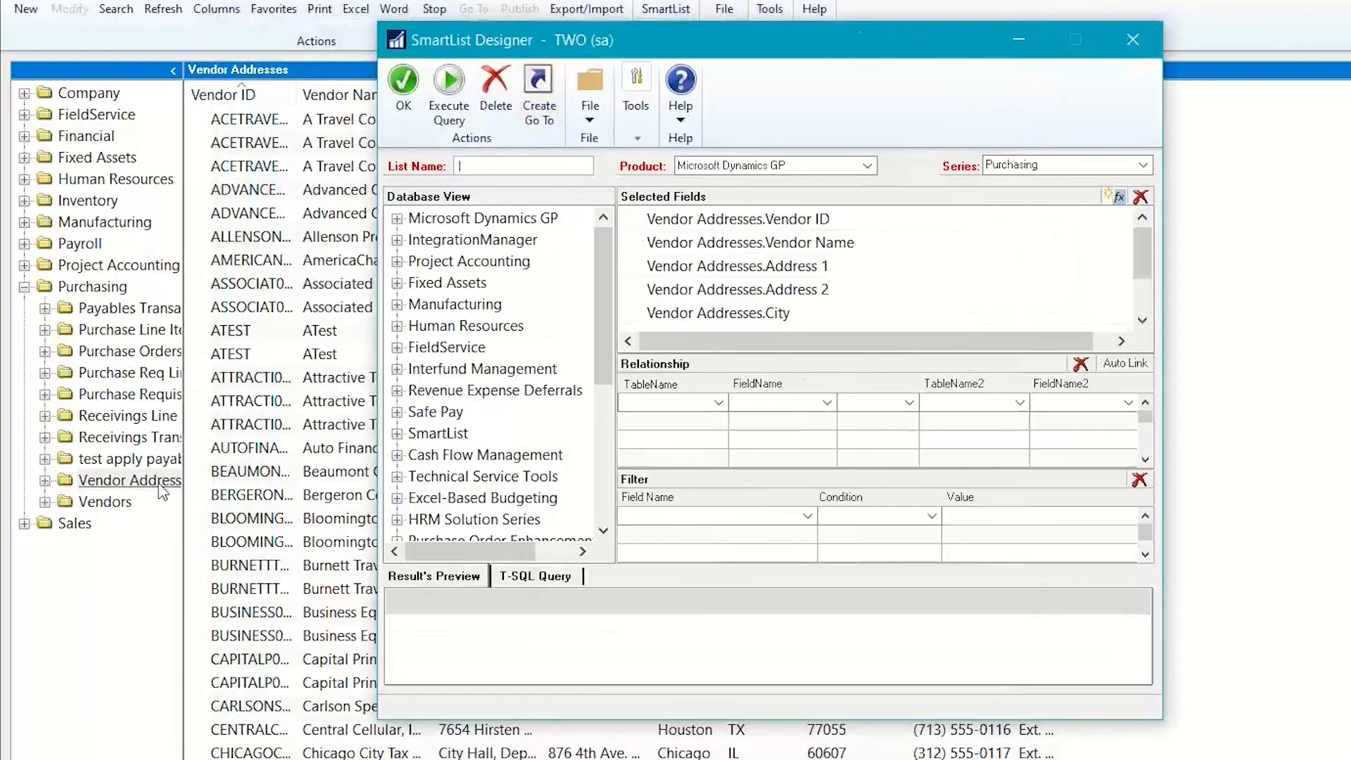
mouse_move(845, 251)
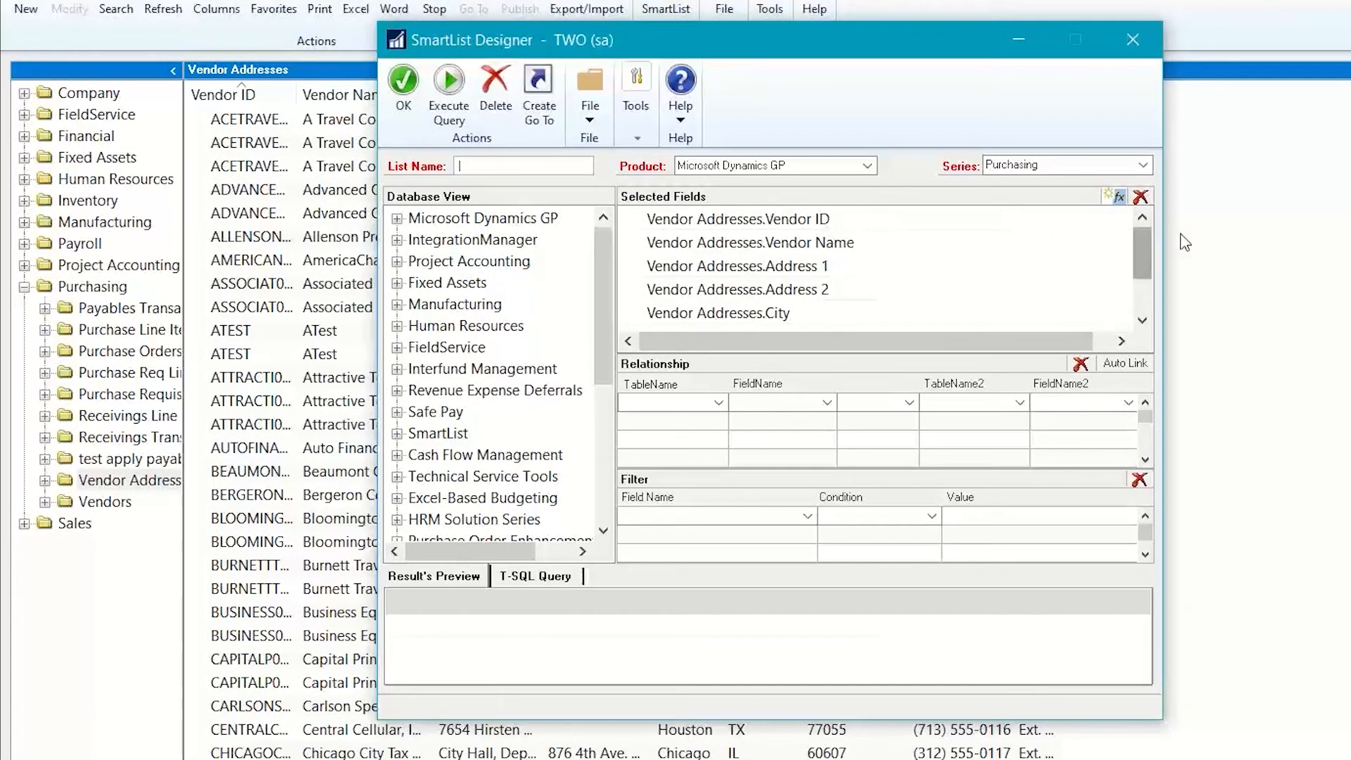
scroll(down, 3)
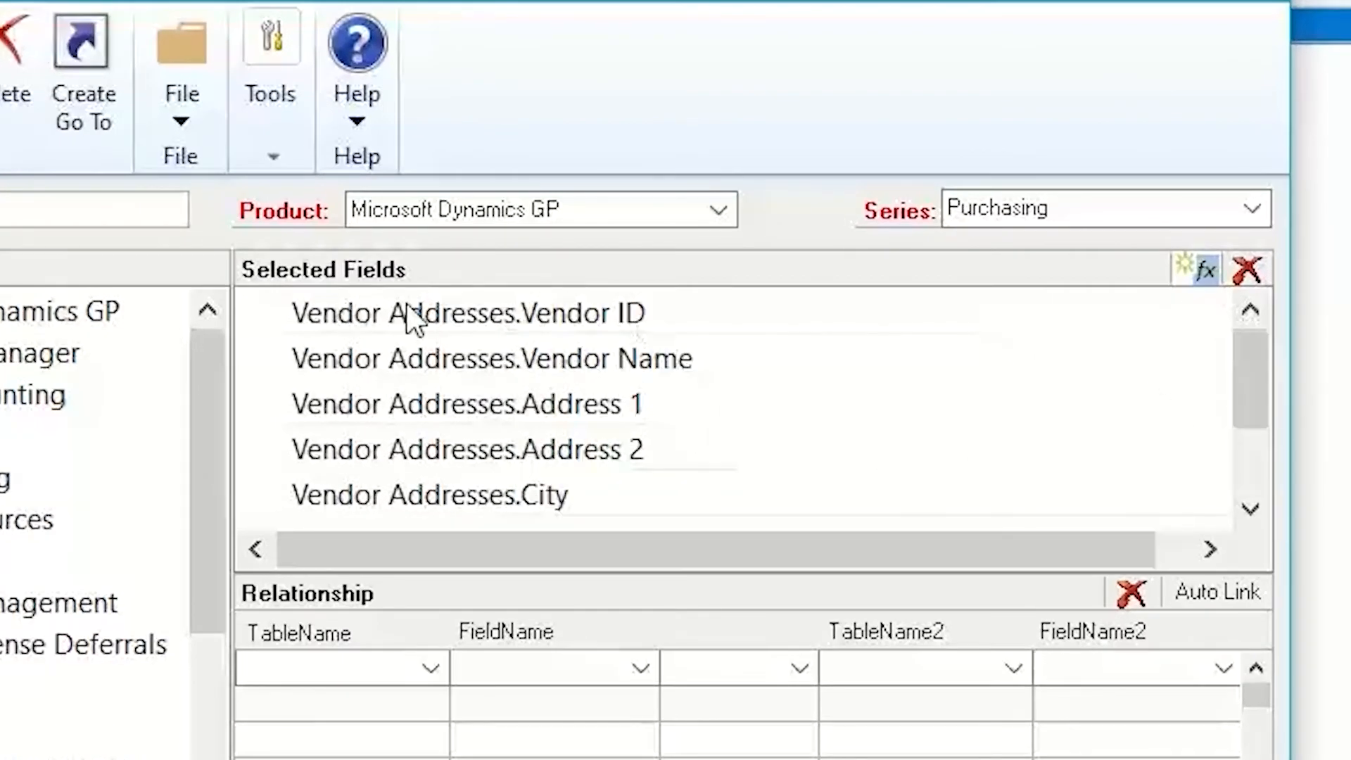
mouse_move(589, 455)
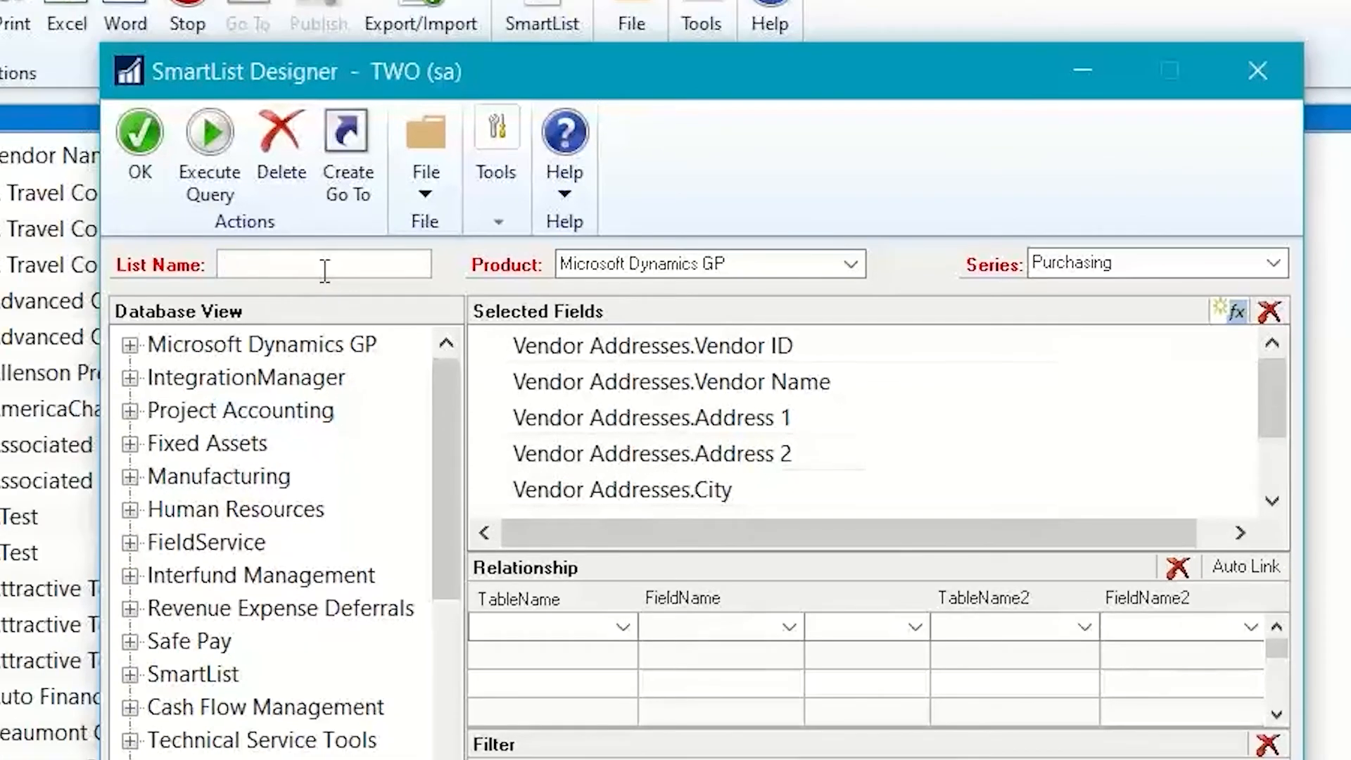
Enter 'Vendor EFT Bank Info' as the list name, leaving Product as Microsoft Dynamics GP
text(Vendor EFT B)
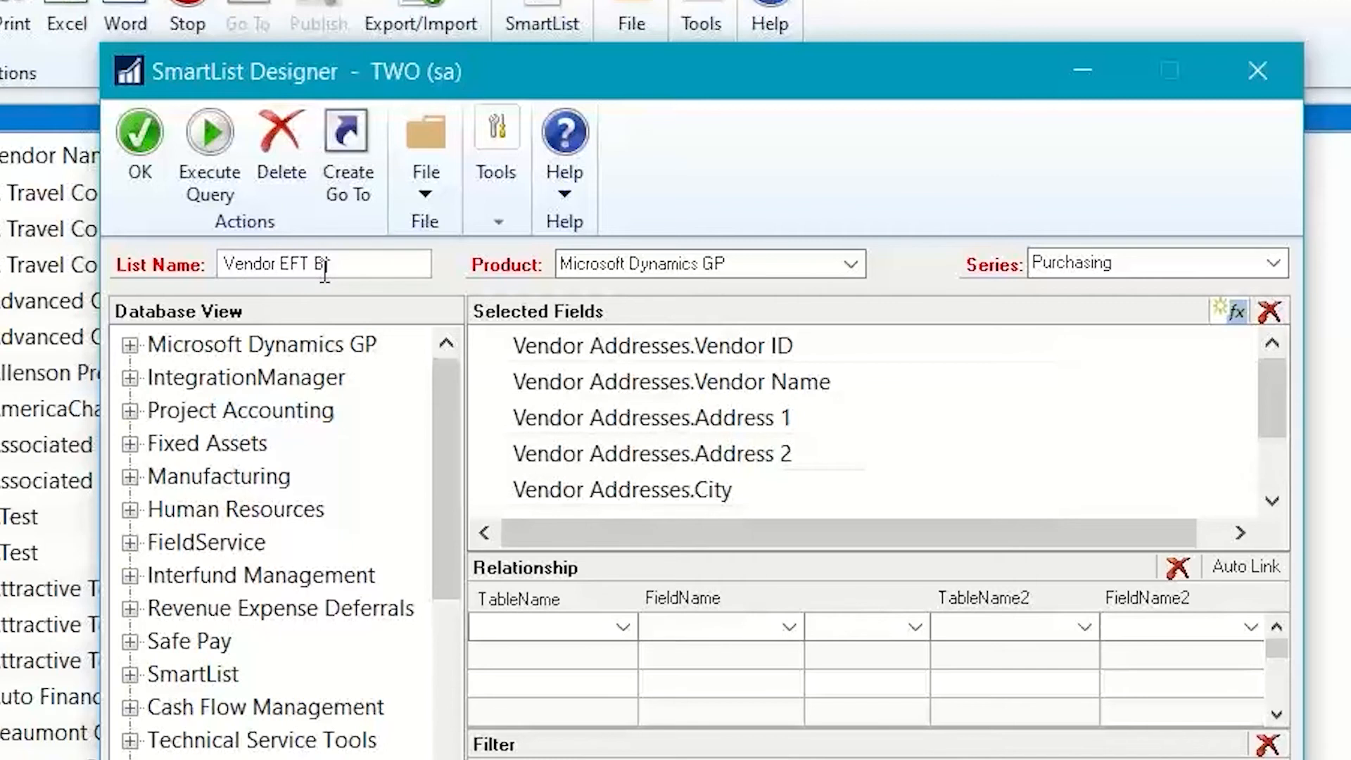
text(ank Info)
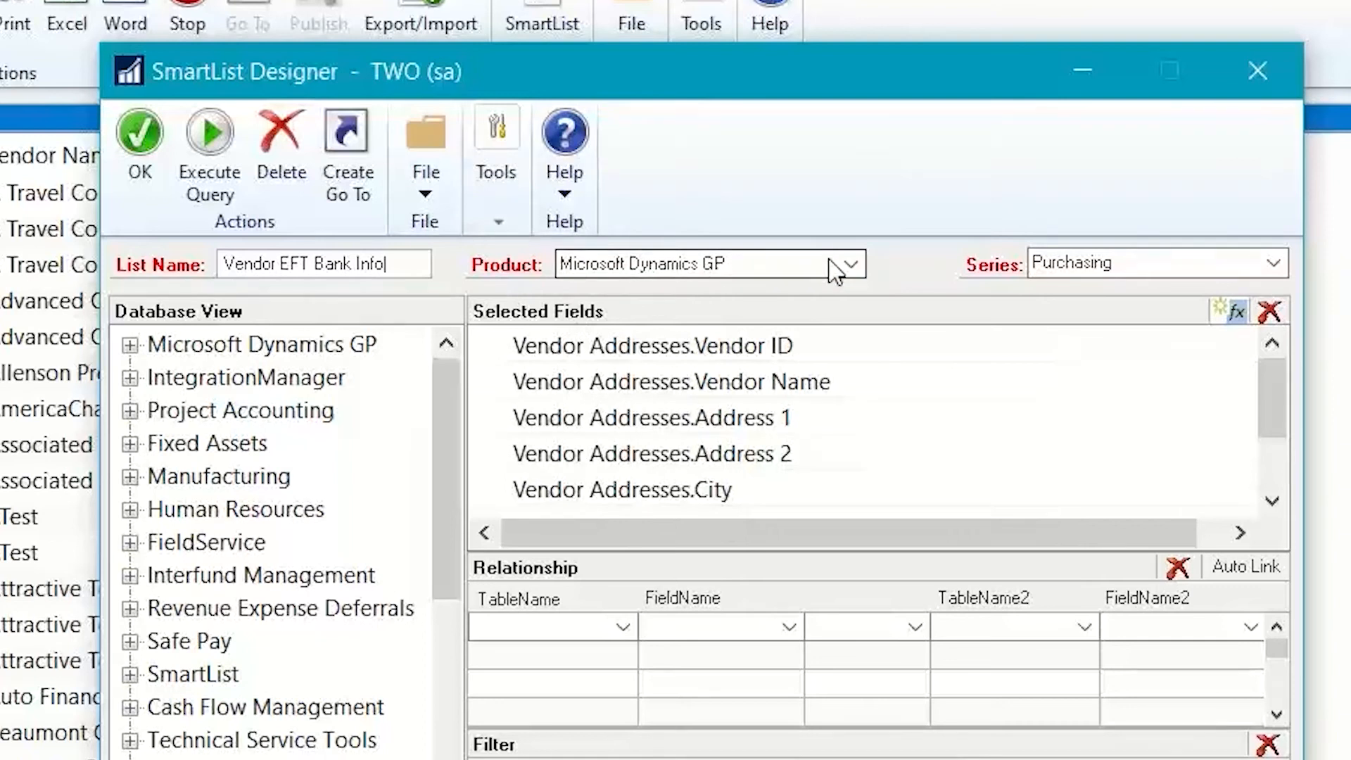
mouse_move(870, 284)
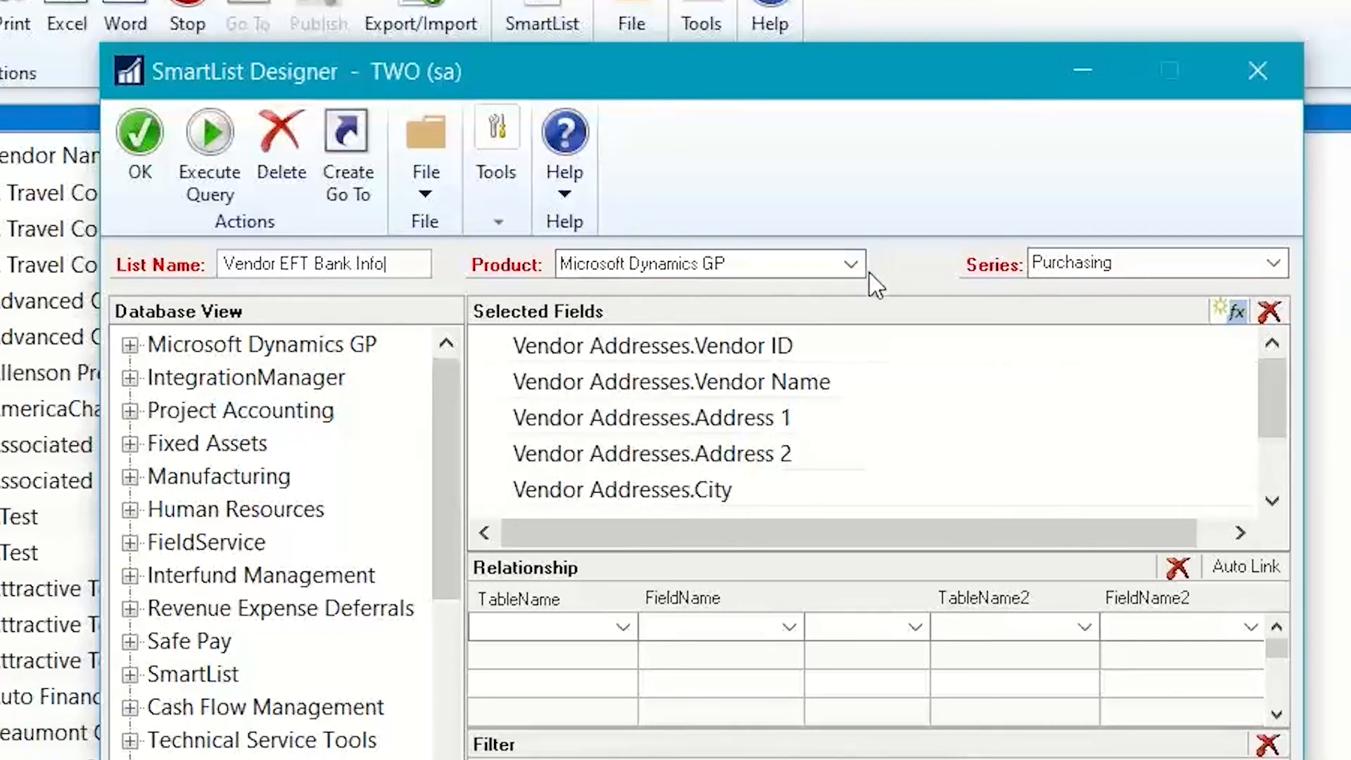
click(851, 264)
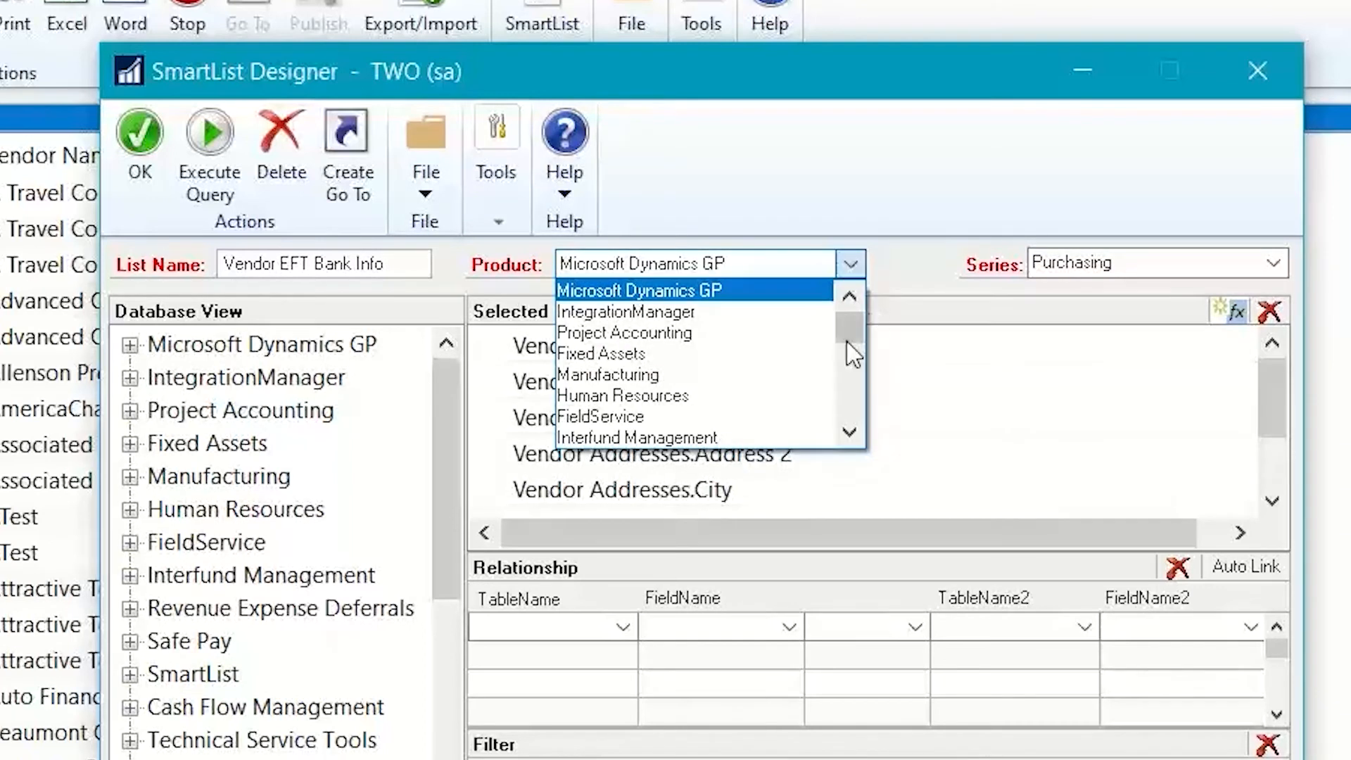
mouse_move(637, 438)
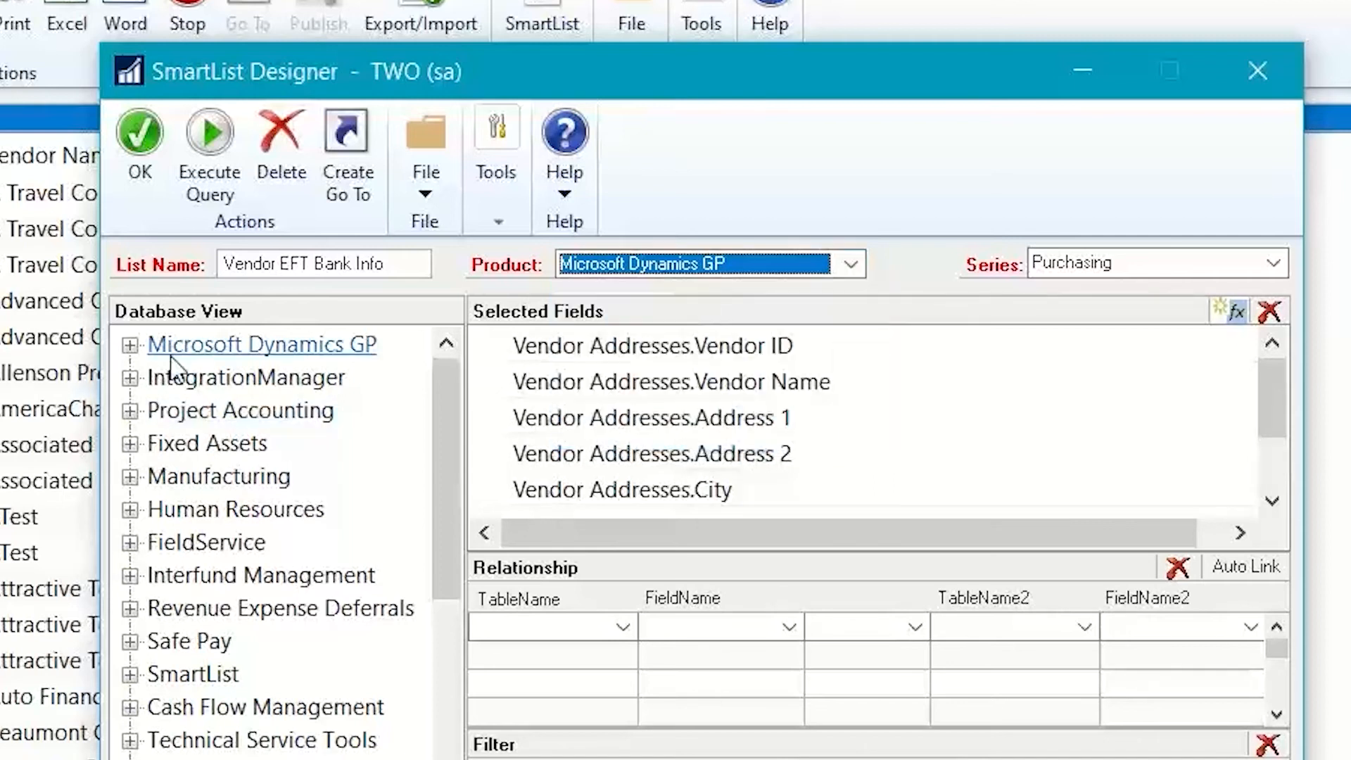
mouse_move(227, 386)
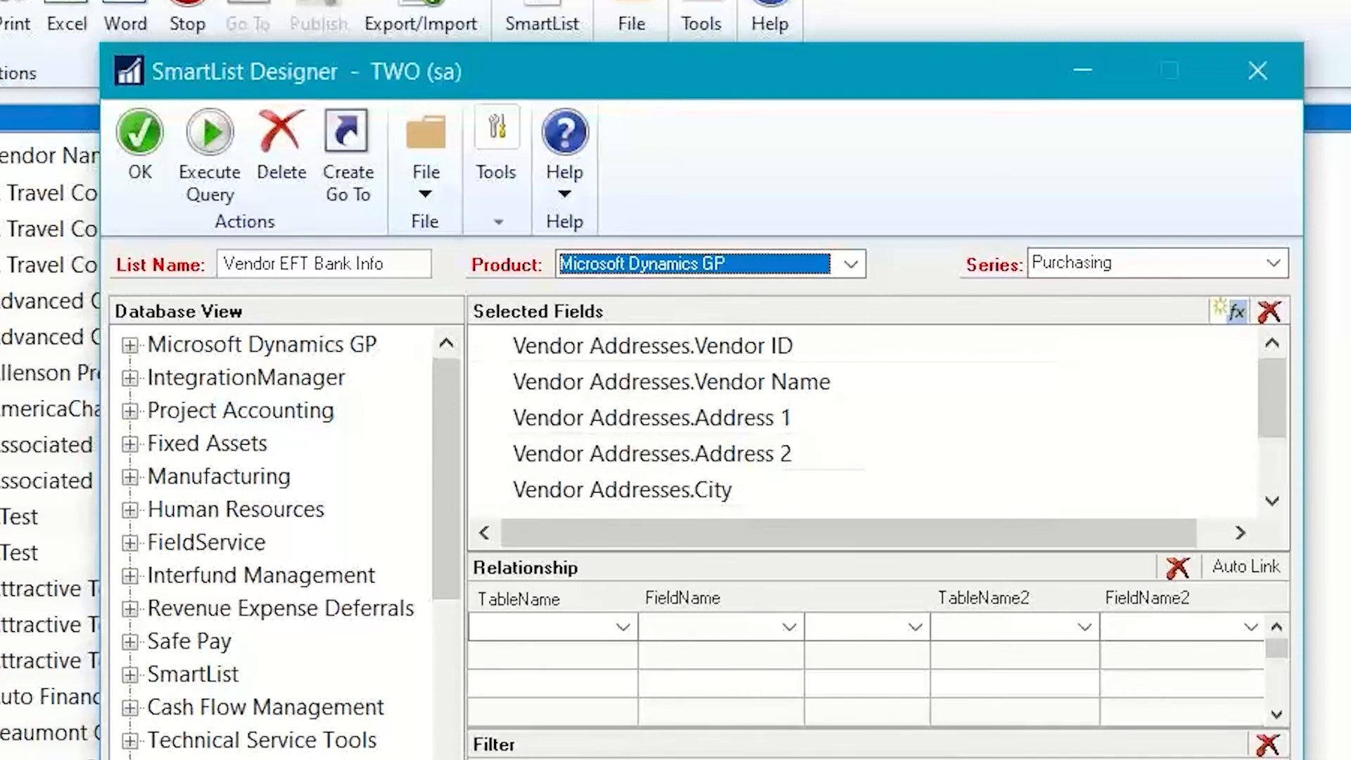
mouse_move(817, 191)
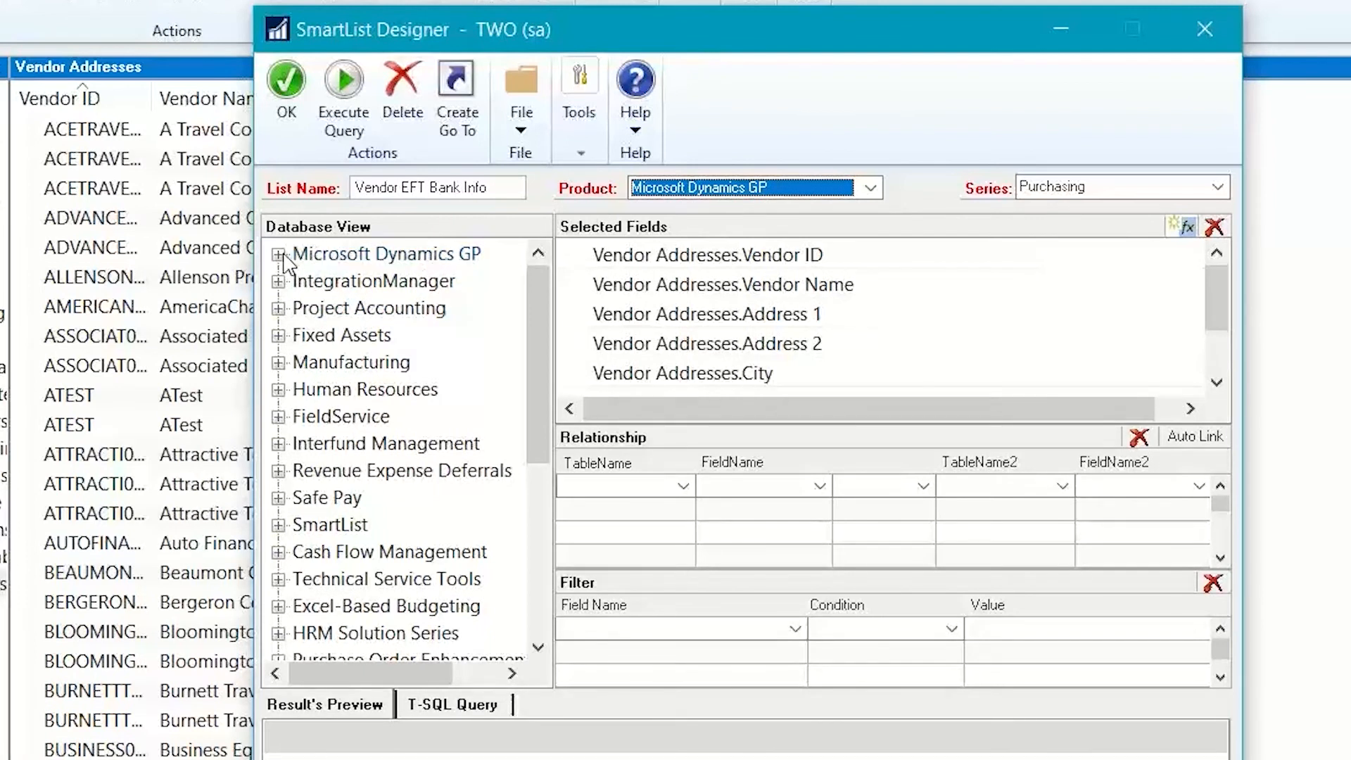
Expand Microsoft Dynamics GP and its Tables node in Database View
click(279, 254)
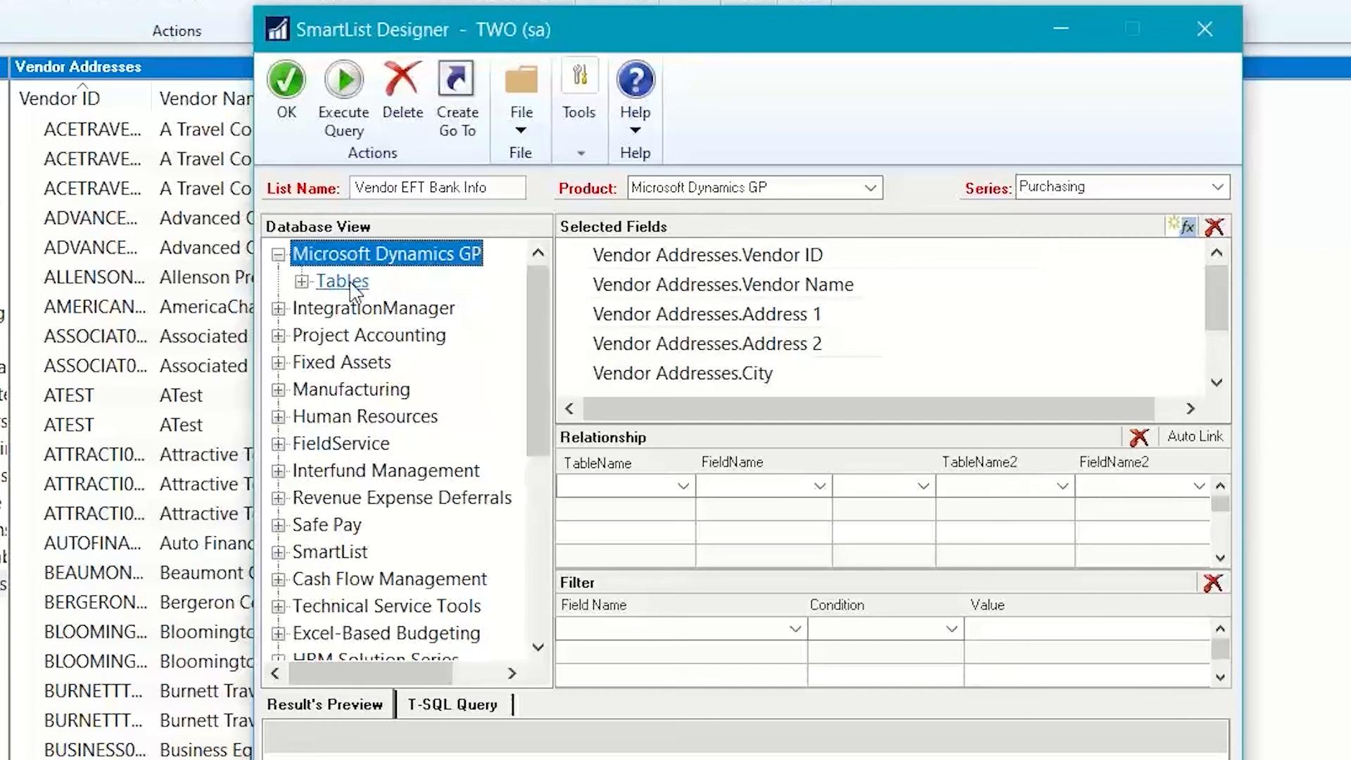
click(303, 281)
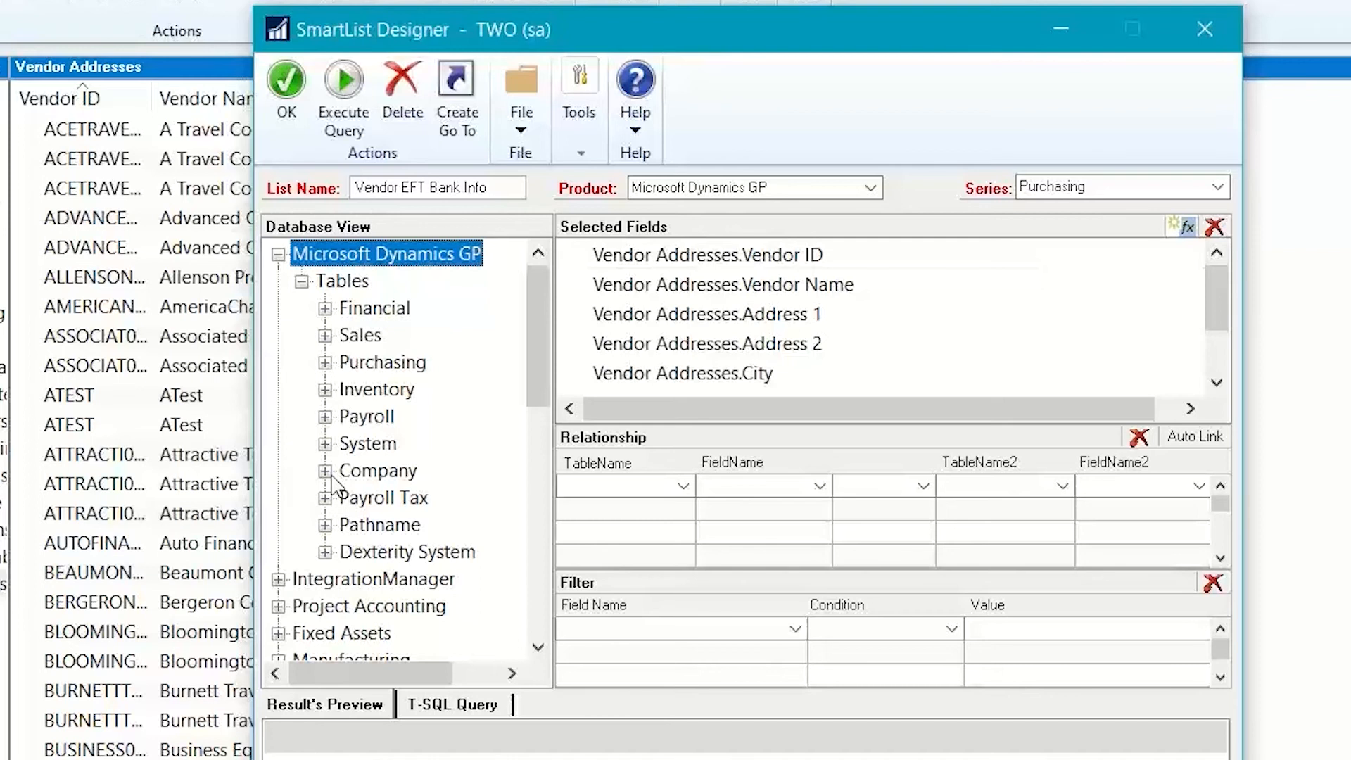
mouse_move(371, 377)
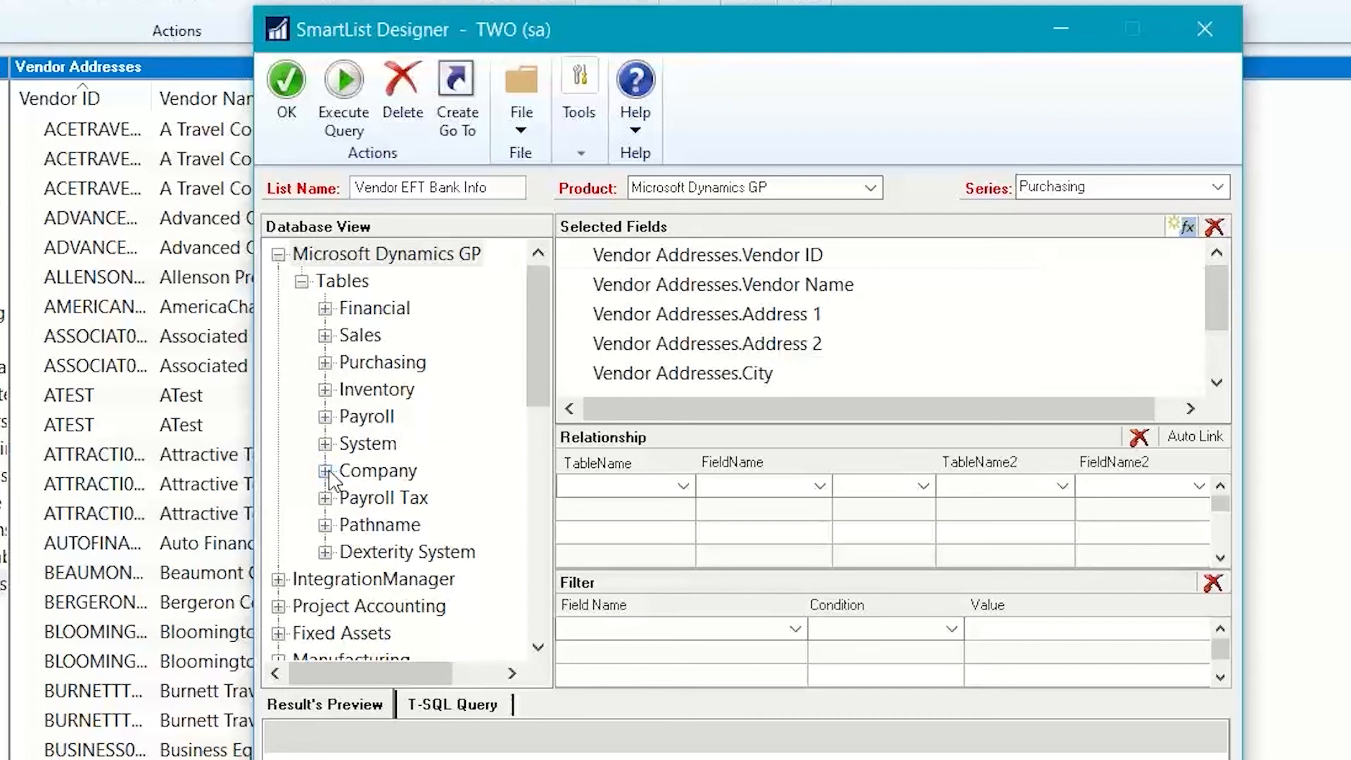
Expand the Company table category in Database View
click(325, 471)
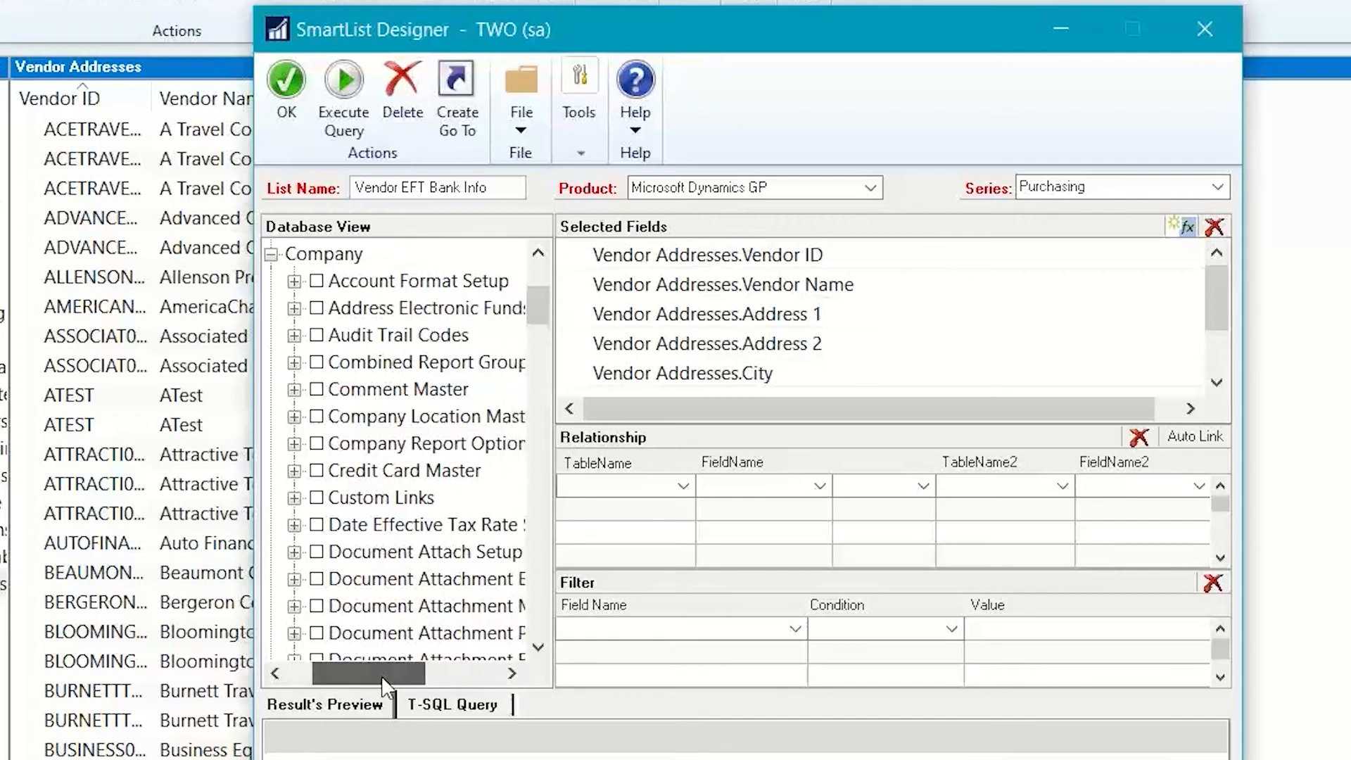
mouse_move(454, 315)
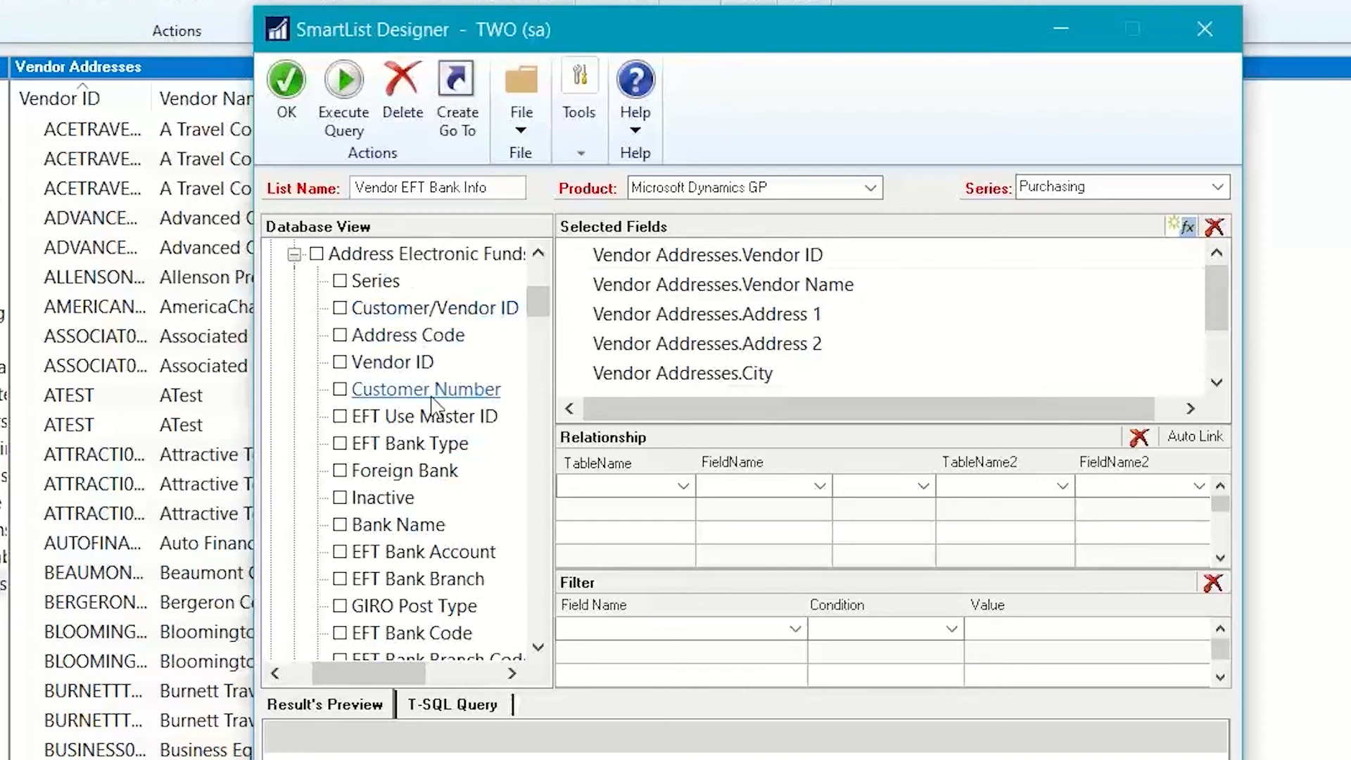
mouse_move(416, 314)
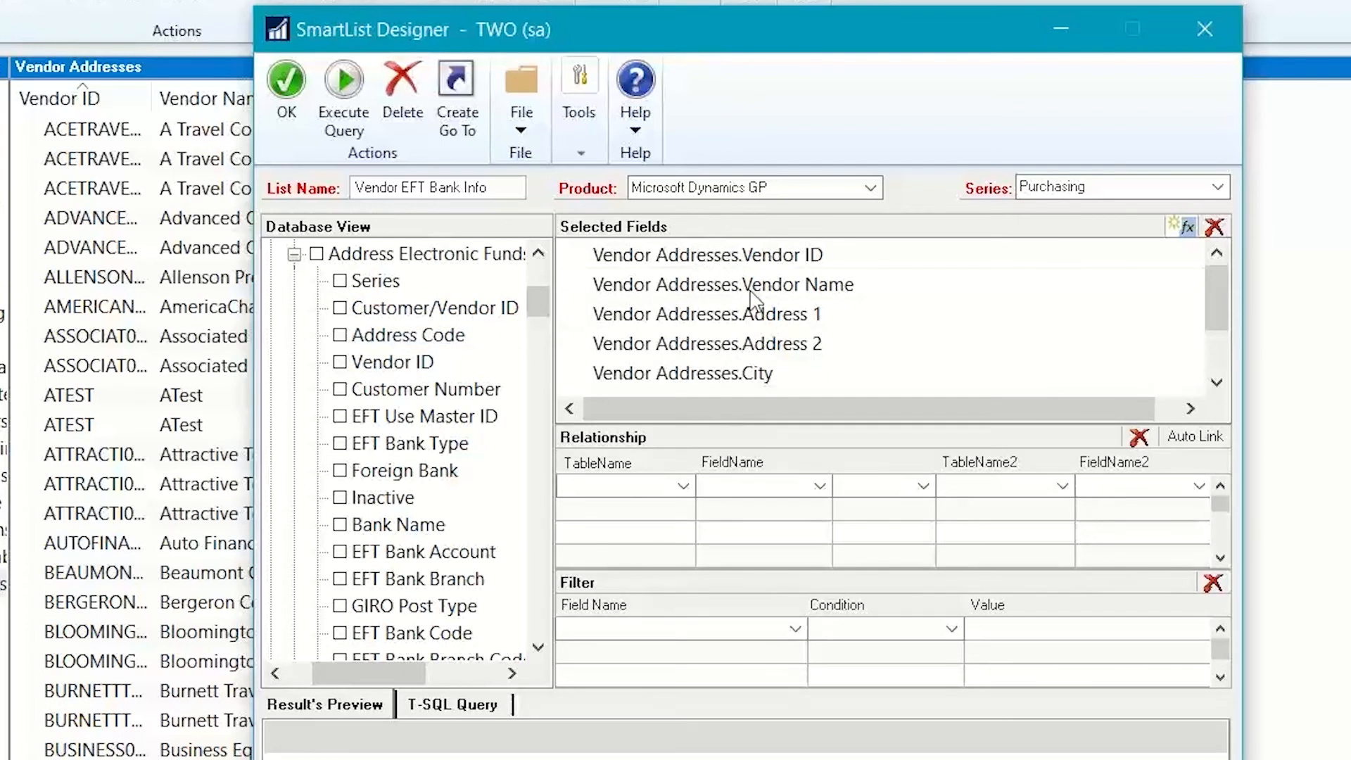
mouse_move(432, 345)
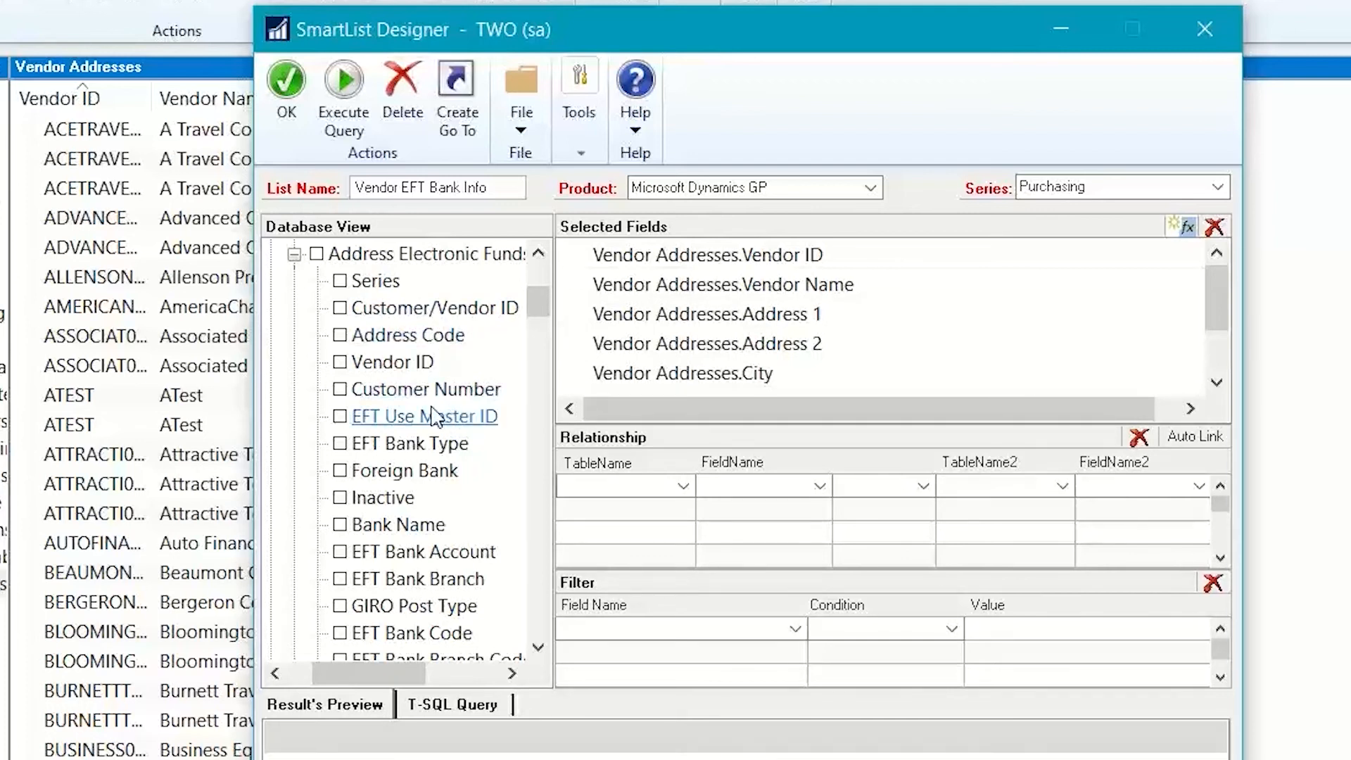
mouse_move(405, 444)
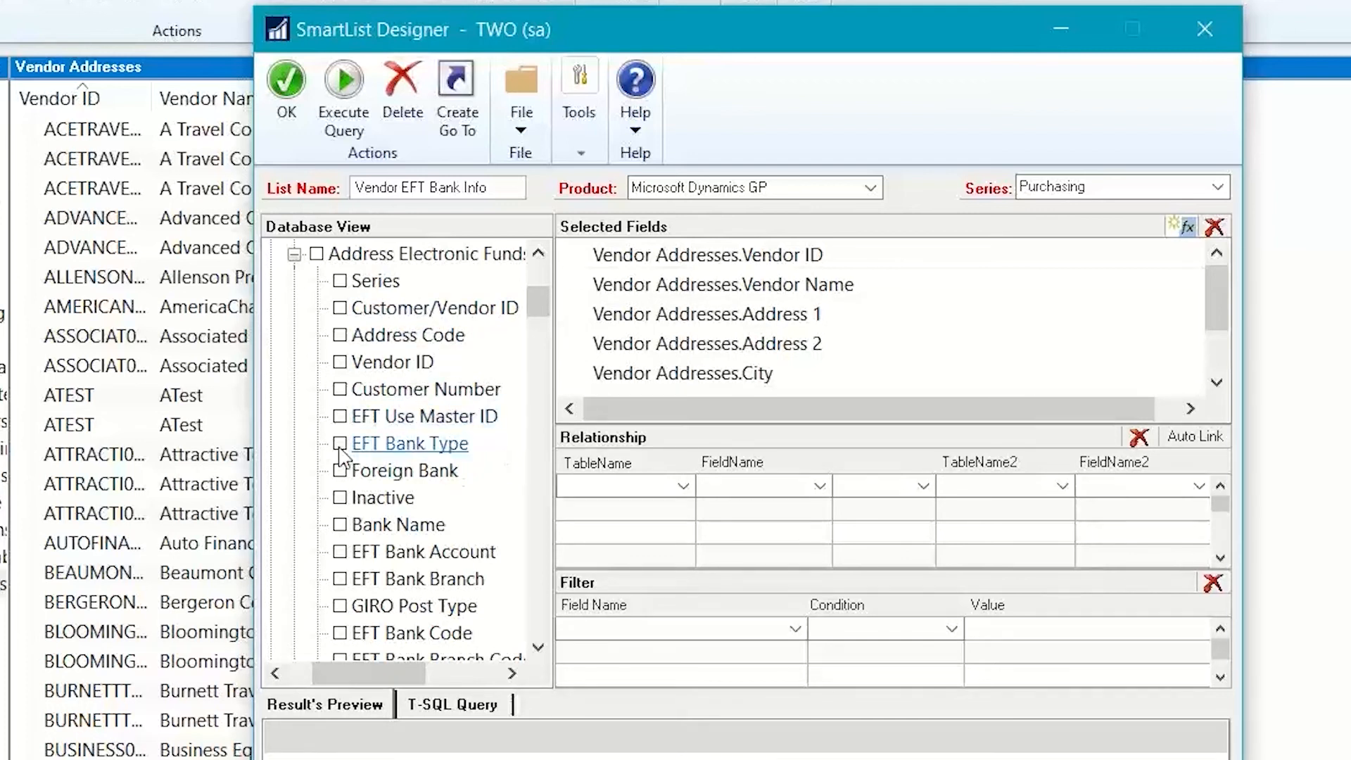
Tick EFT Bank Type, Inactive, Bank Name, EFT Bank Account, EFT Account Type and EFT Transfer Method
click(340, 443)
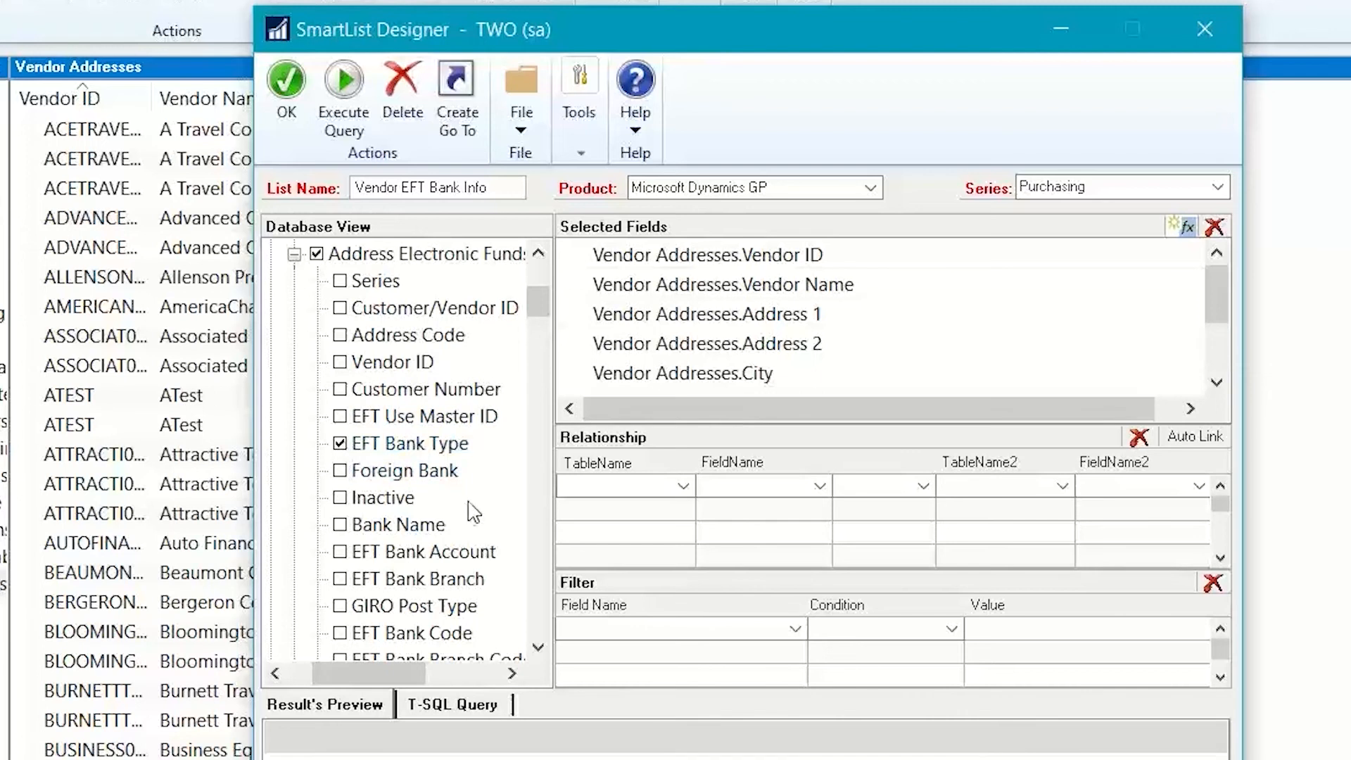
click(339, 498)
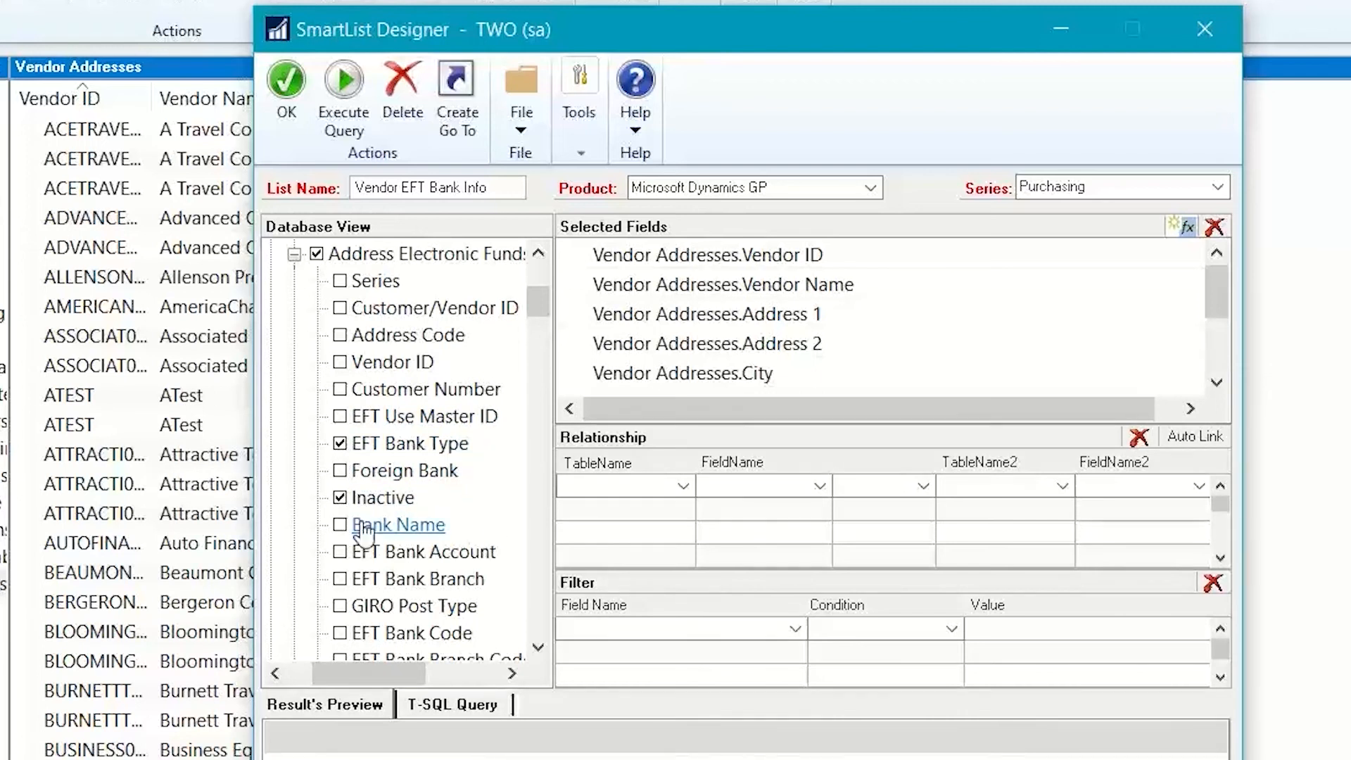
click(340, 525)
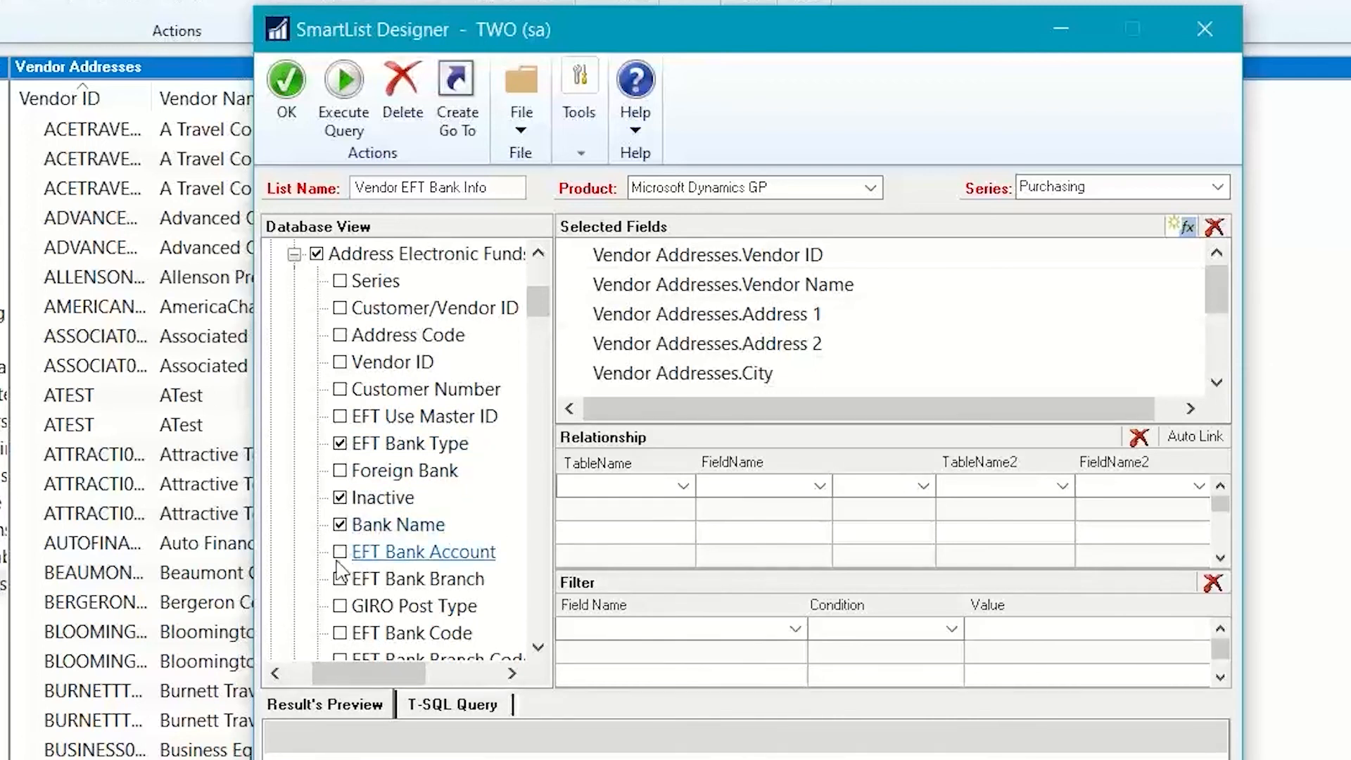
click(339, 552)
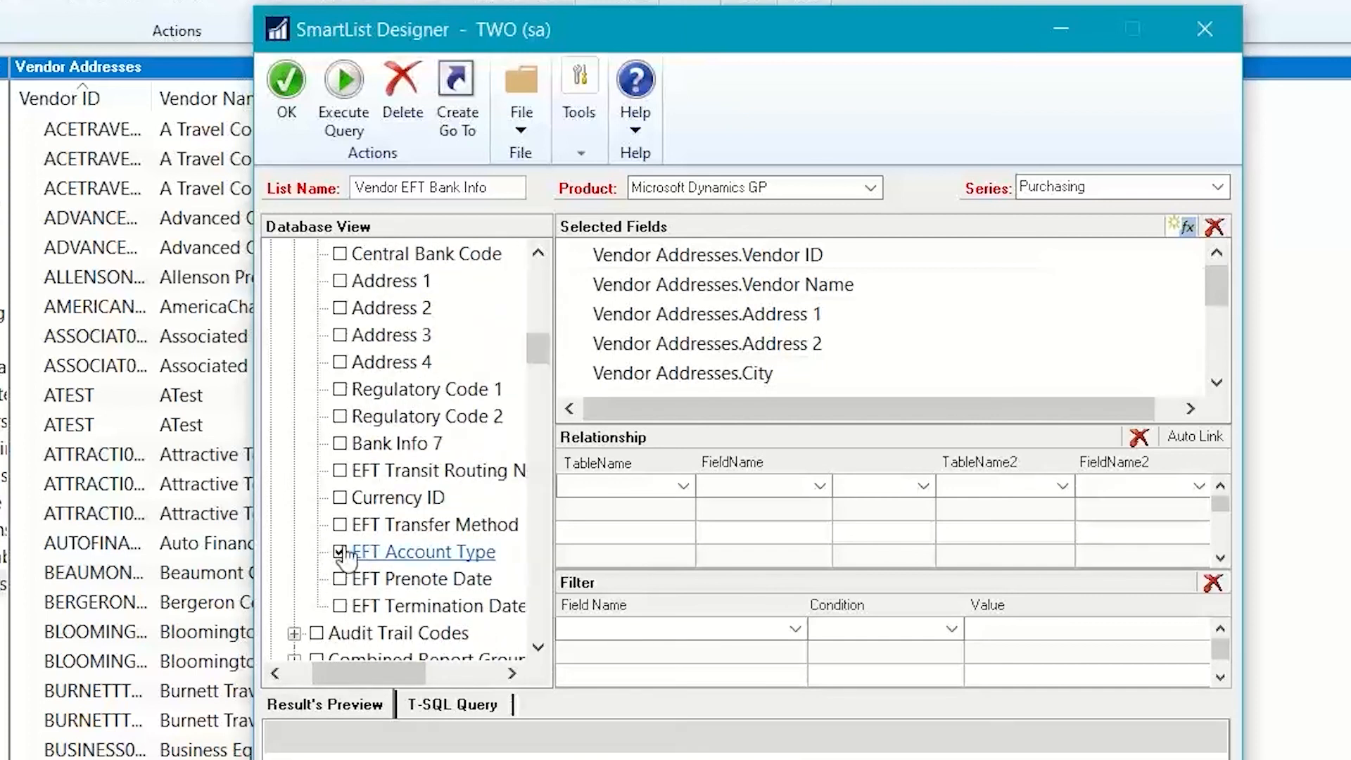
click(339, 525)
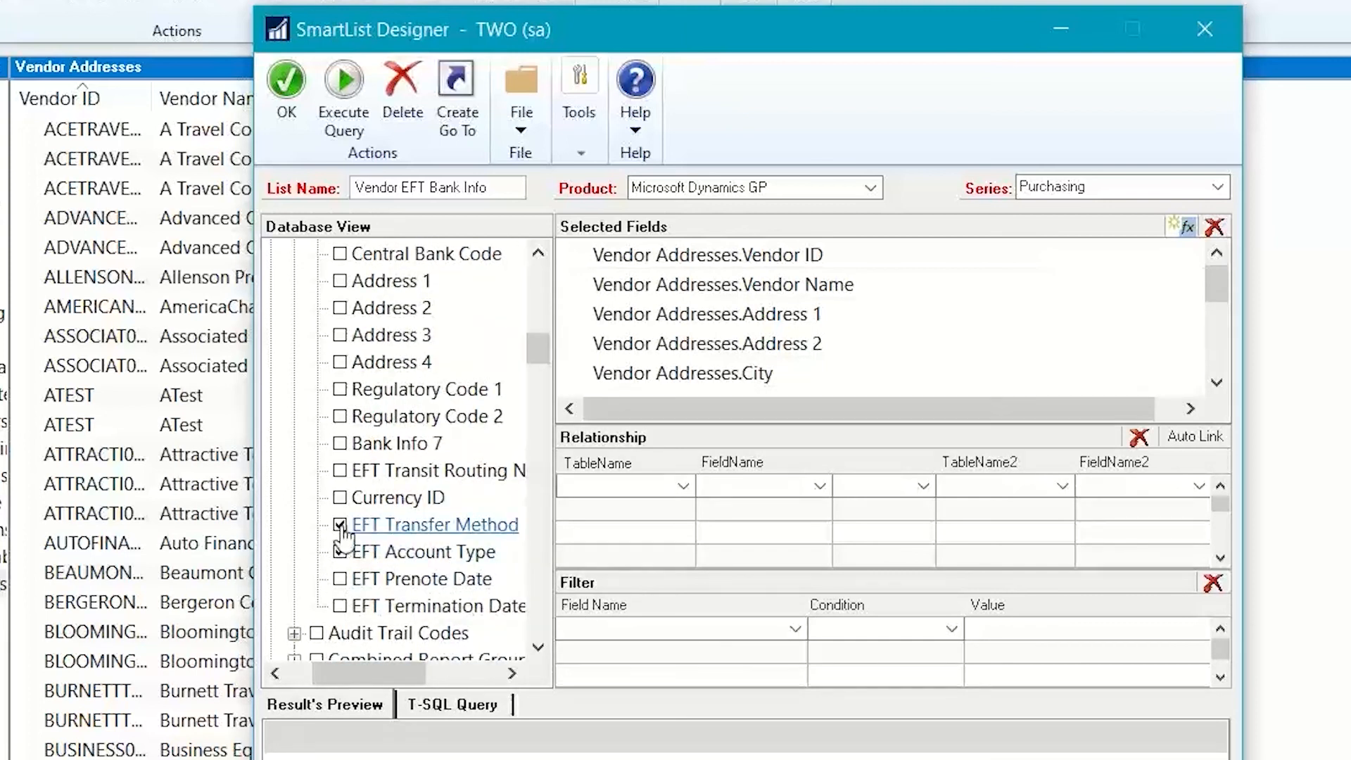
click(339, 551)
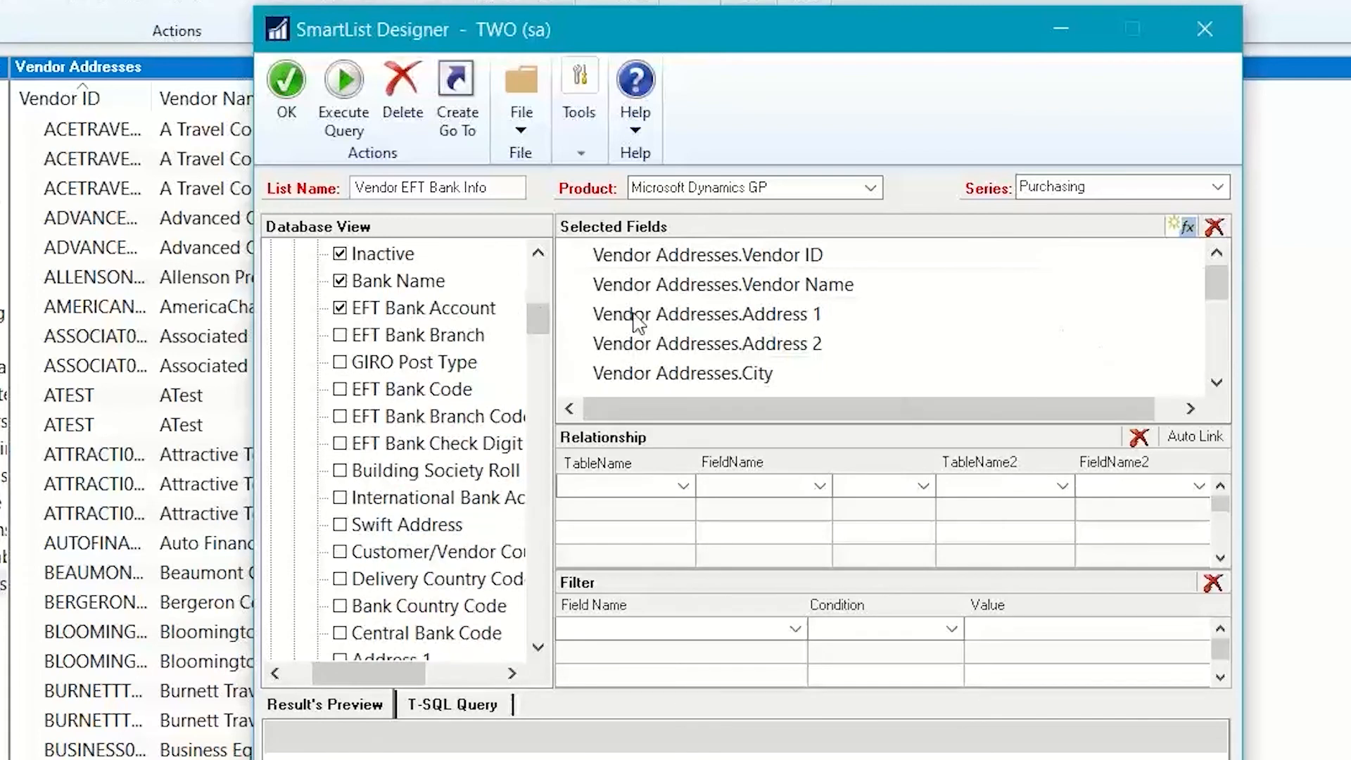
click(397, 281)
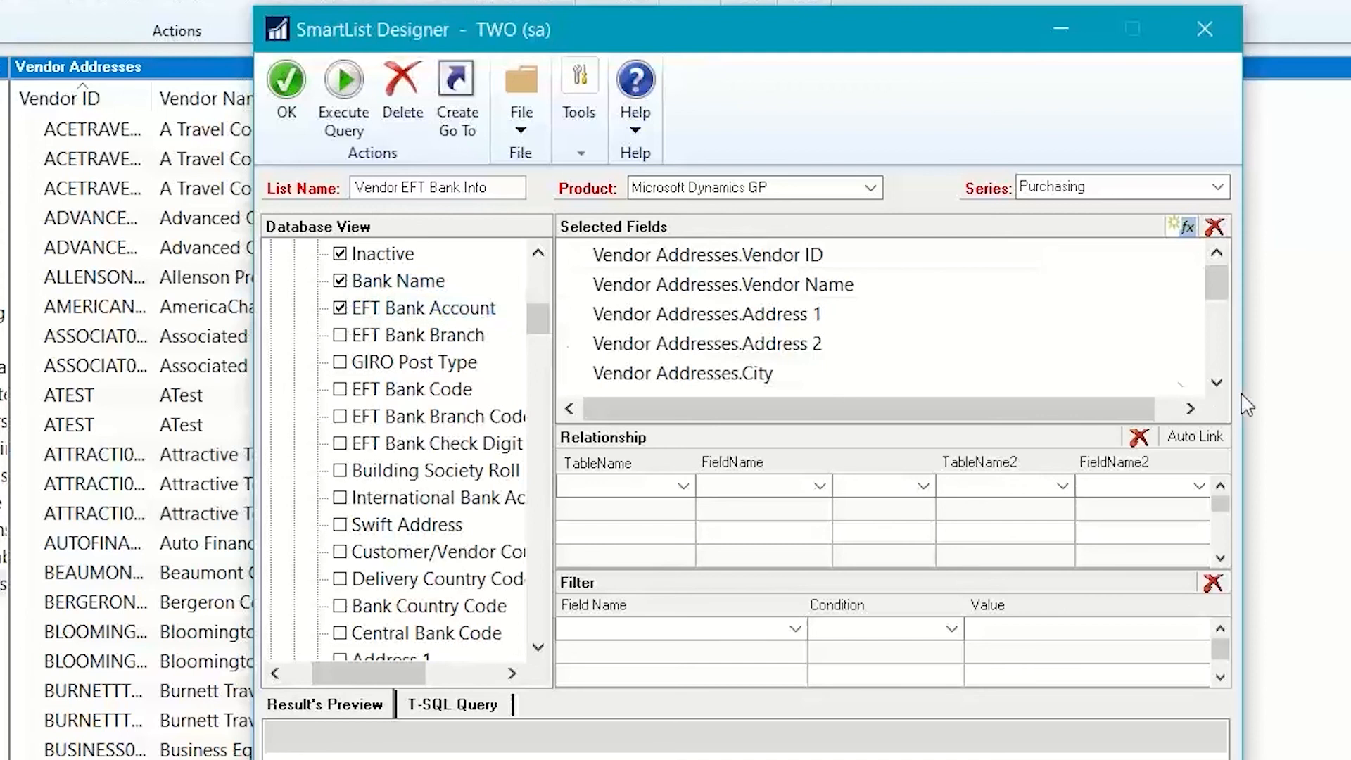
click(1217, 382)
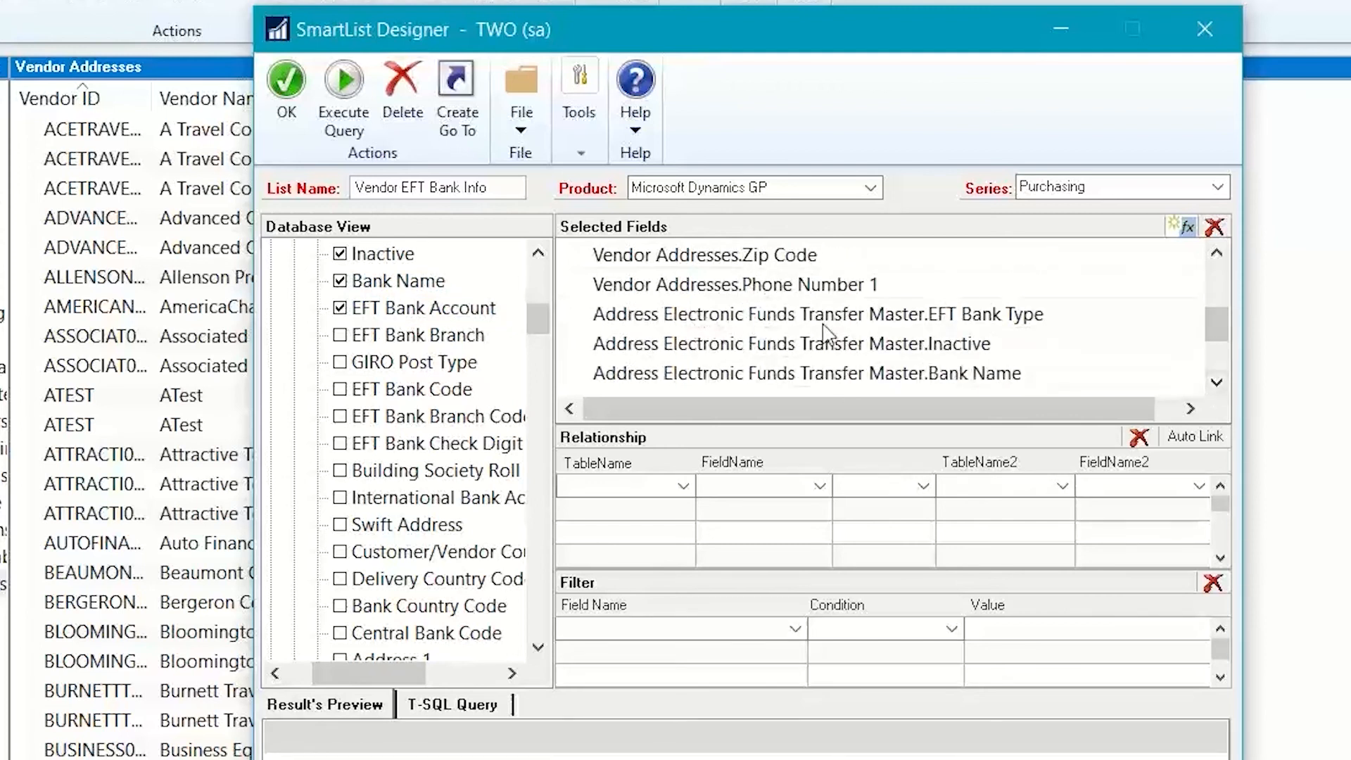
scroll(down, 3)
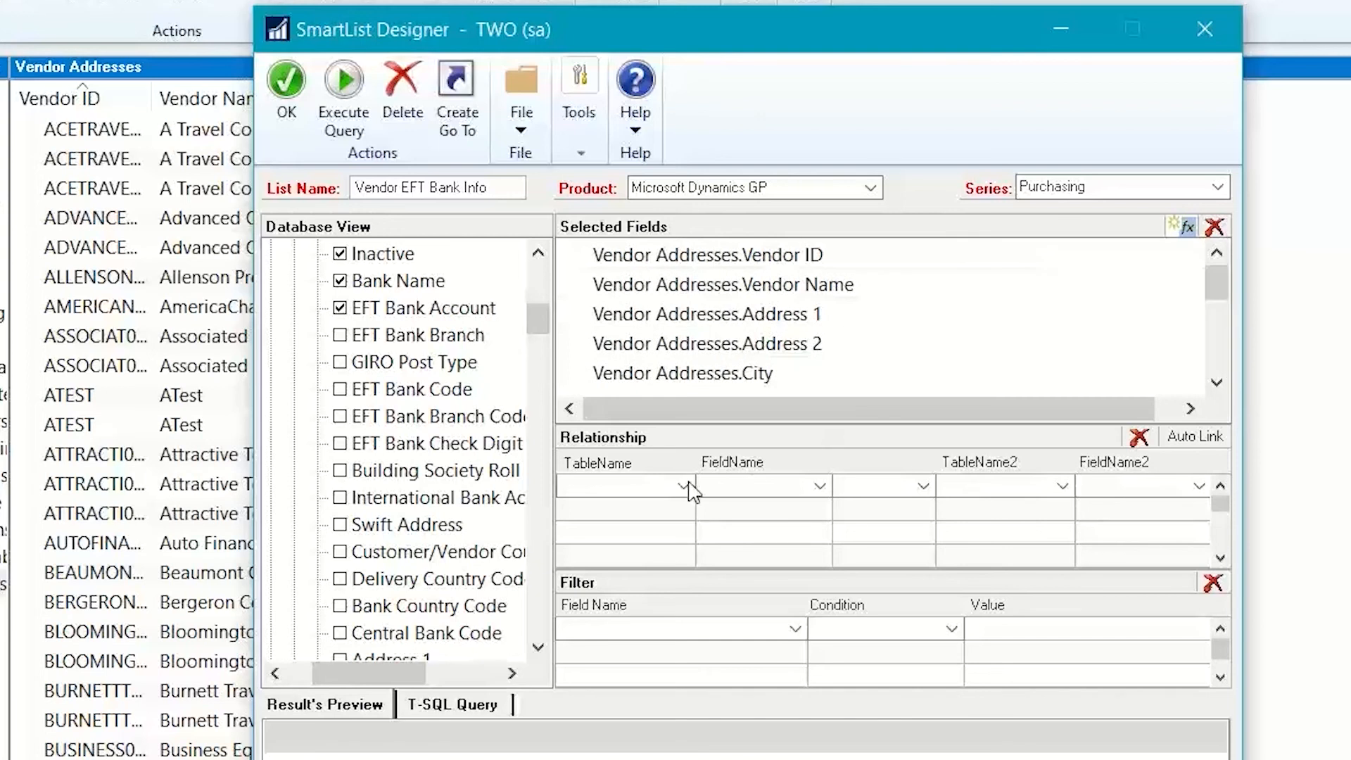
click(1216, 382)
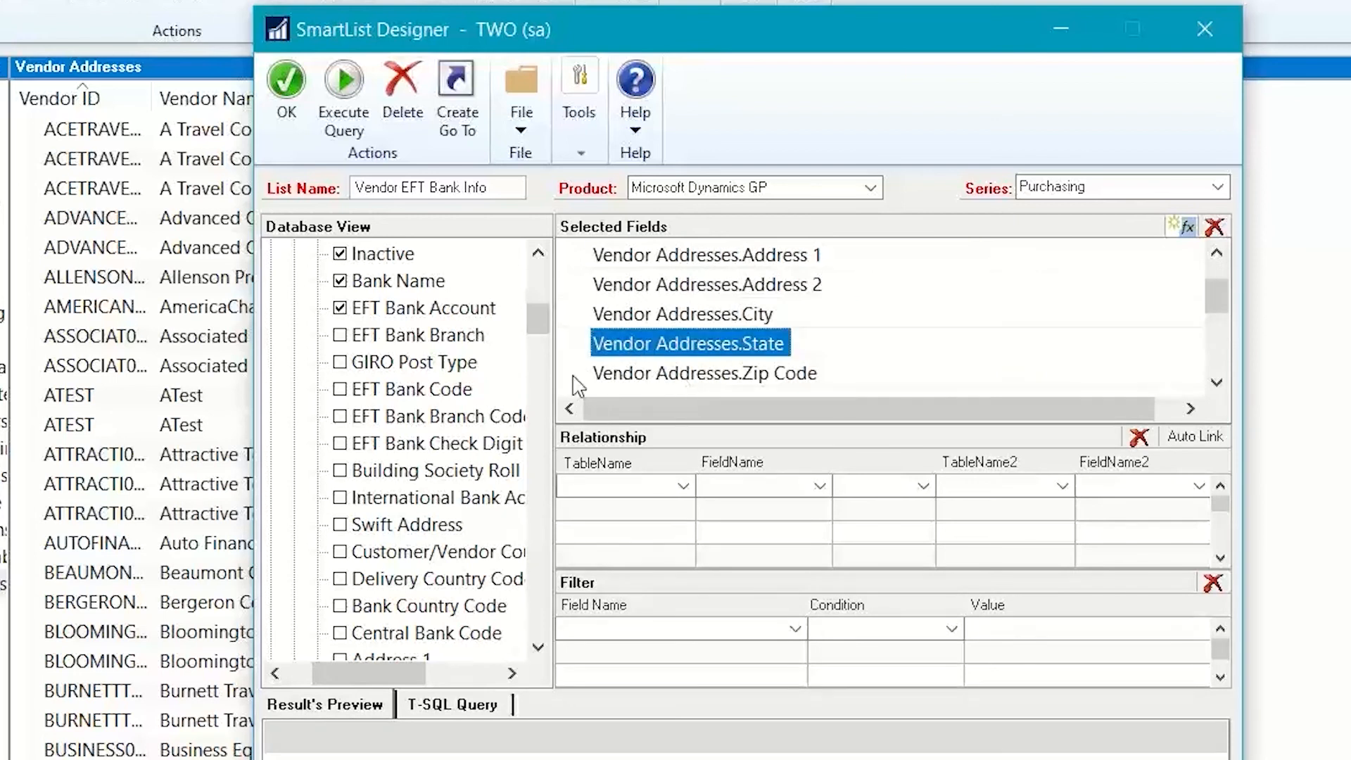
mouse_move(651, 454)
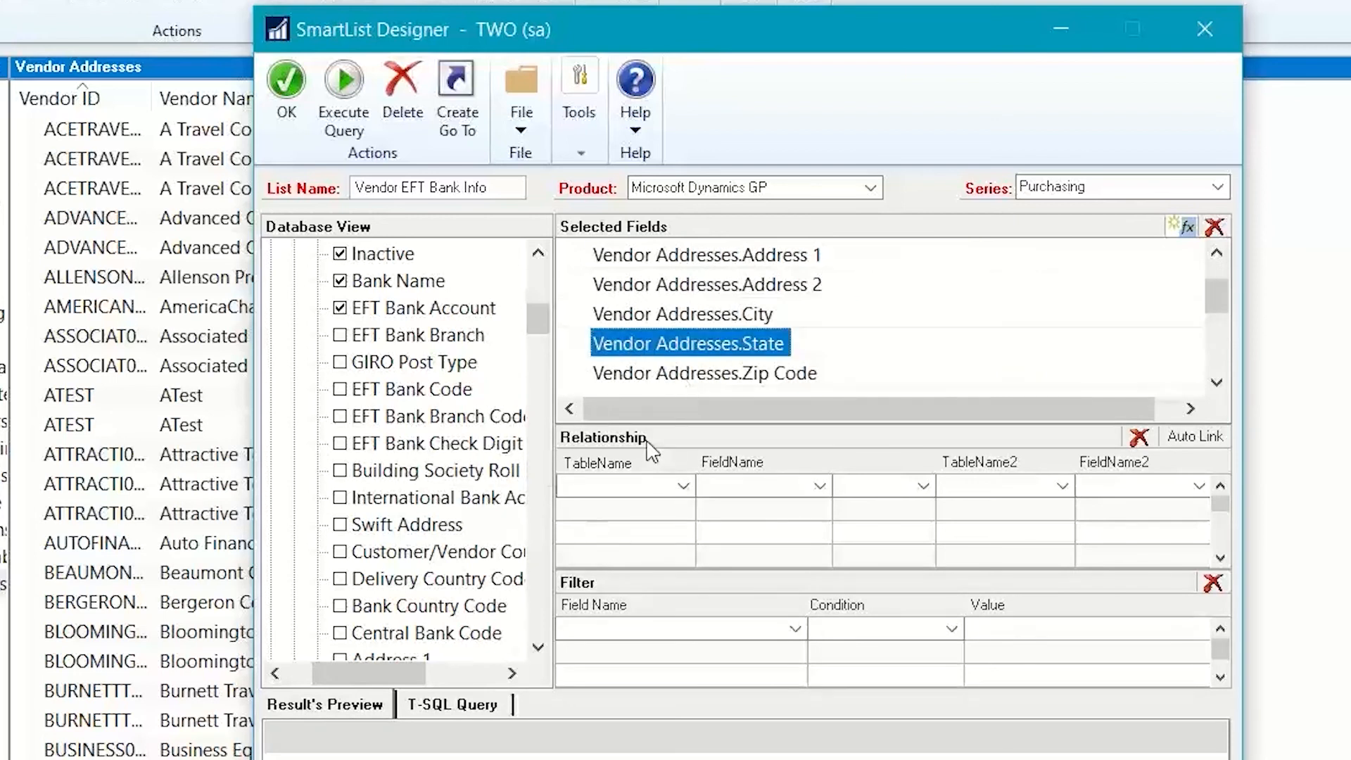
mouse_move(757, 348)
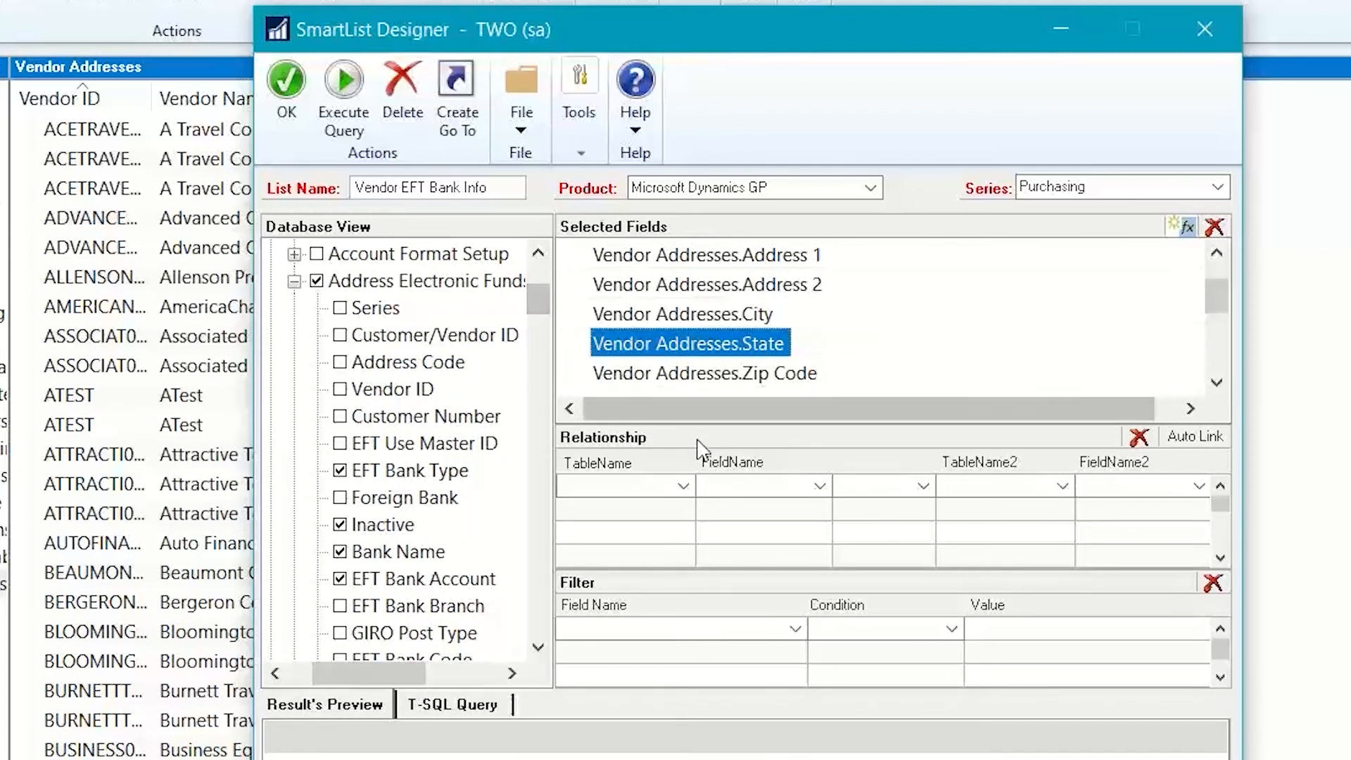
mouse_move(685, 496)
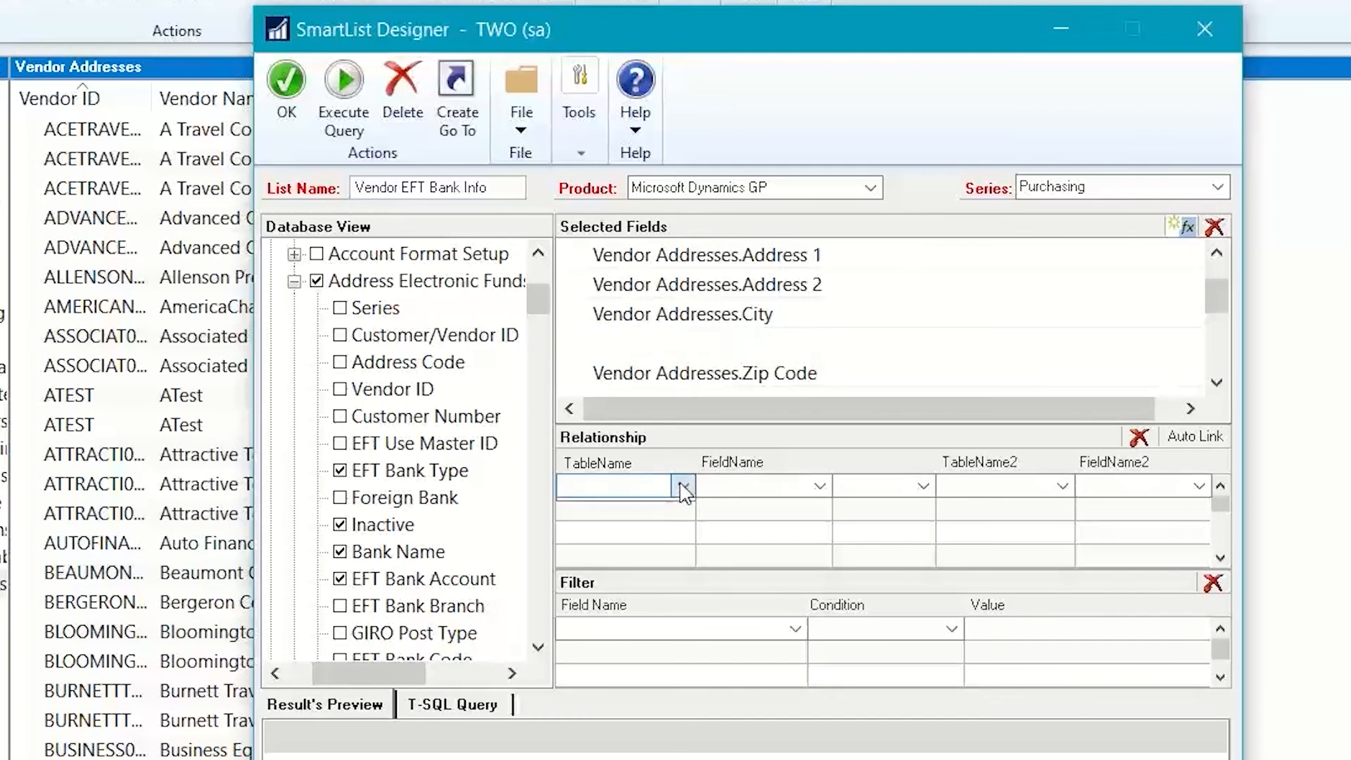
Set the relationship's TableName to Vendor Addresses, FieldName to Vendor ID, and join type Left Join
click(683, 486)
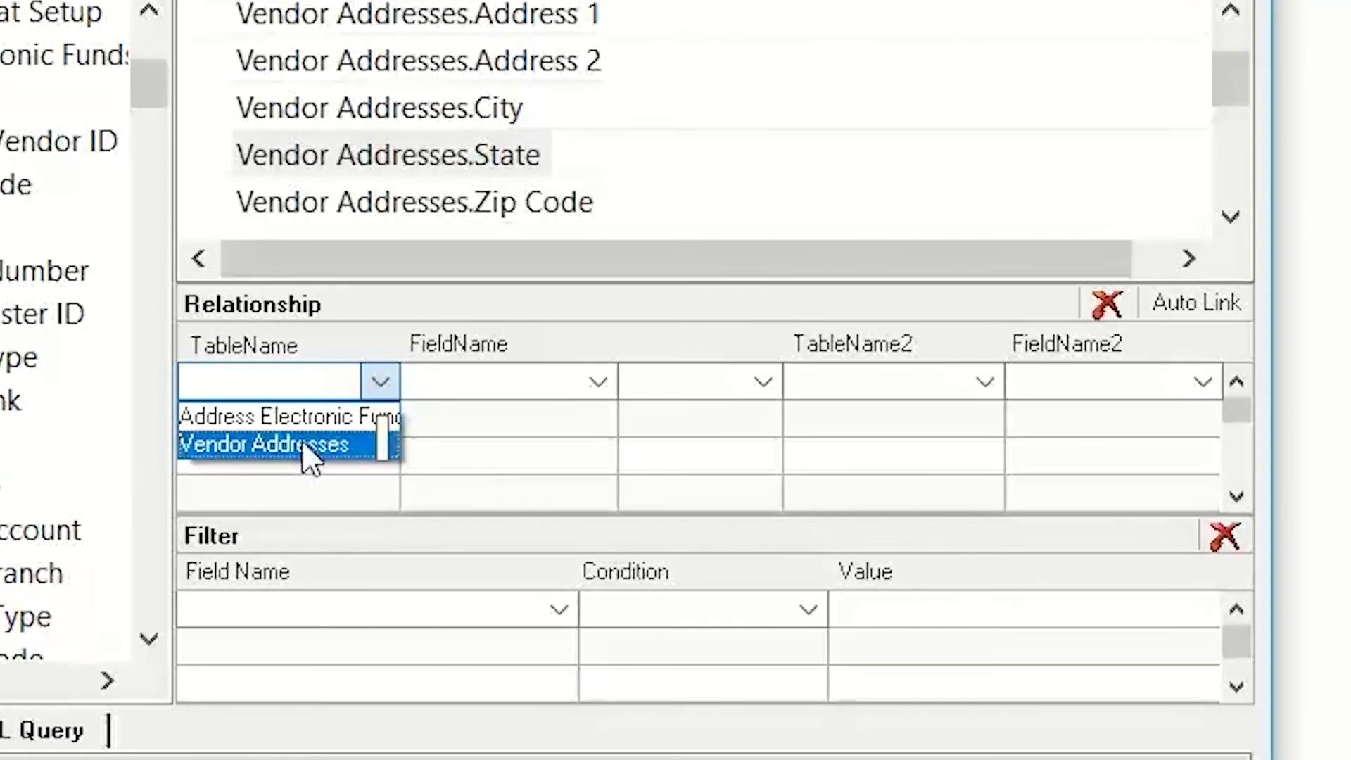
click(265, 445)
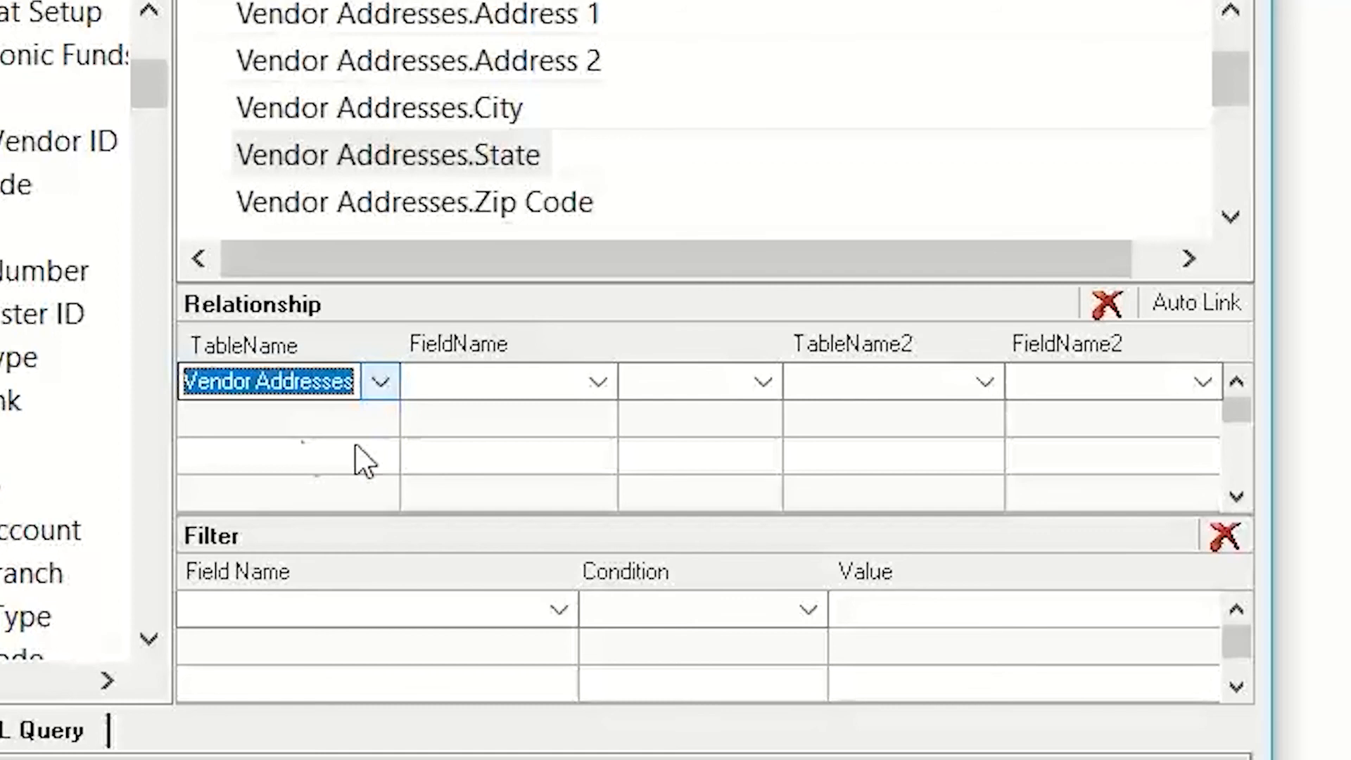
click(598, 380)
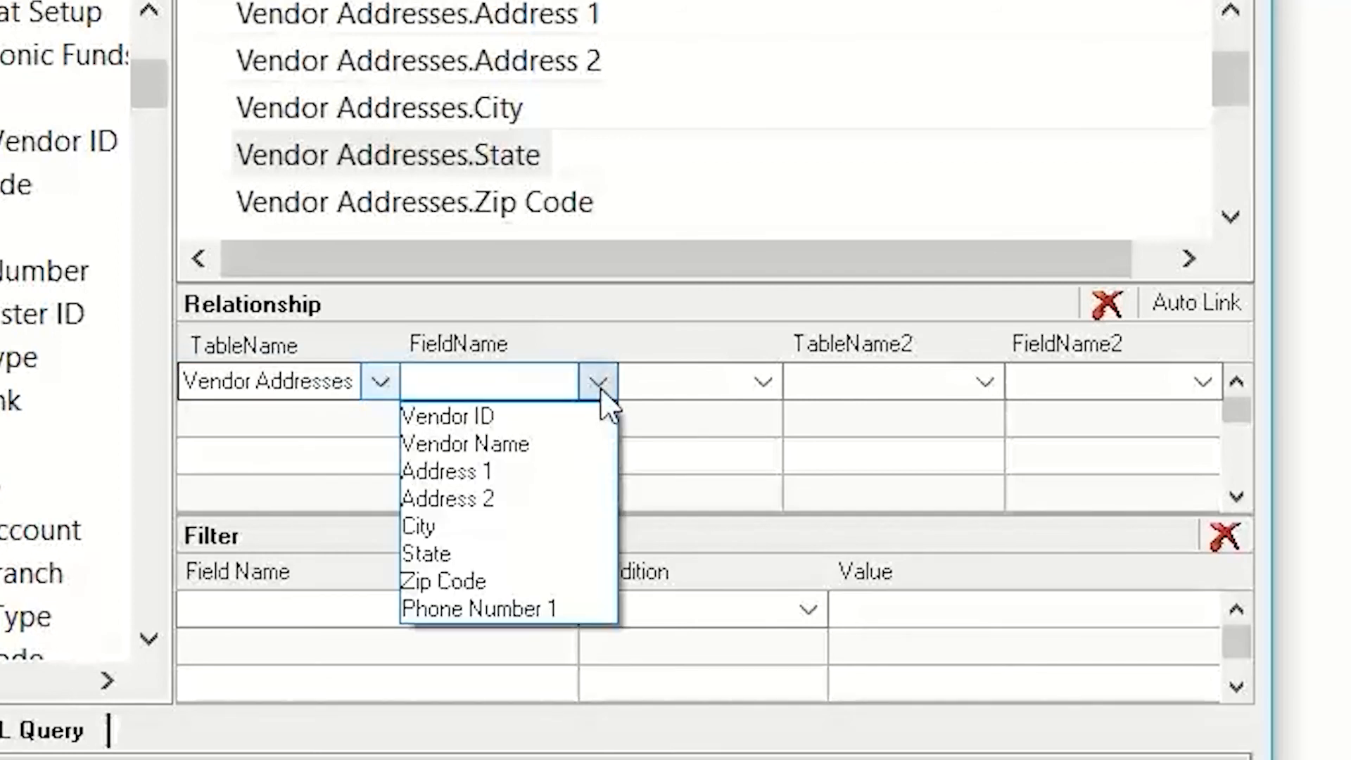
click(446, 416)
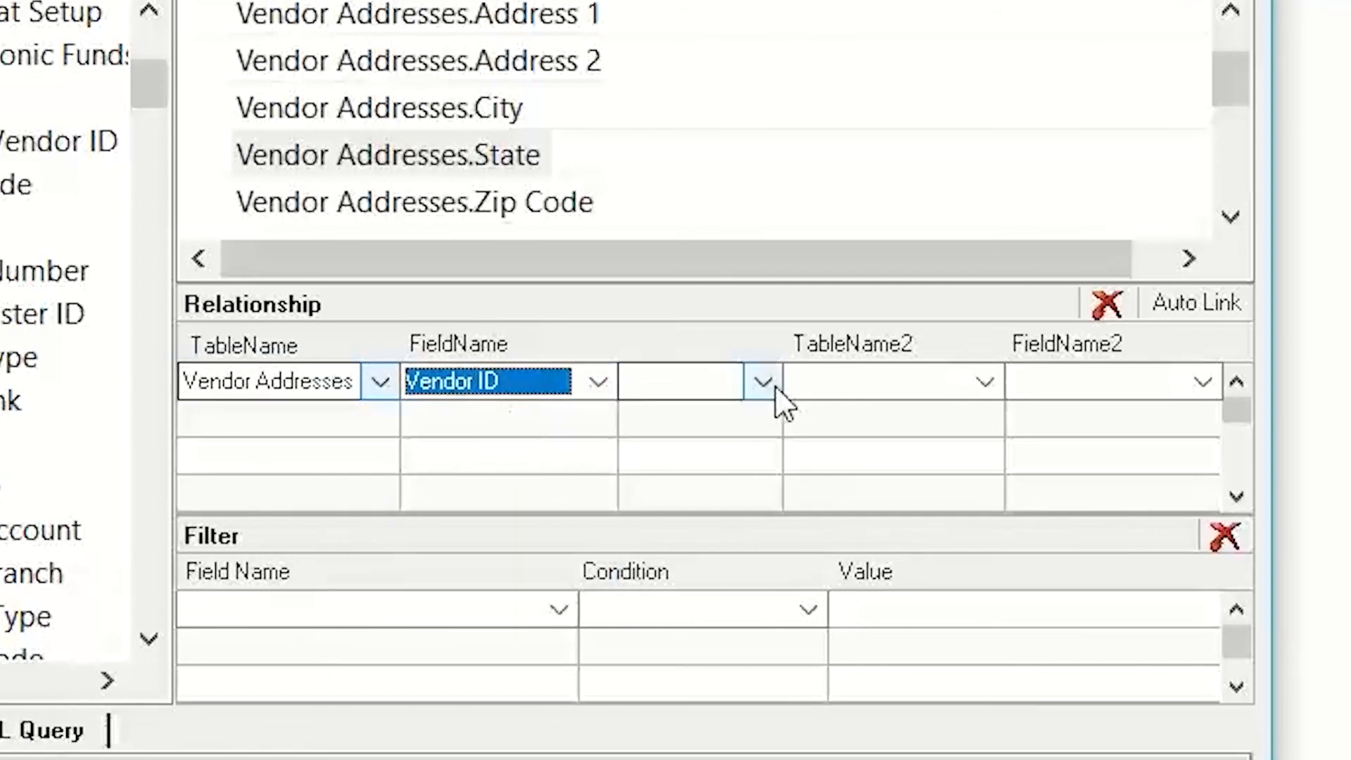
click(762, 381)
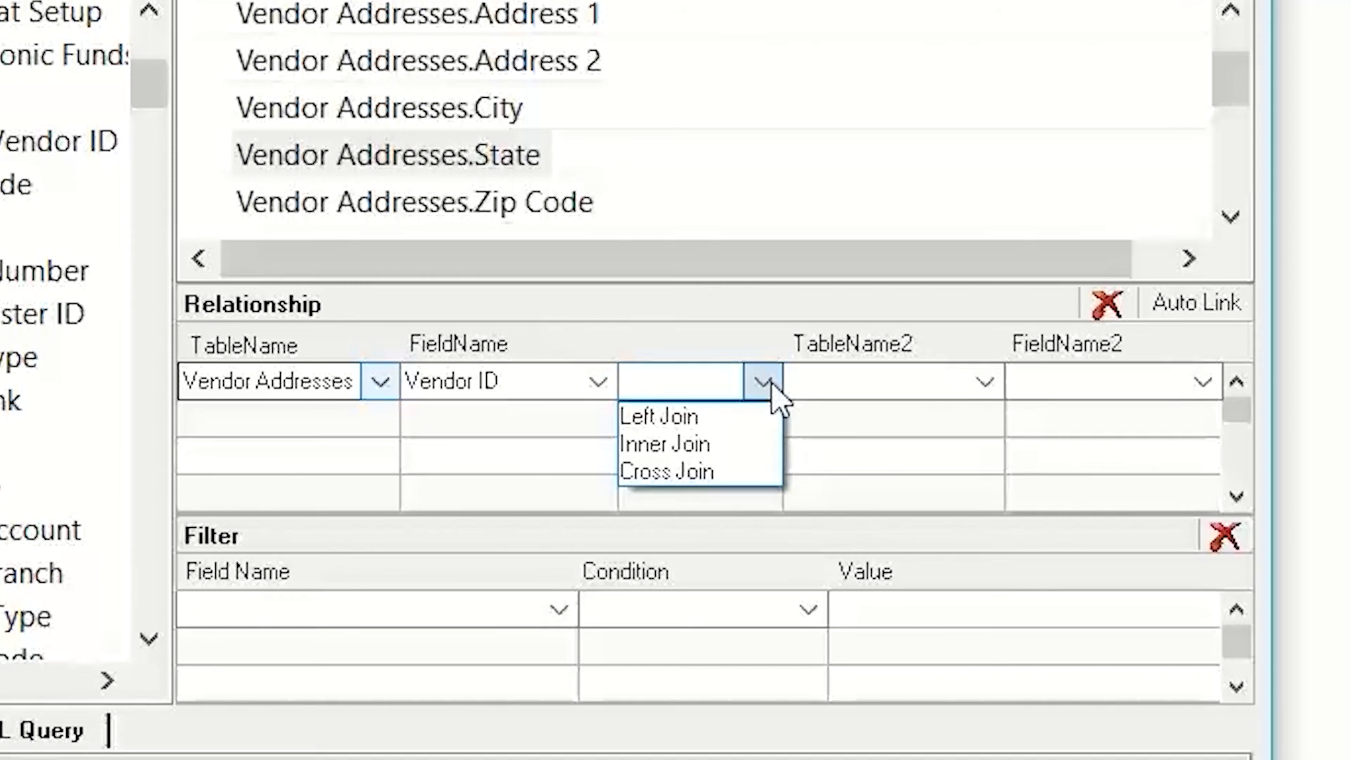
mouse_move(797, 406)
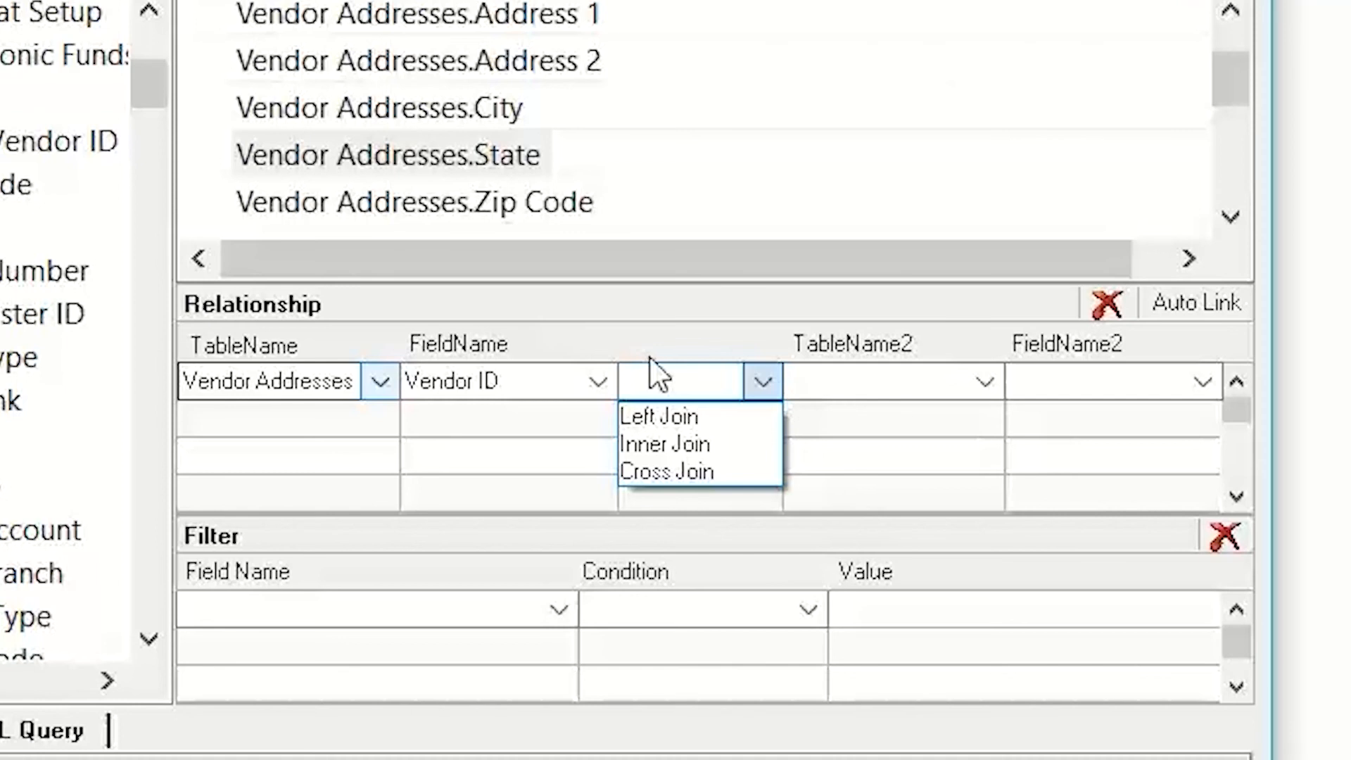
mouse_move(284, 438)
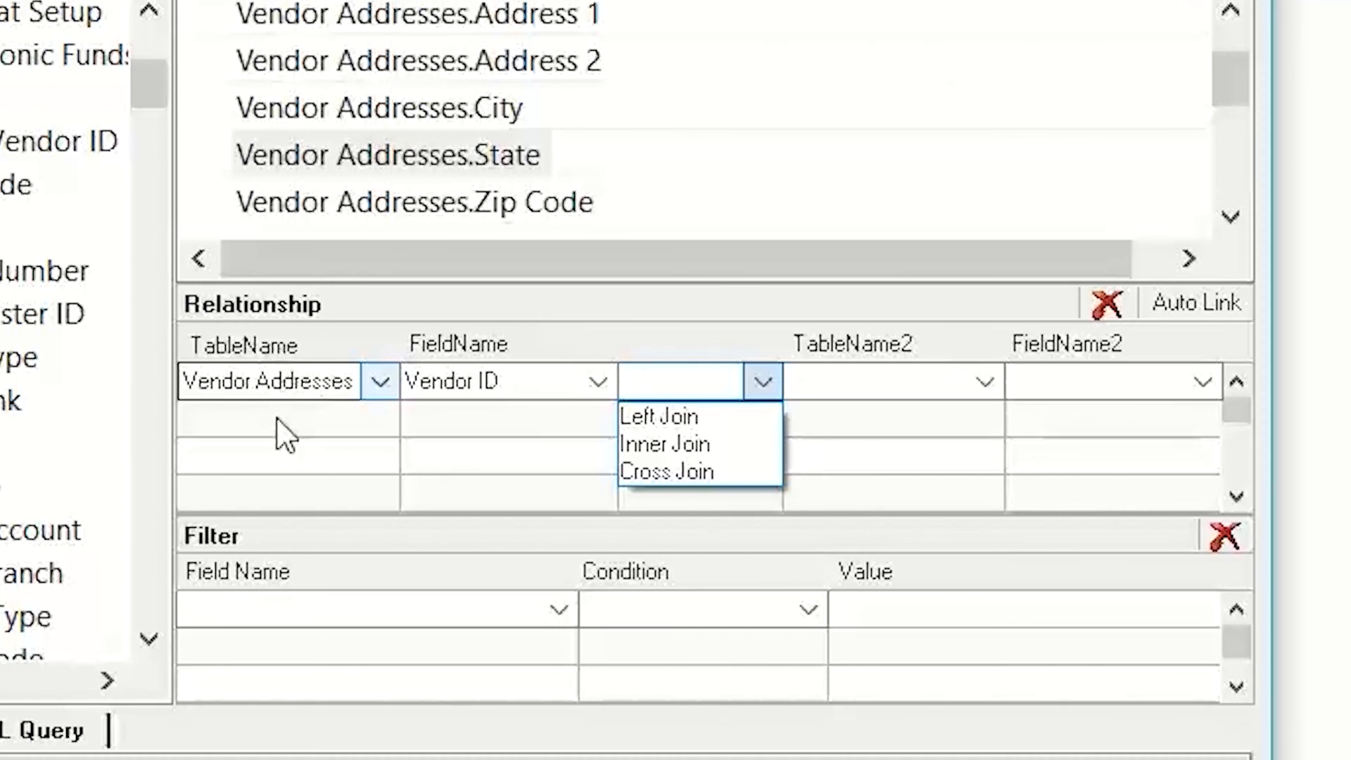
mouse_move(263, 405)
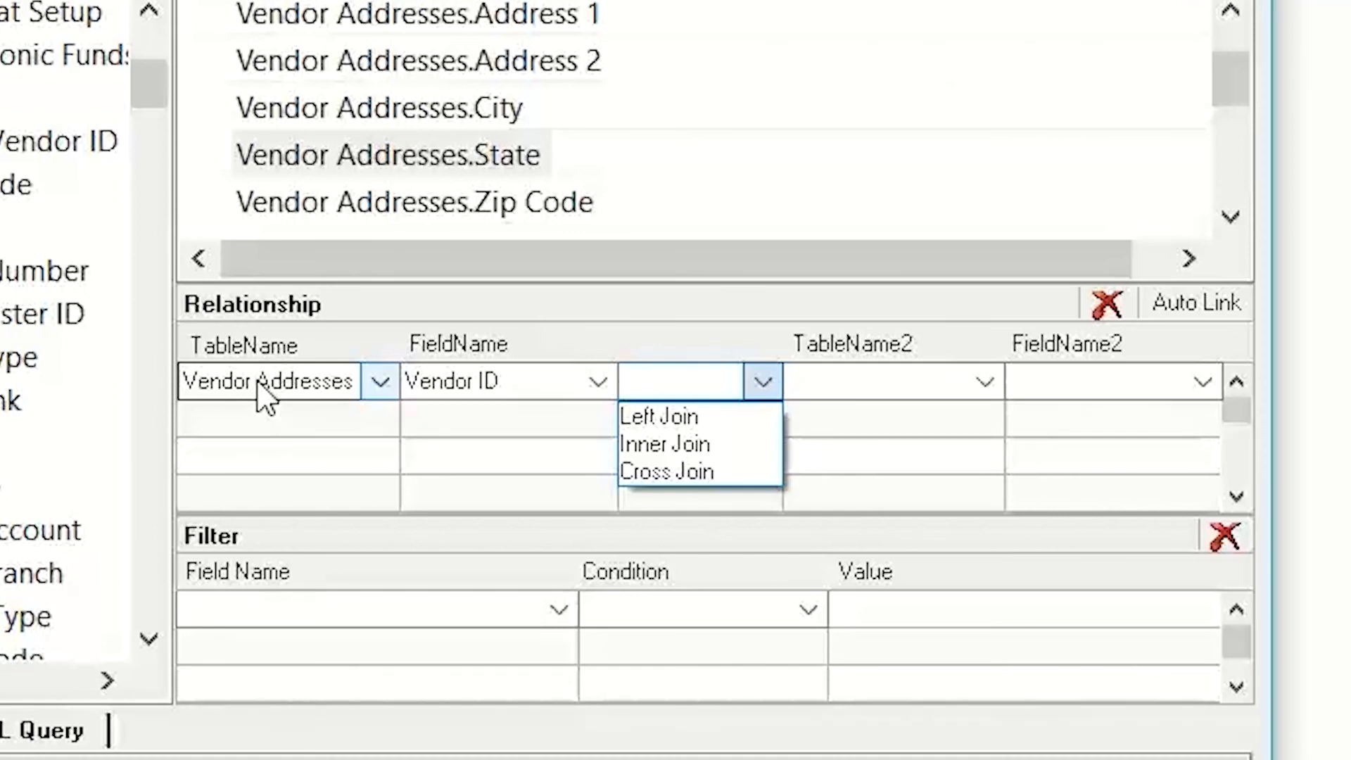
mouse_move(999, 403)
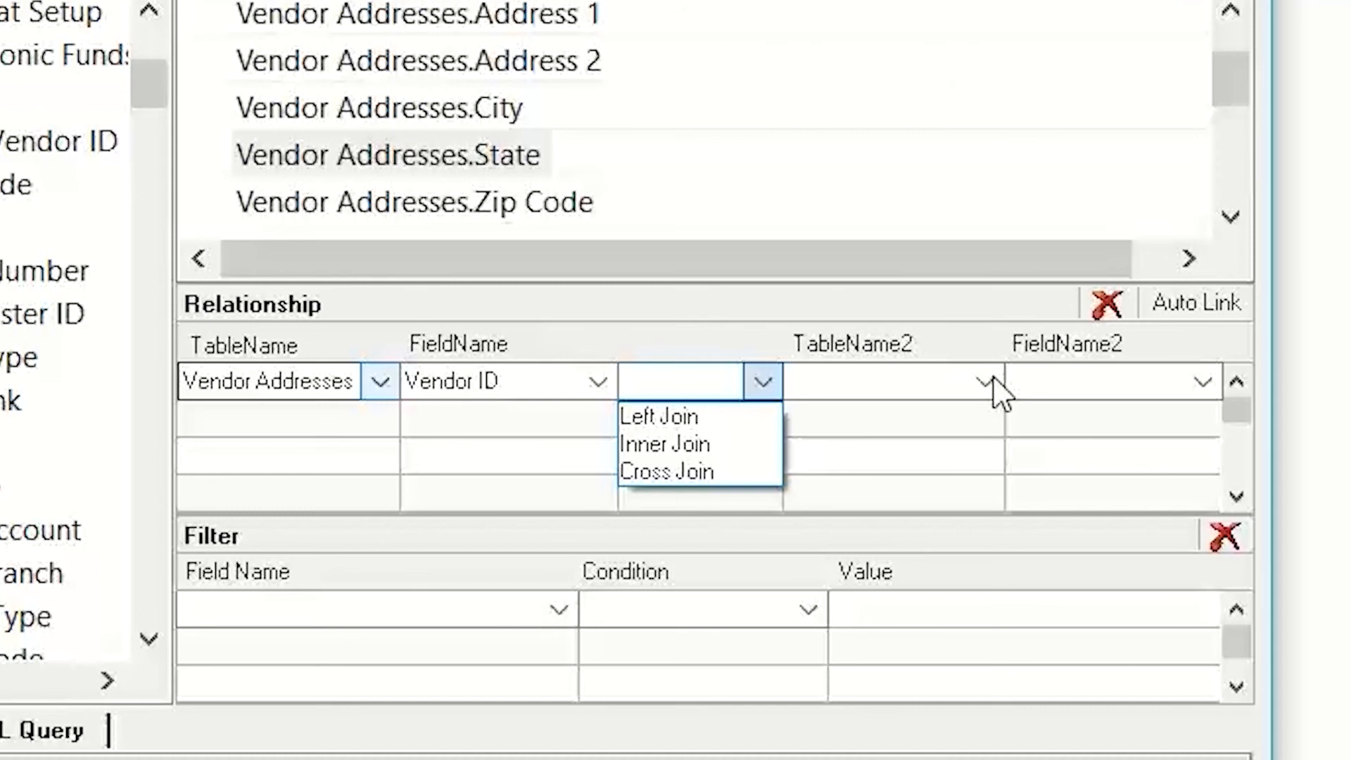
click(653, 416)
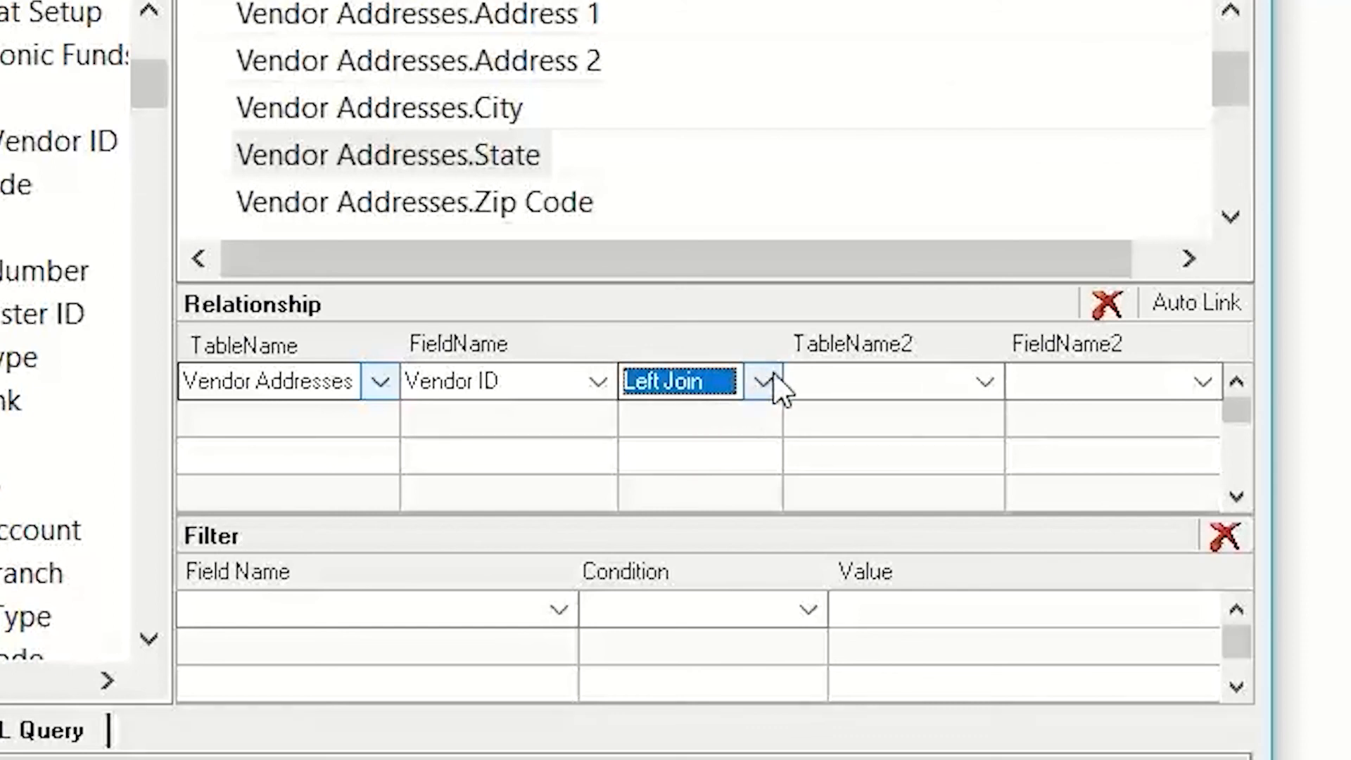
Set TableName2 to Address Electronic Funds Transfer and FieldName2 to Vendor ID
click(763, 381)
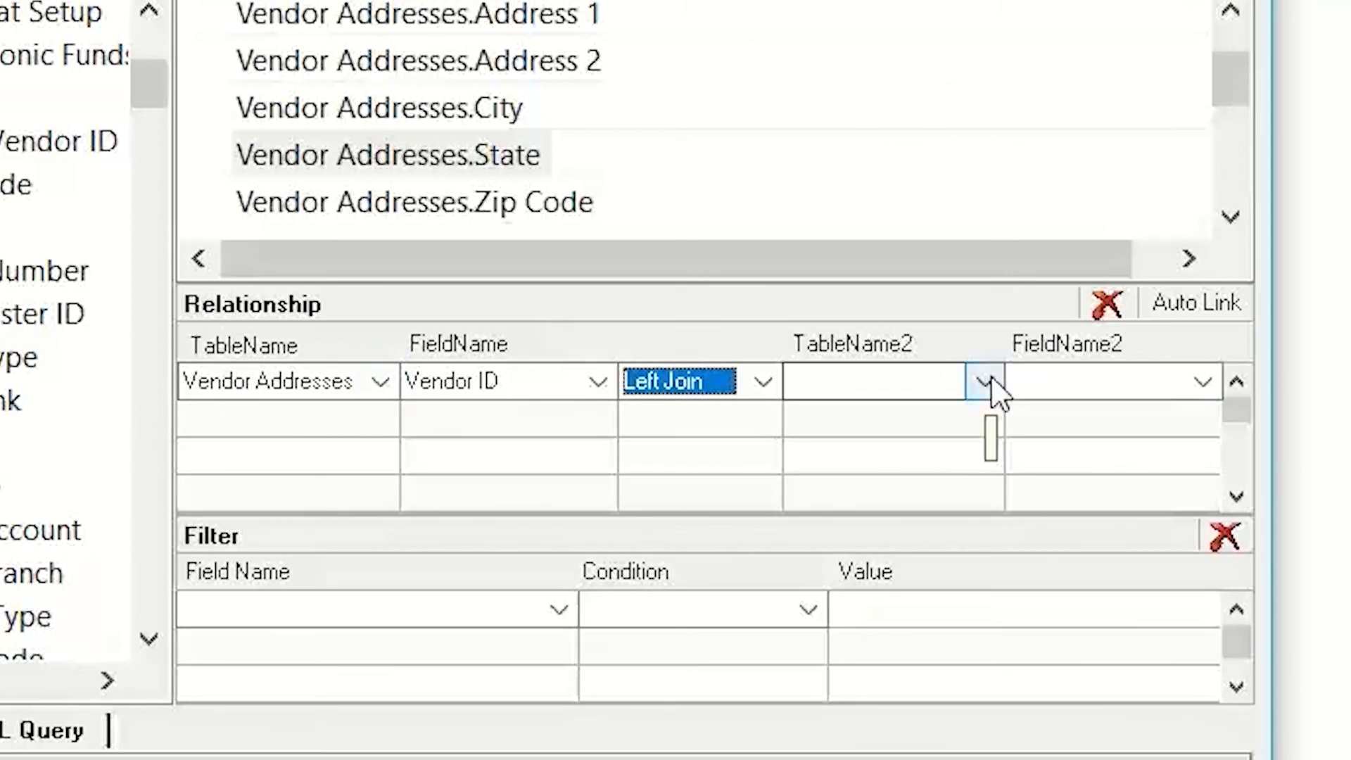
click(985, 382)
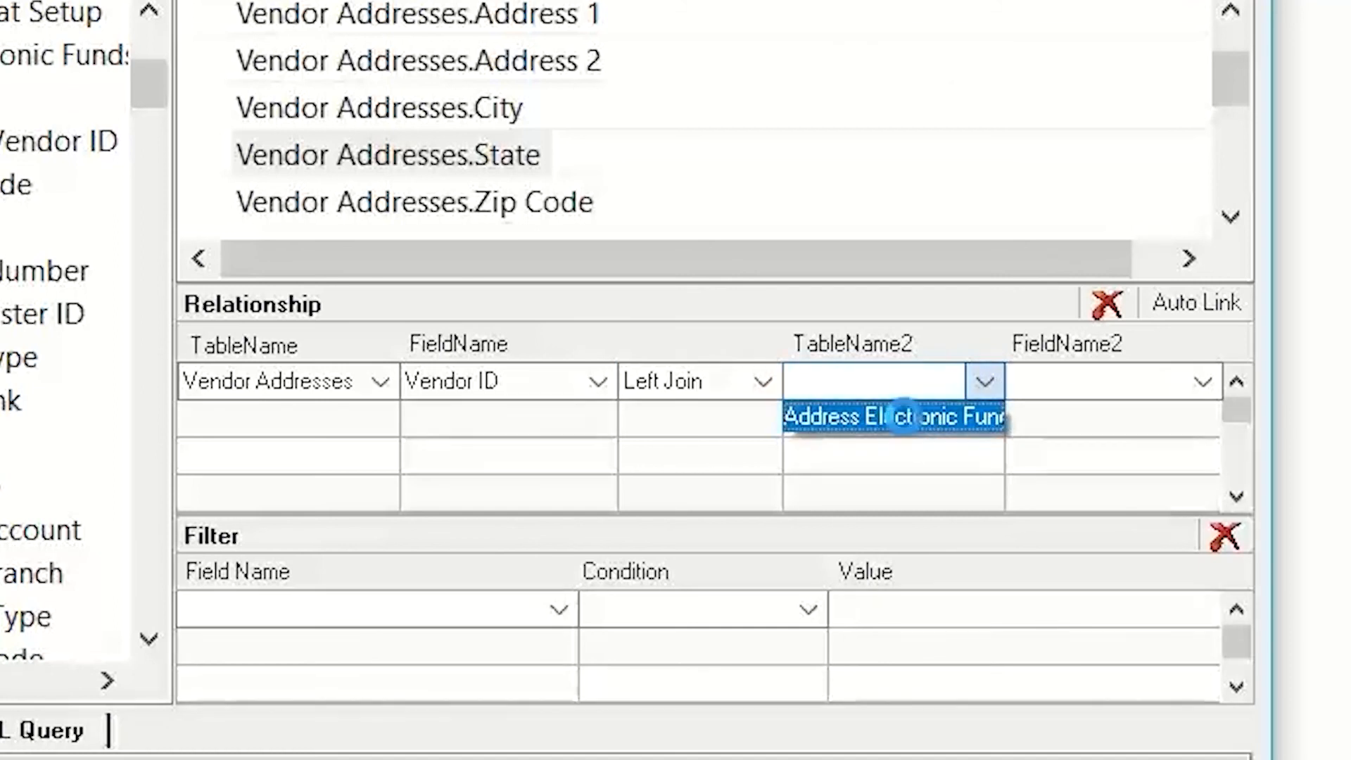
click(892, 416)
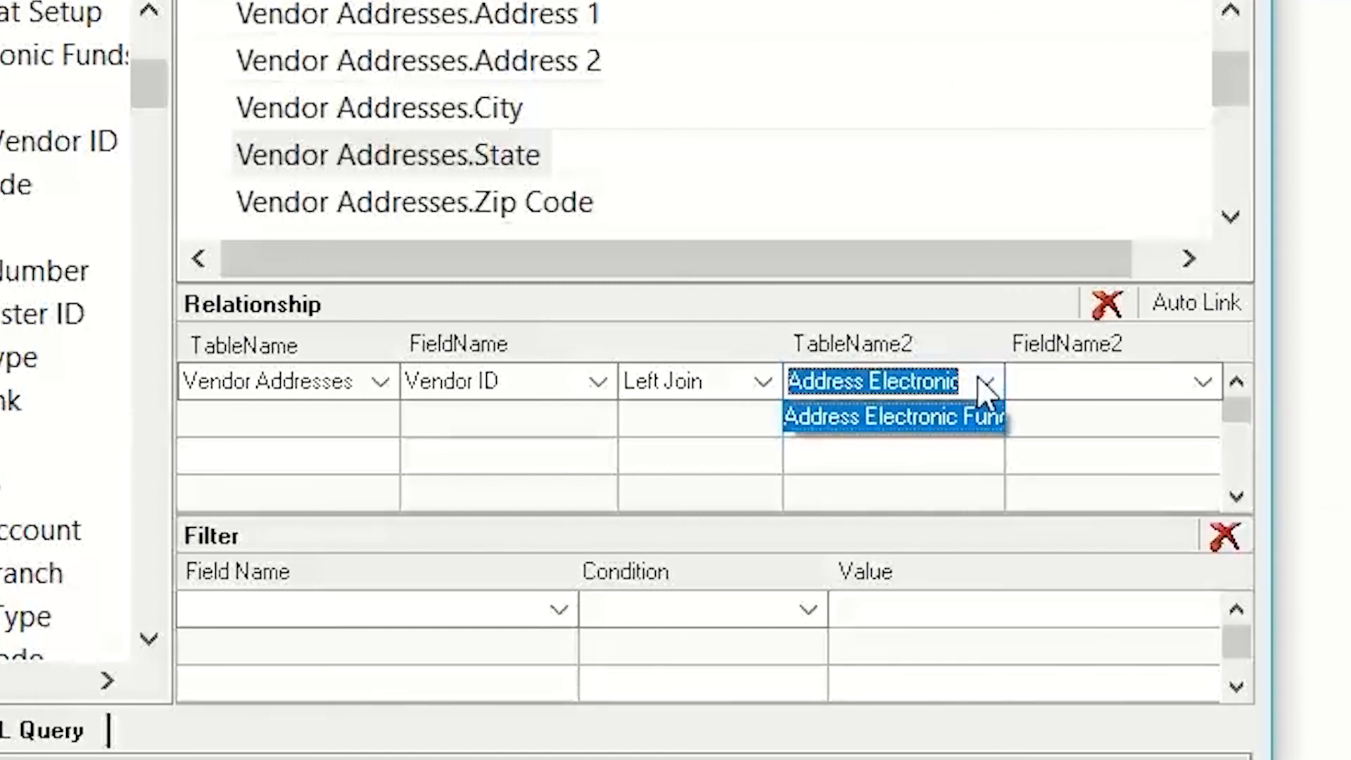
click(1202, 379)
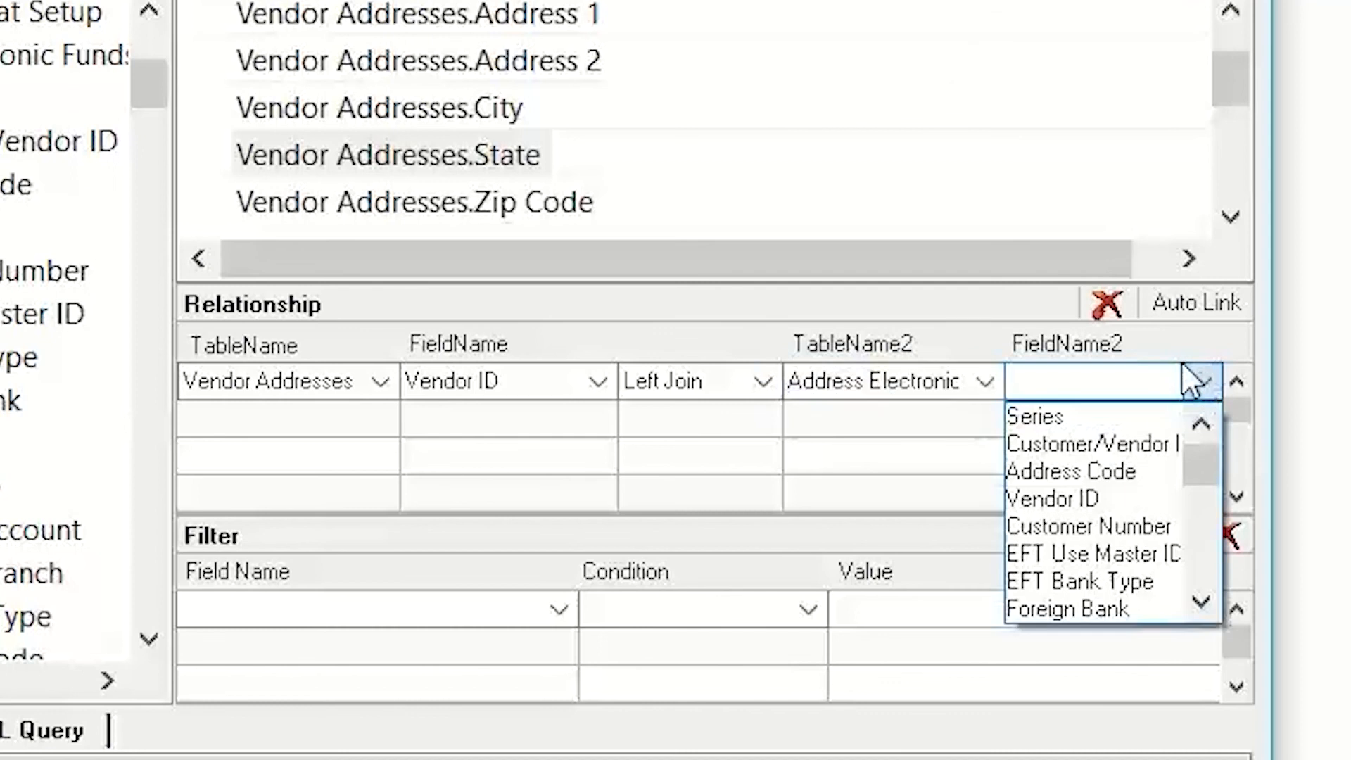
click(1045, 499)
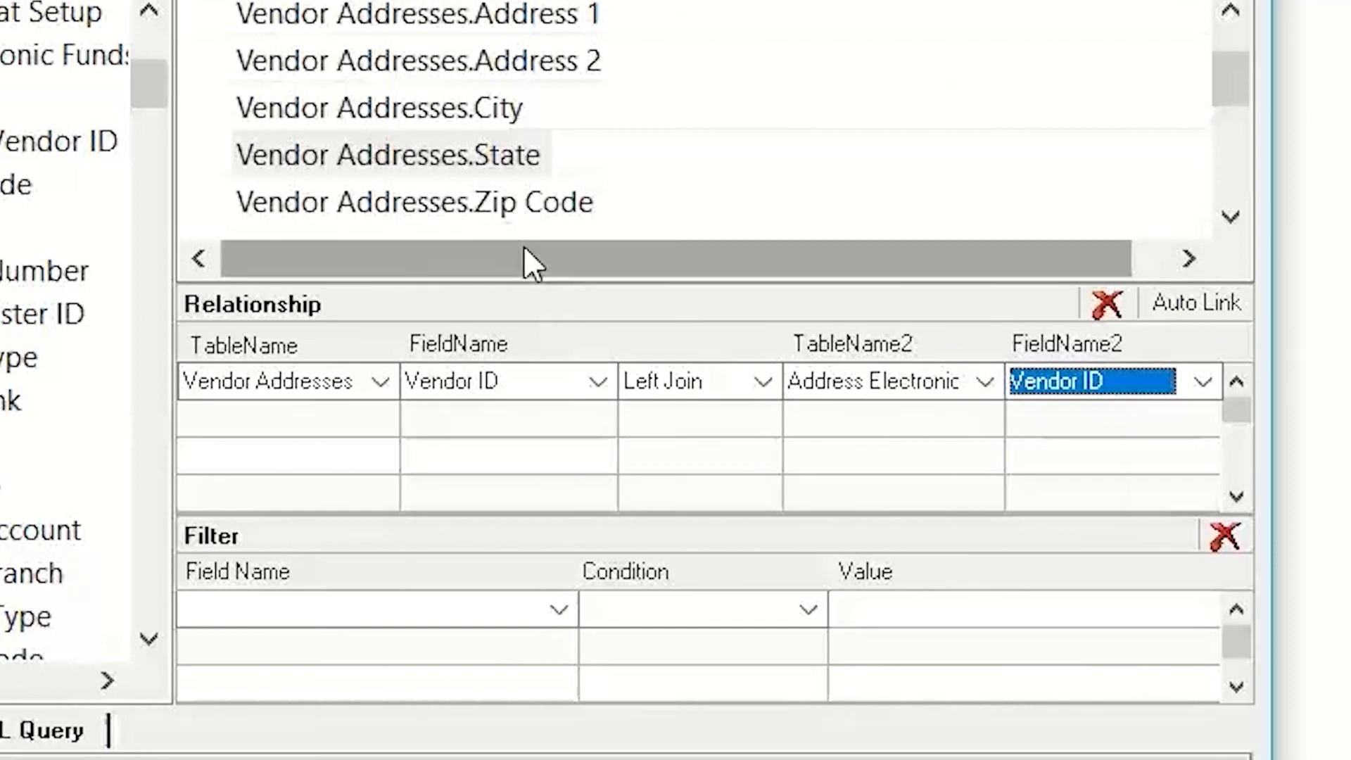
mouse_move(530, 274)
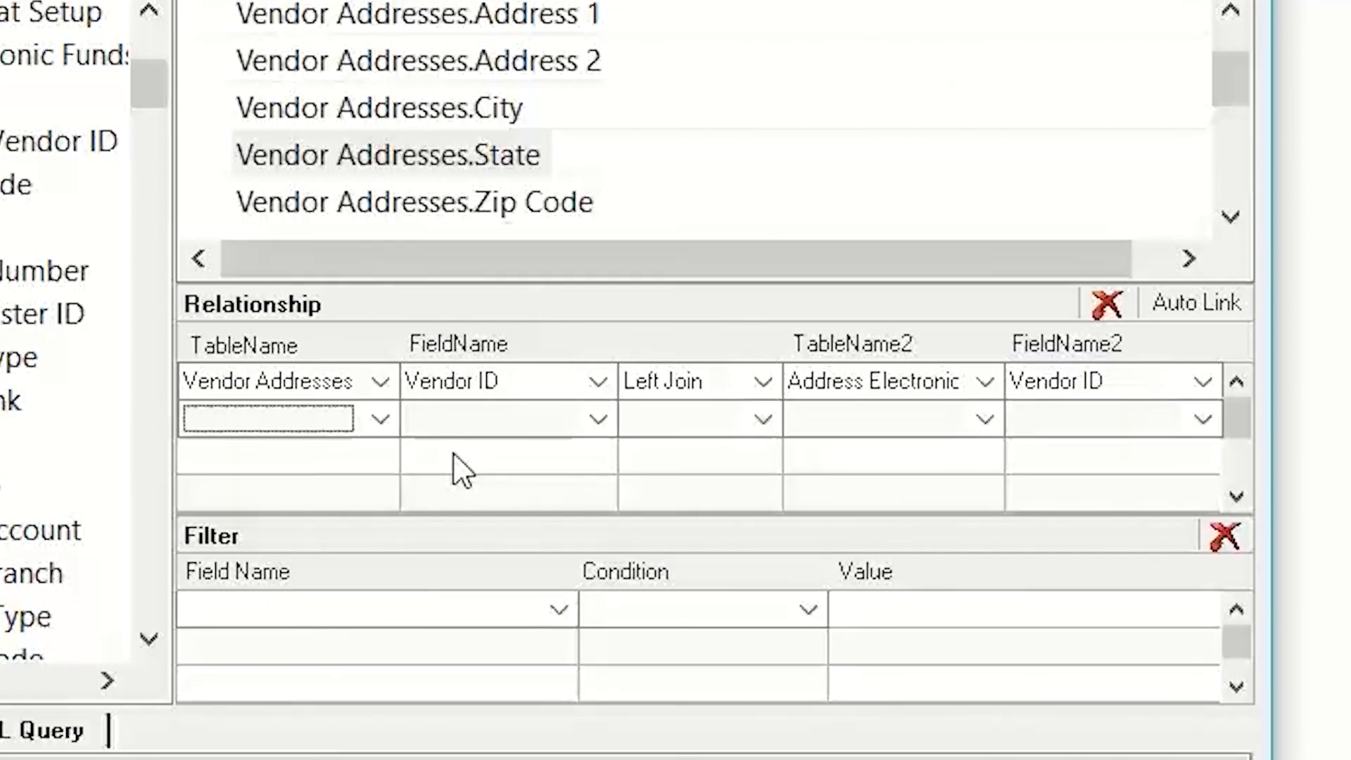
click(377, 418)
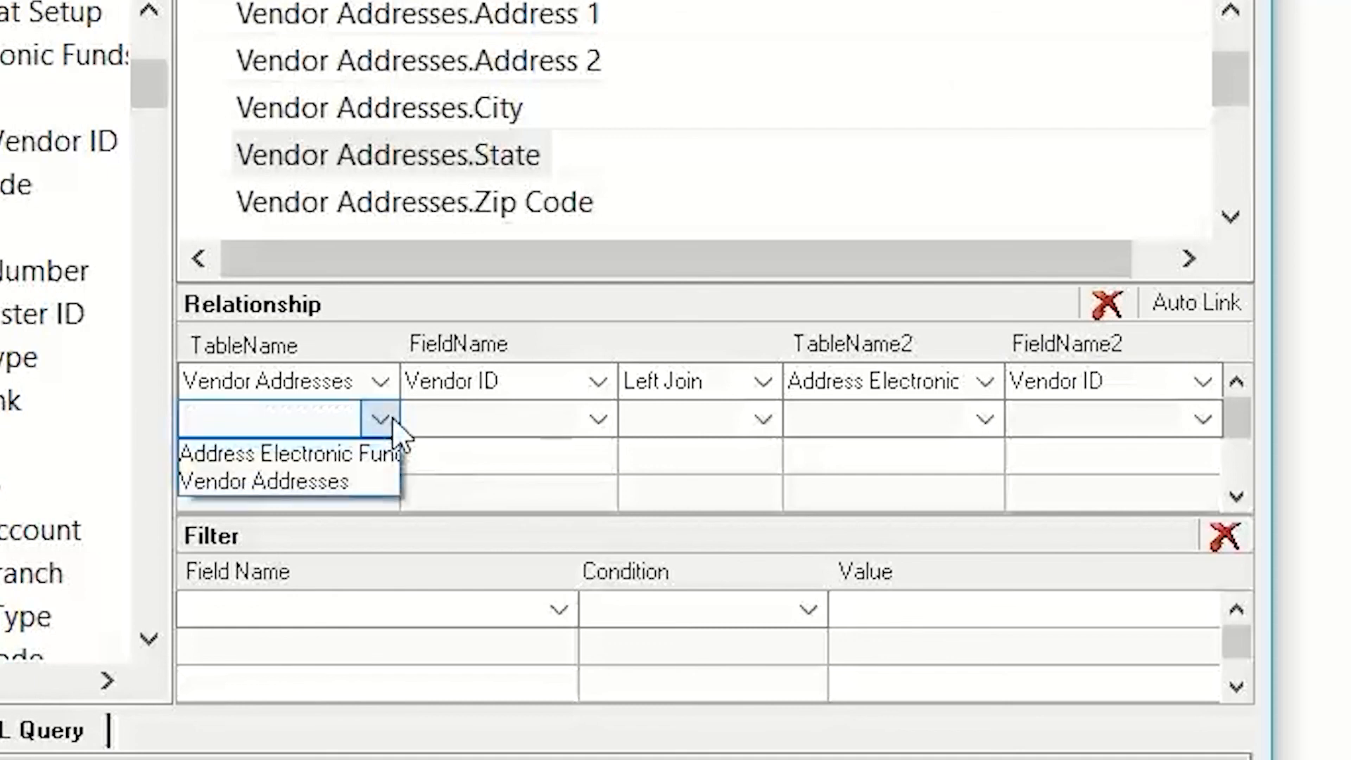
click(263, 482)
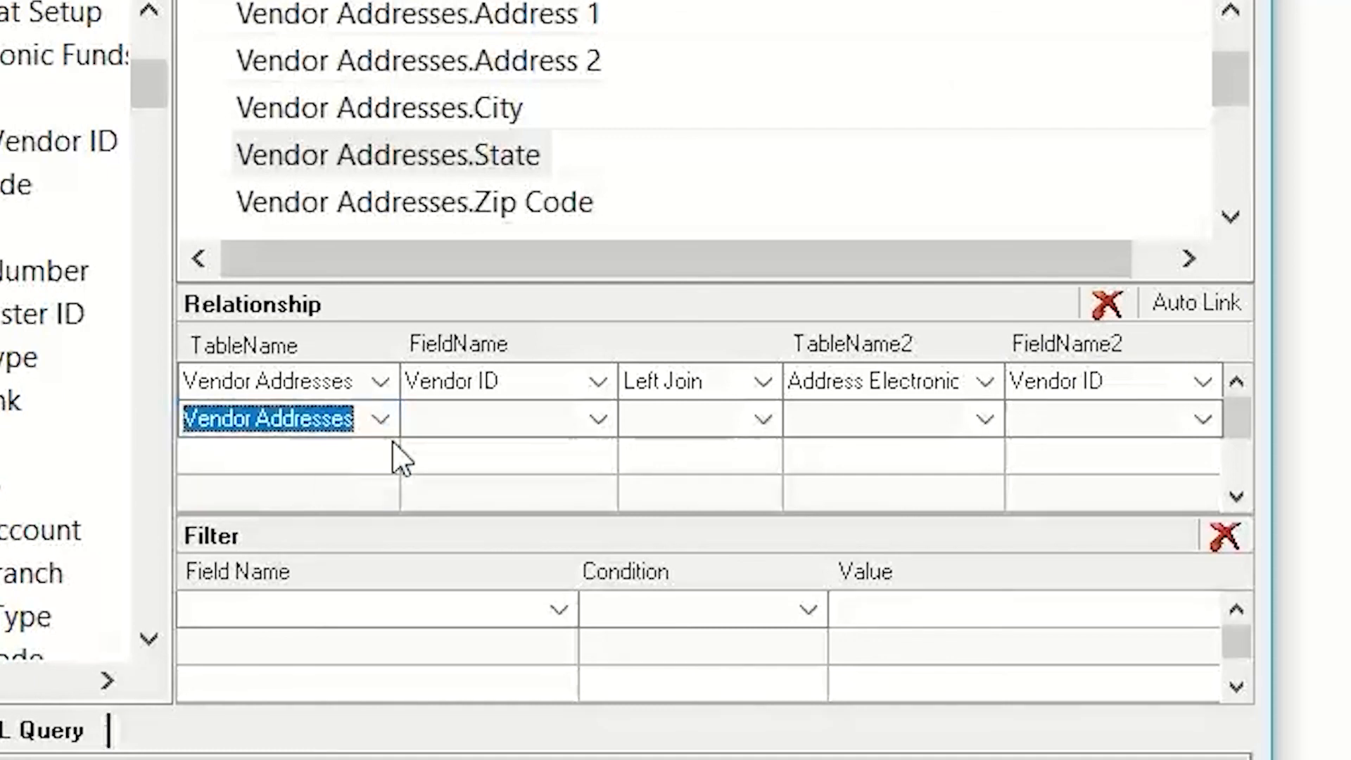
click(594, 417)
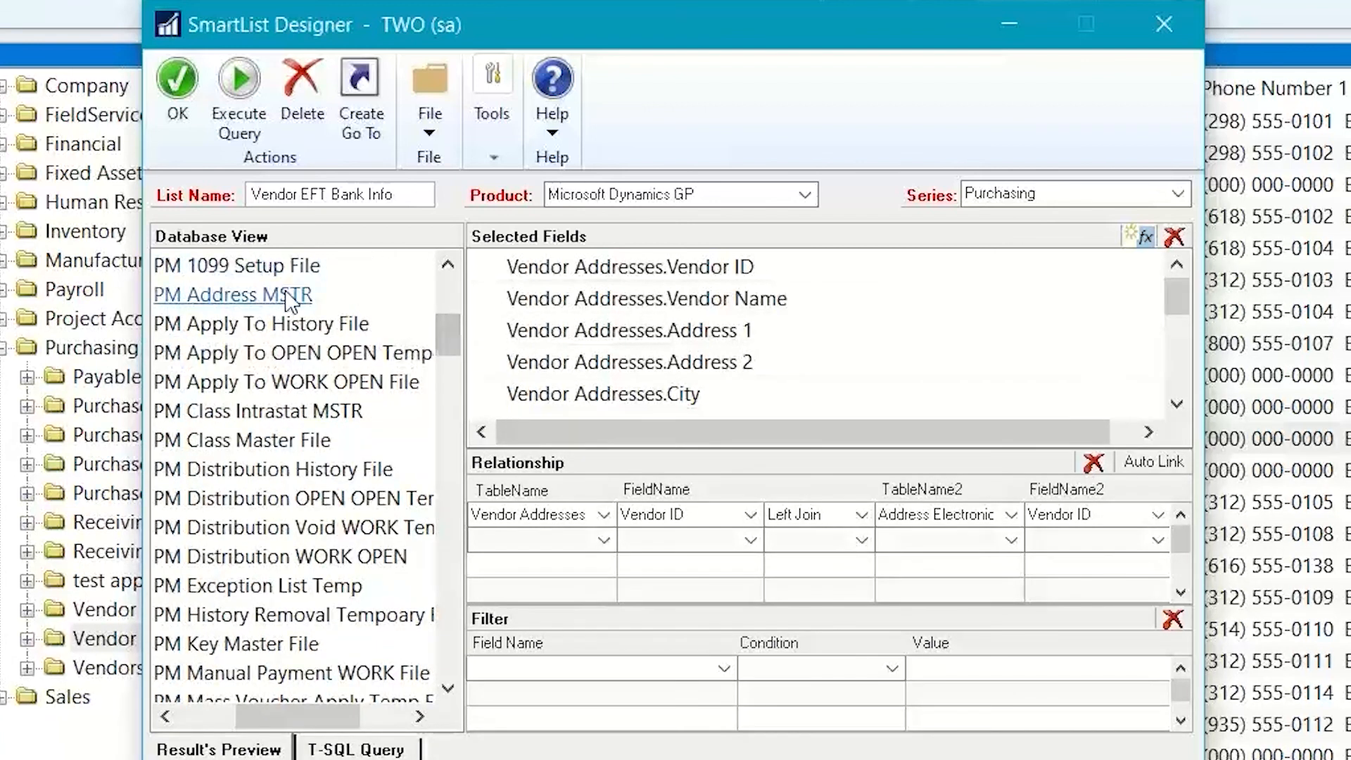
Expand PM Address MSTR in Database View and tick its Address Code field
click(232, 295)
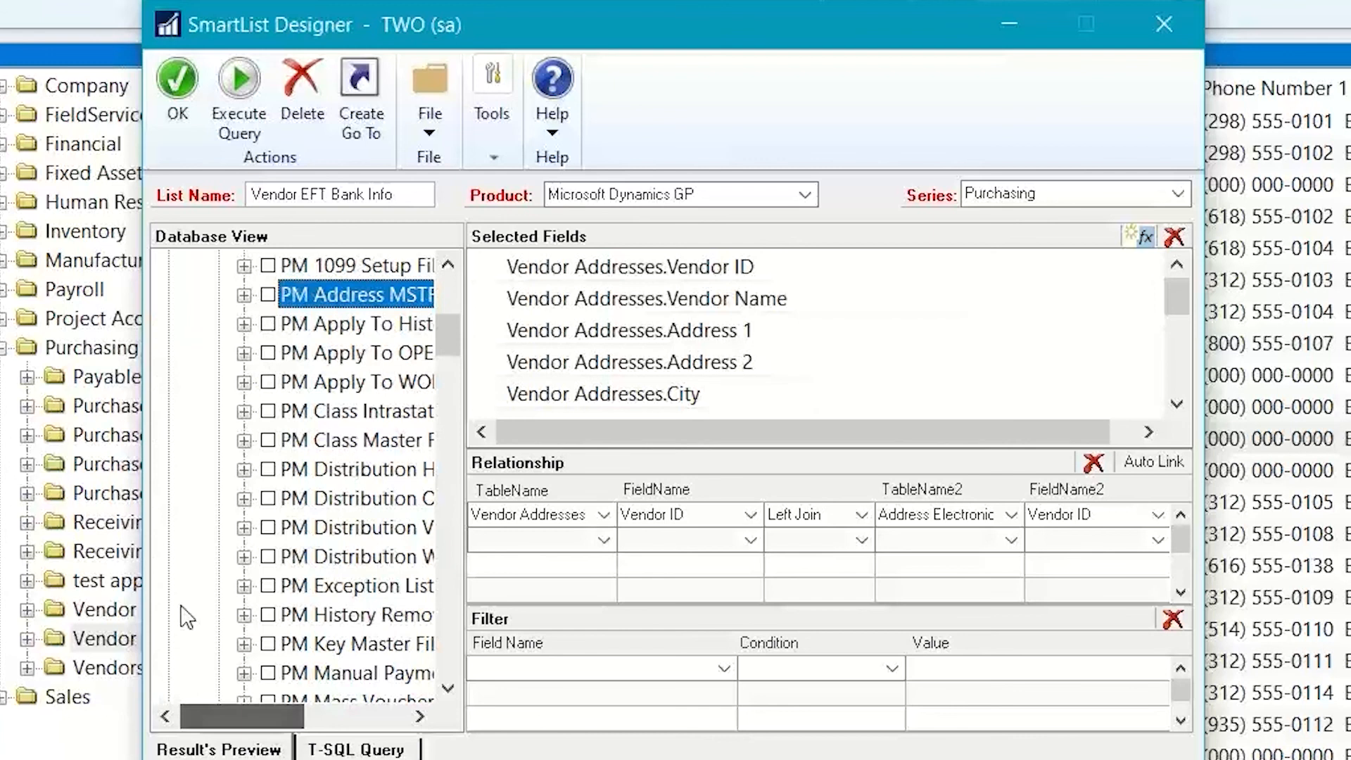
click(246, 294)
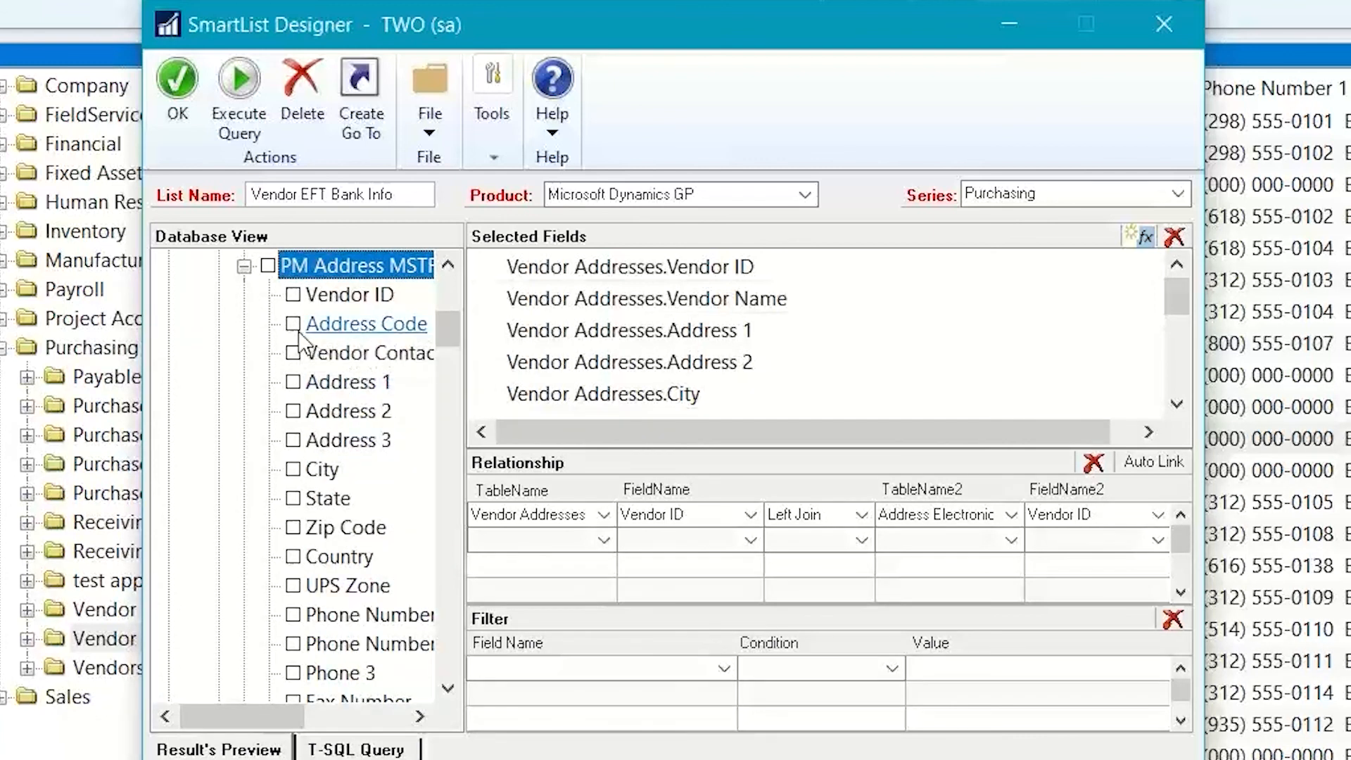
click(293, 324)
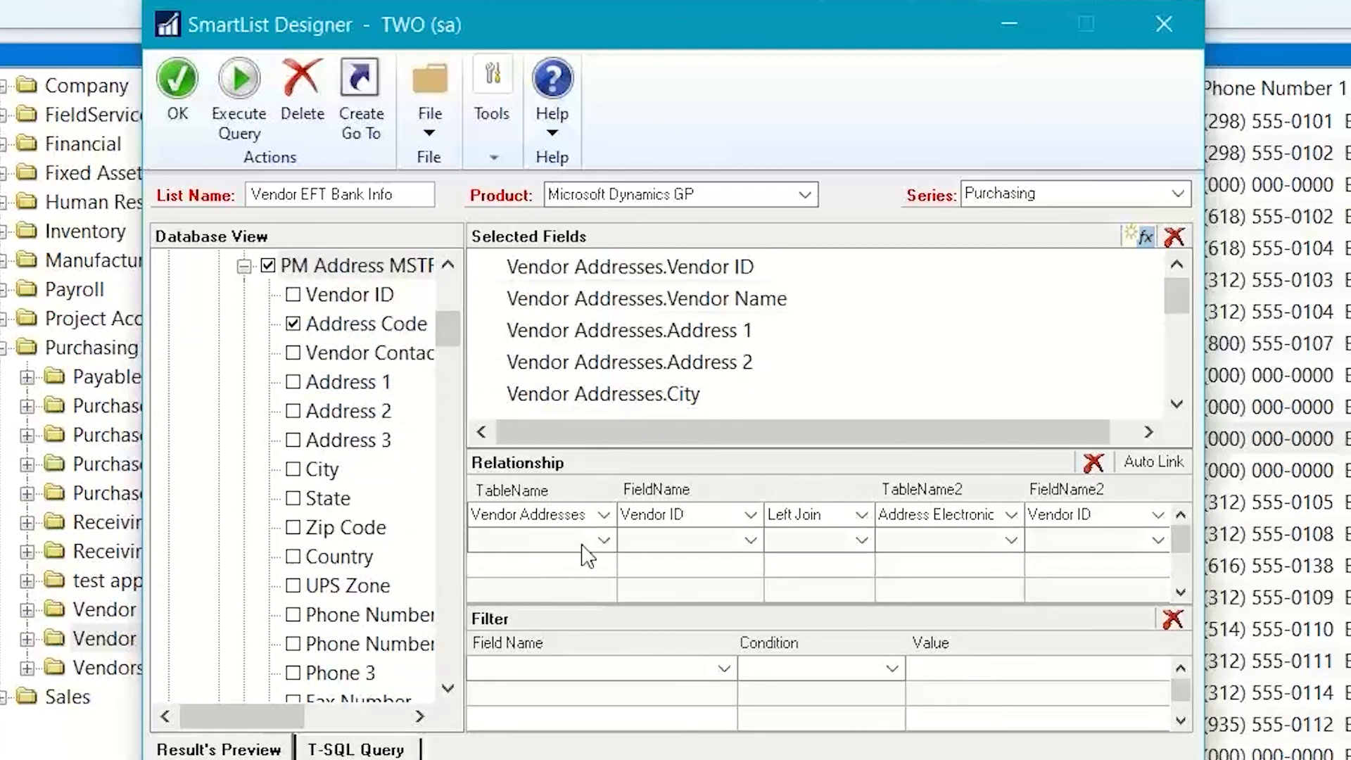
Join Vendor Addresses to PM Address MSTR on Vendor ID
click(603, 541)
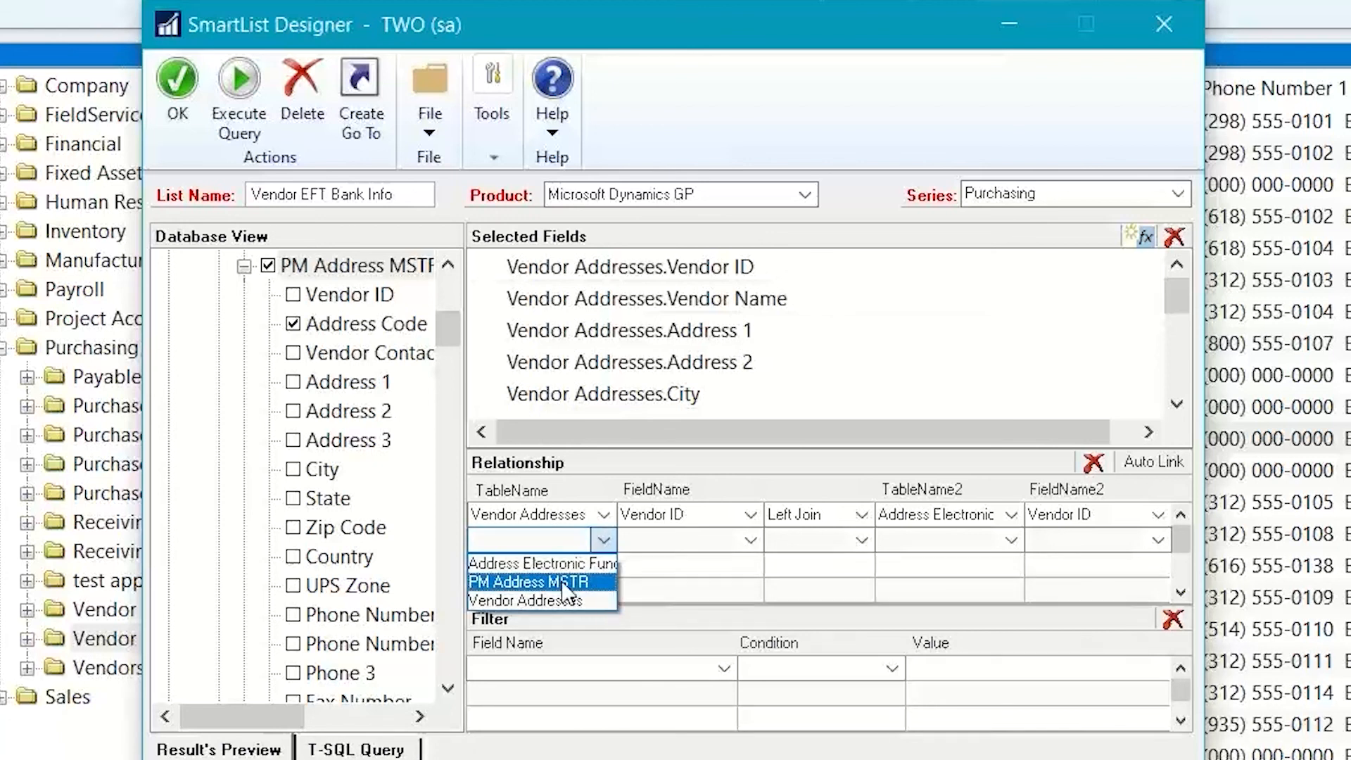
click(525, 602)
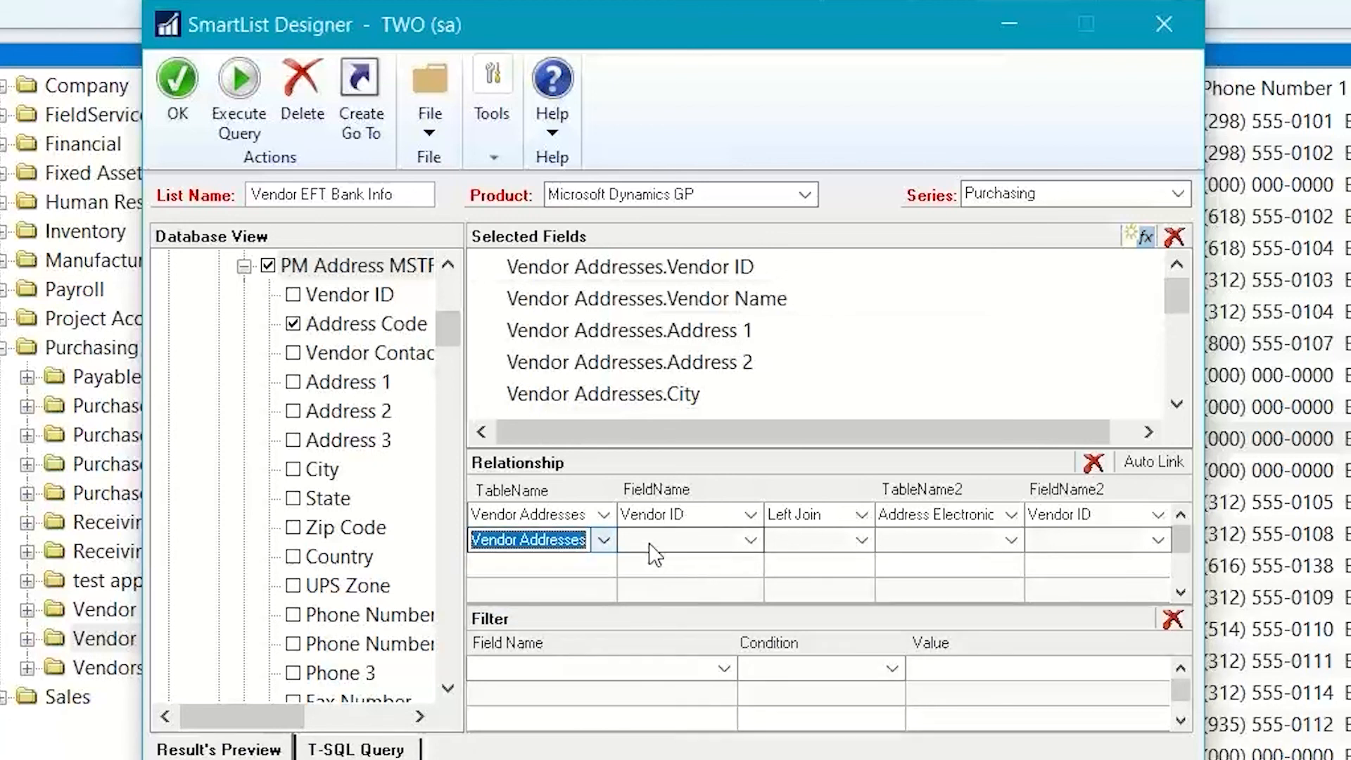
click(746, 541)
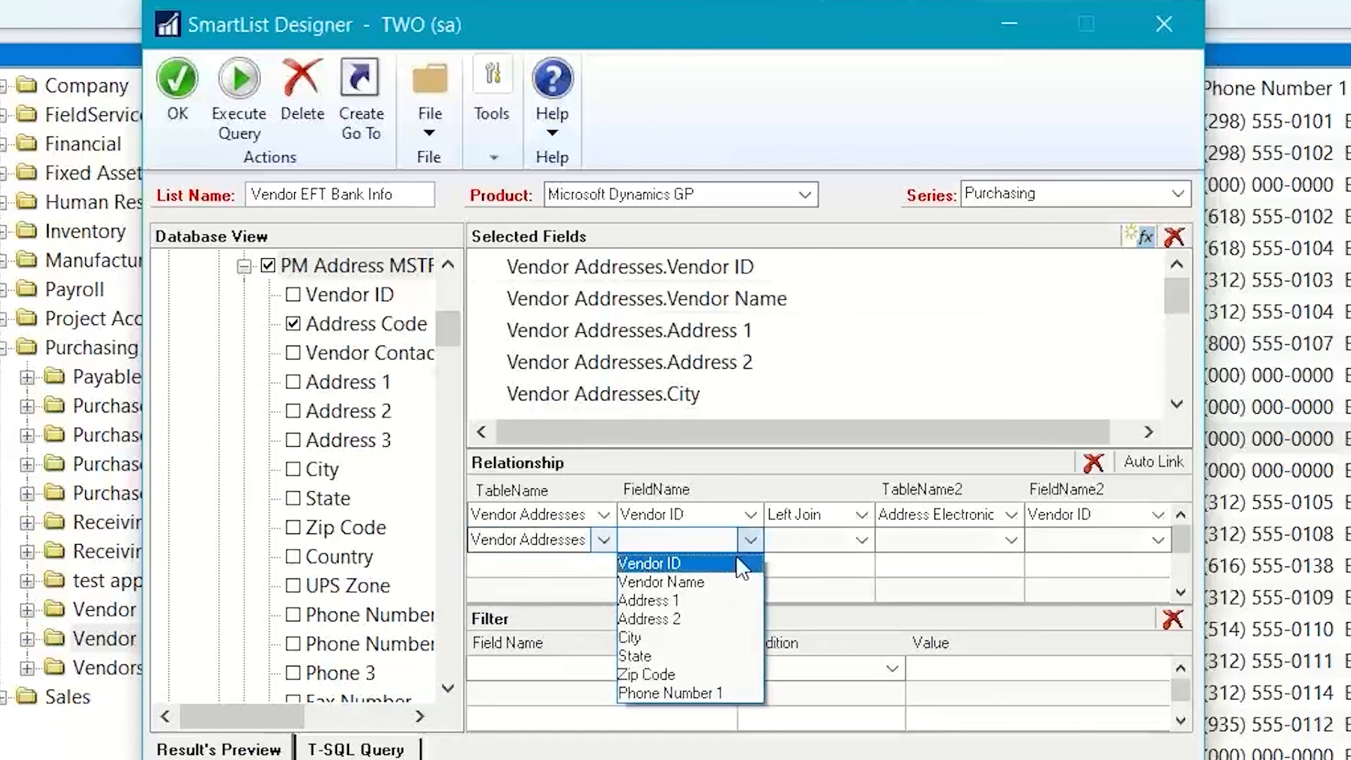
click(657, 564)
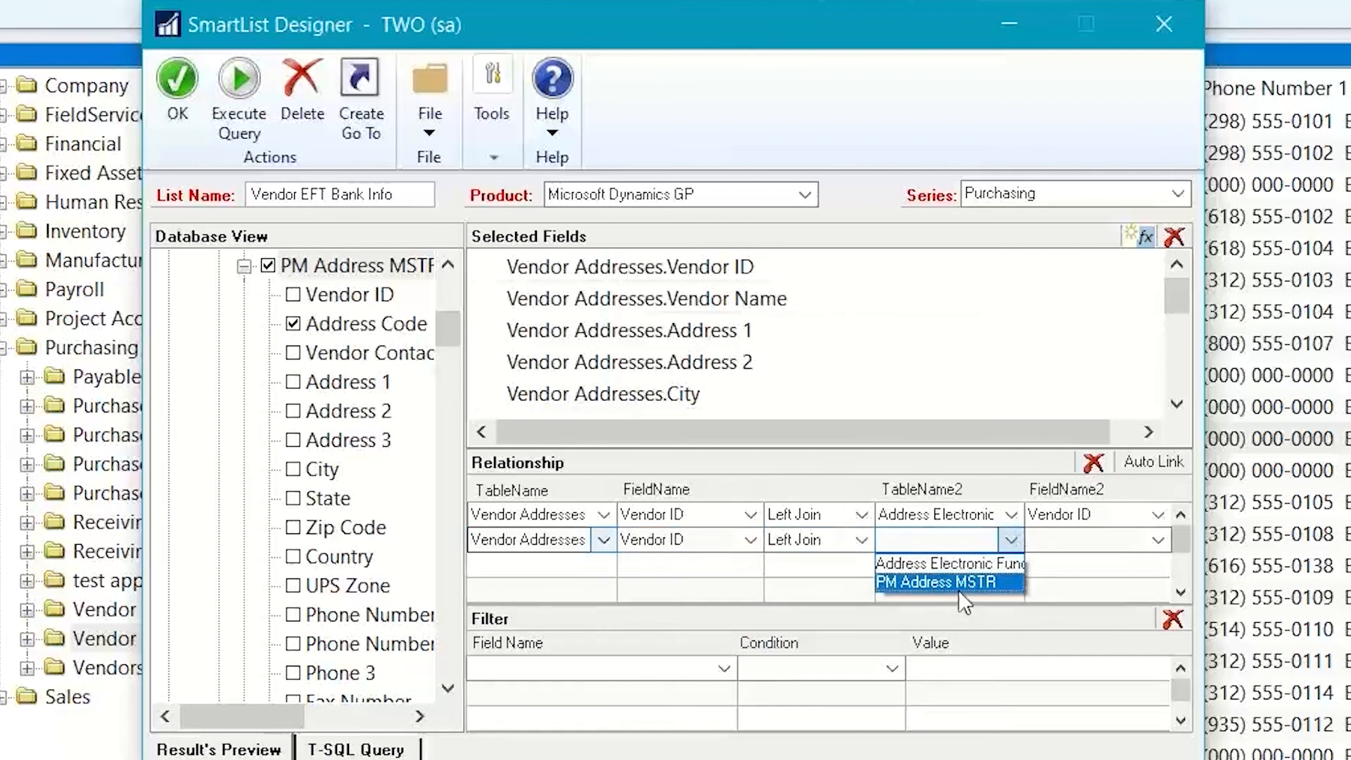
click(951, 581)
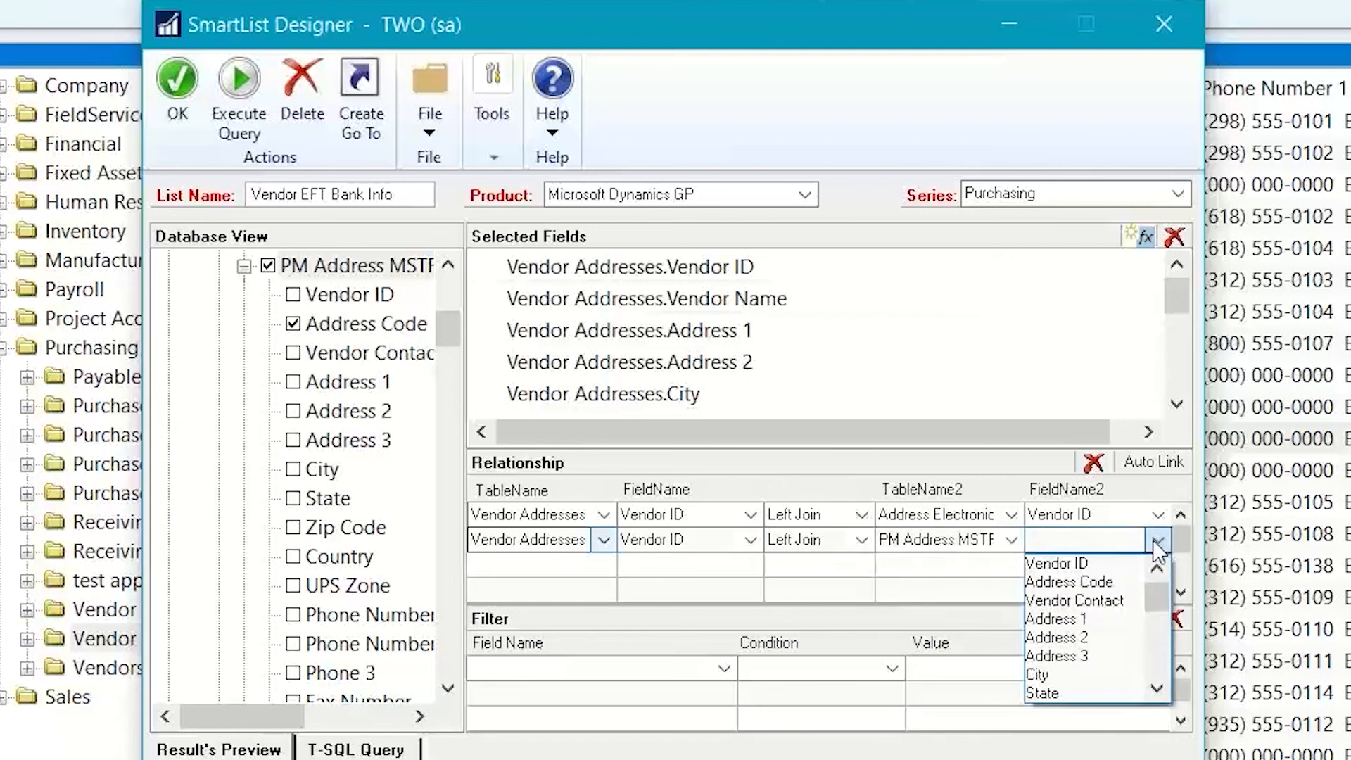
click(1056, 564)
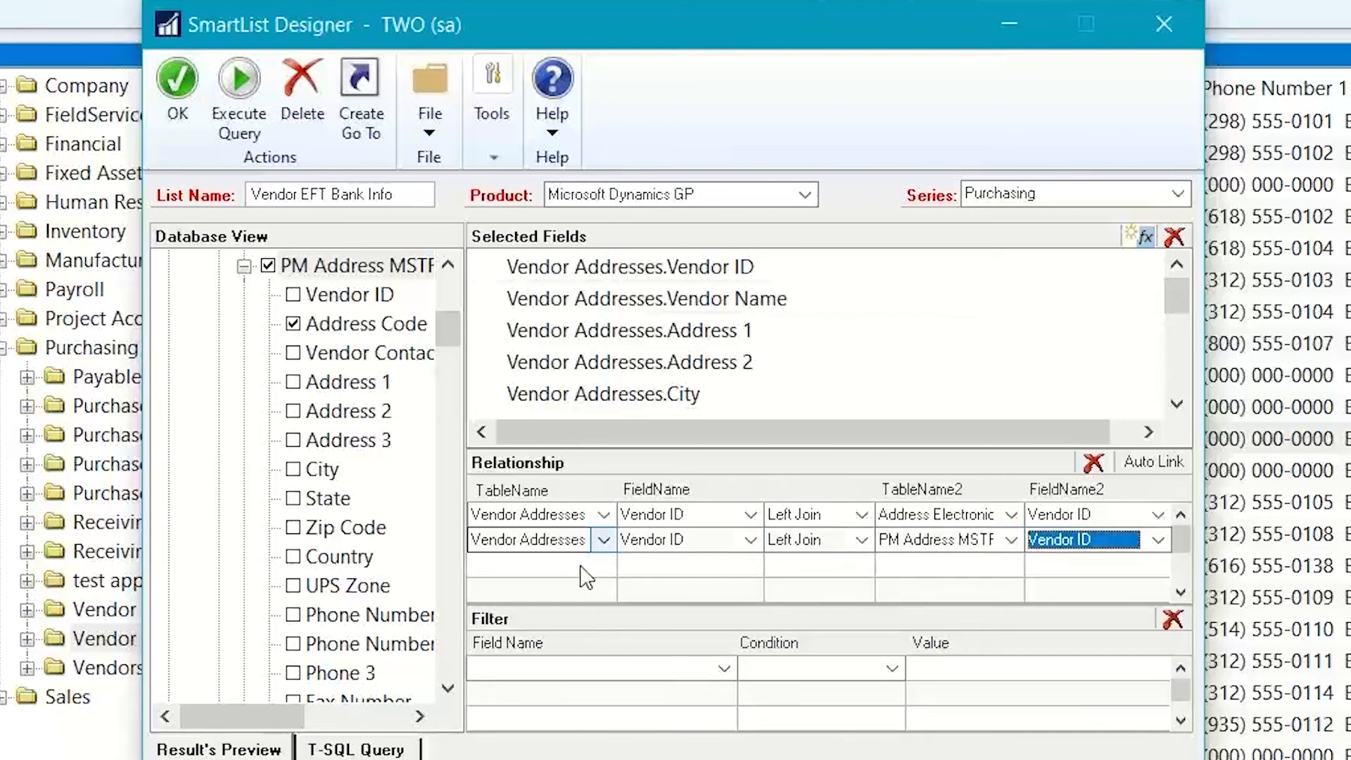
Left-join PM Address MSTR to the EFT address table on Address Code and Vendor ID
click(603, 564)
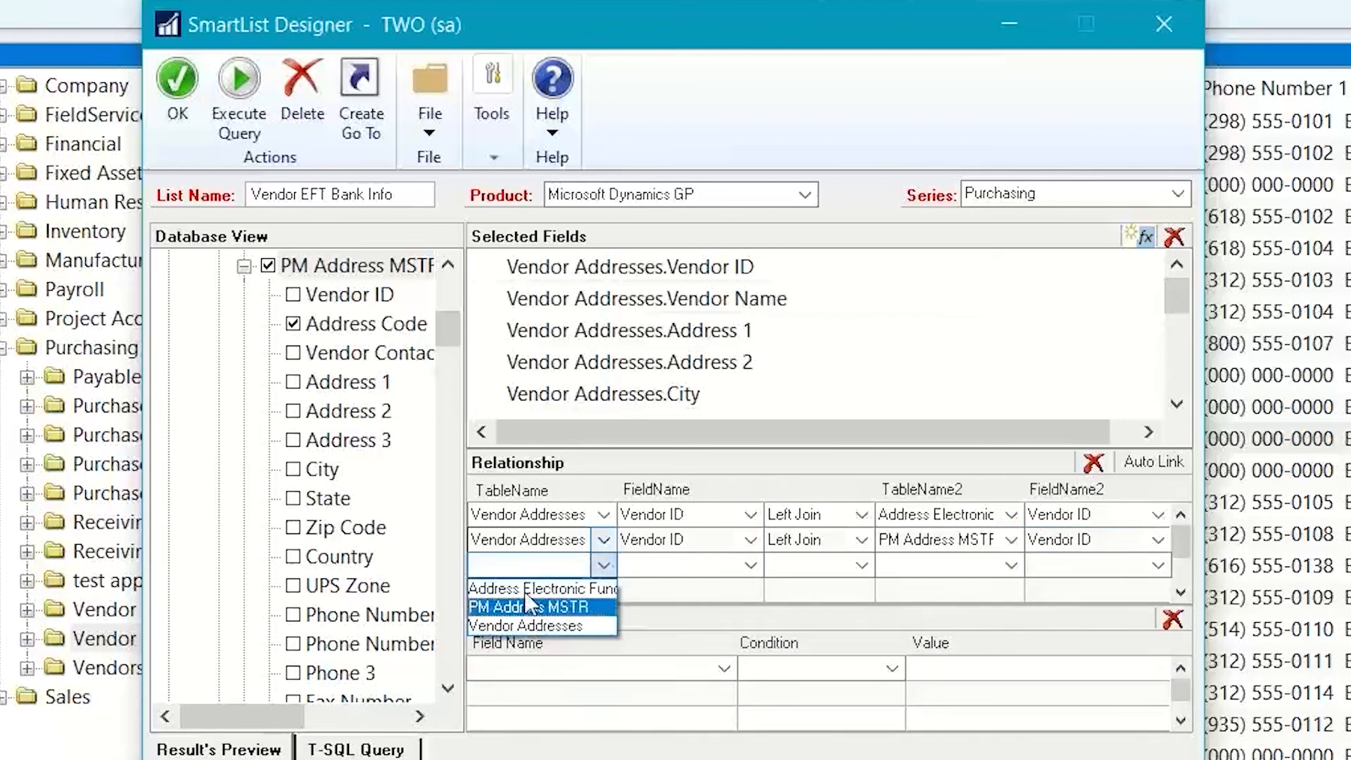
click(744, 564)
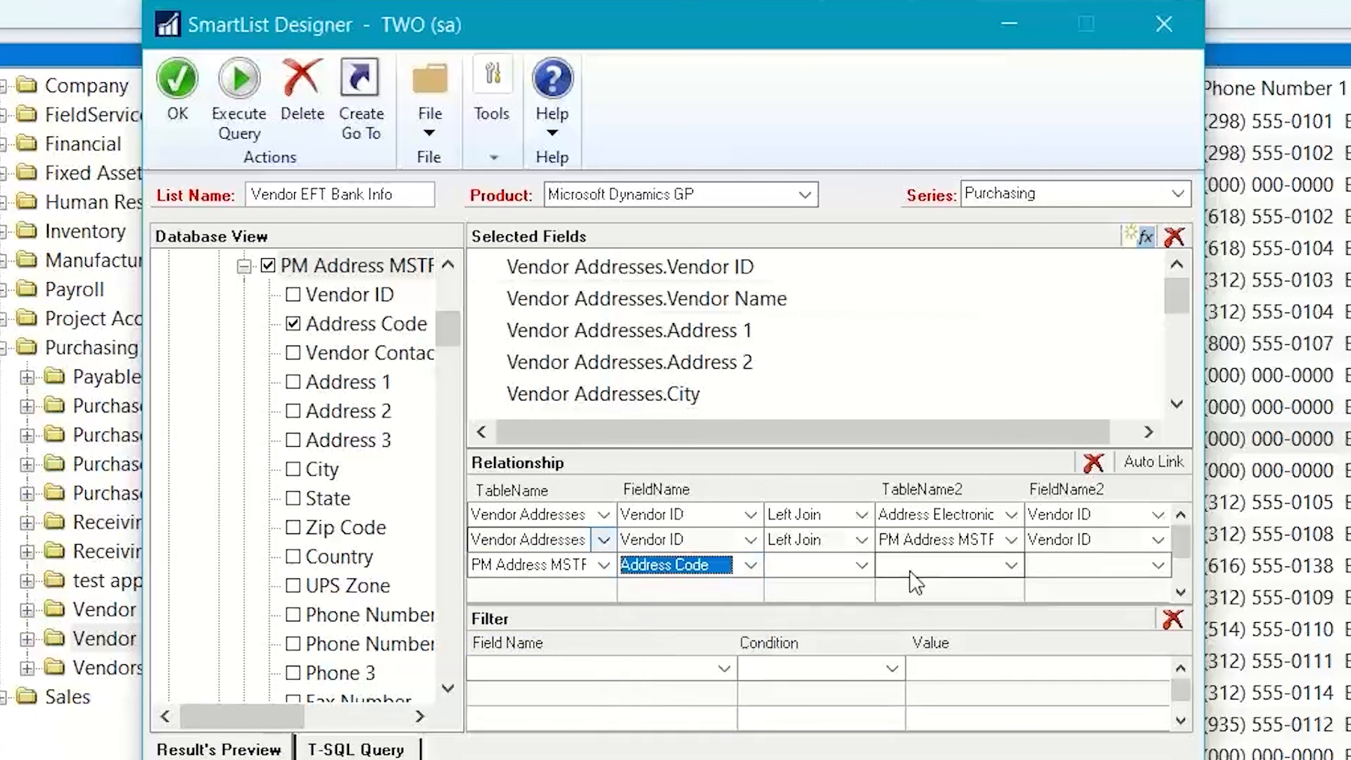
click(860, 566)
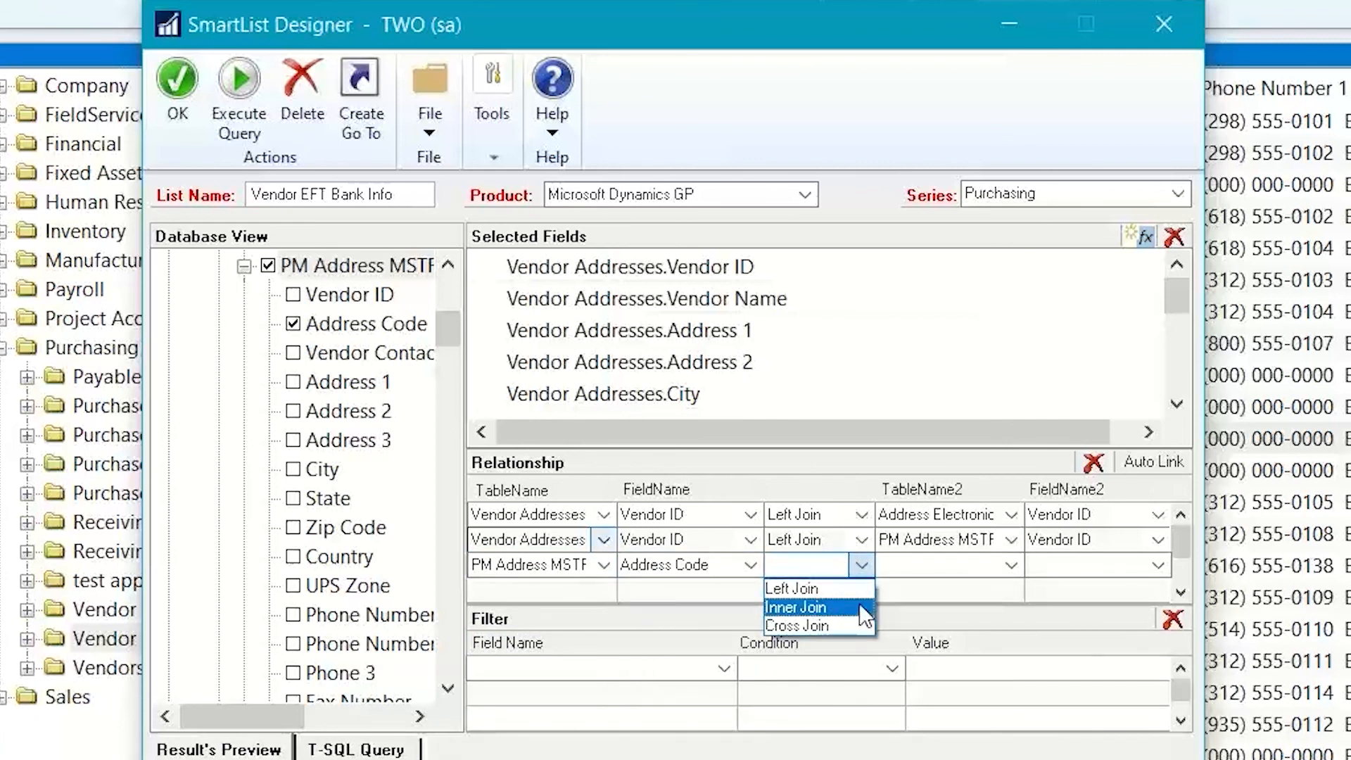
click(792, 587)
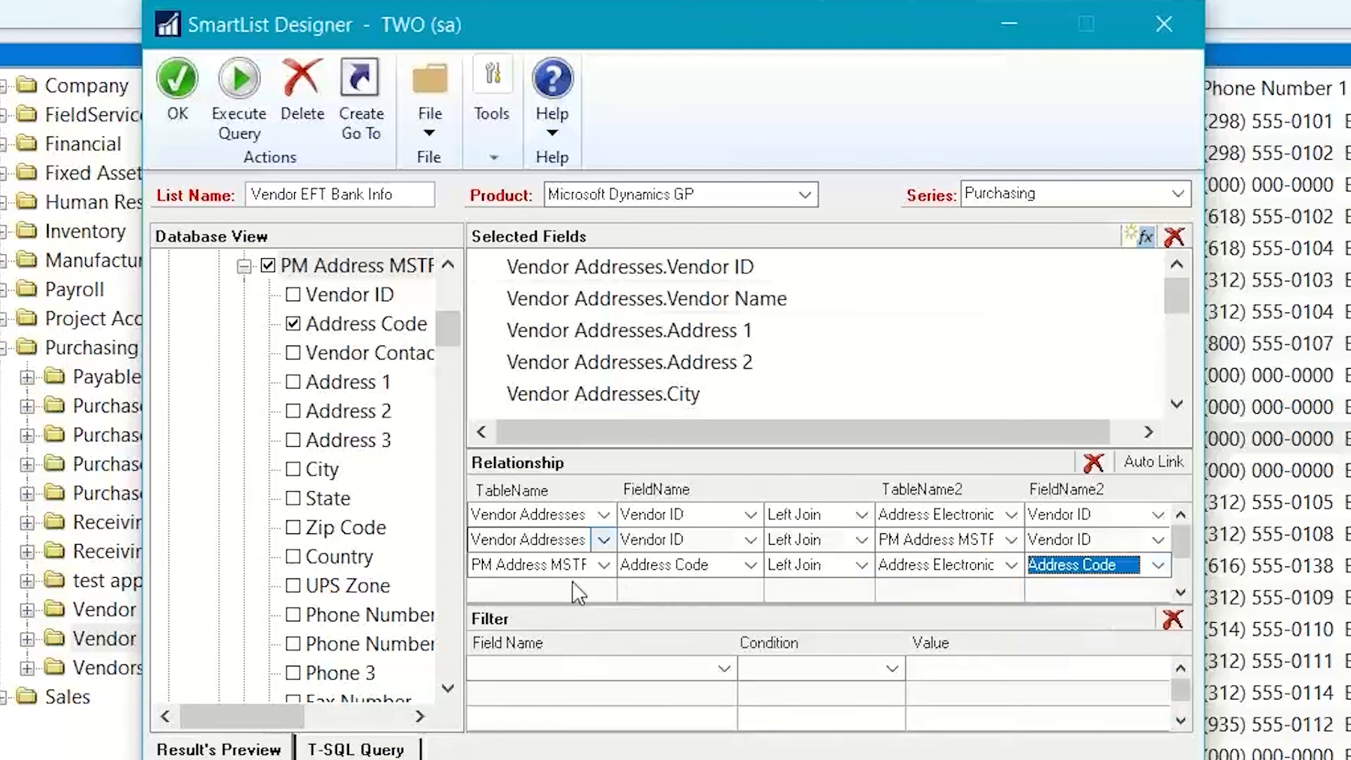
click(602, 590)
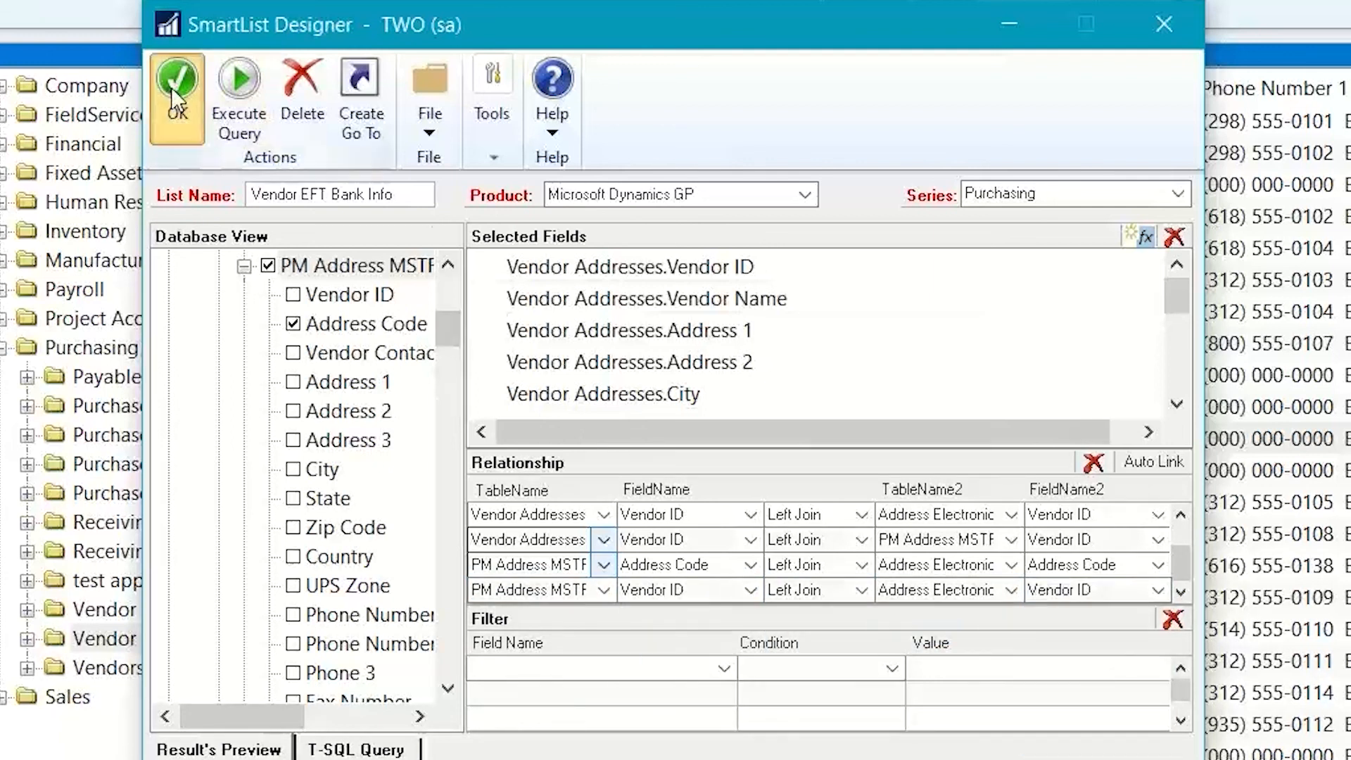
Confirm SmartList Designer with OK to save and display the Vendor EFT Bank Info list
click(178, 79)
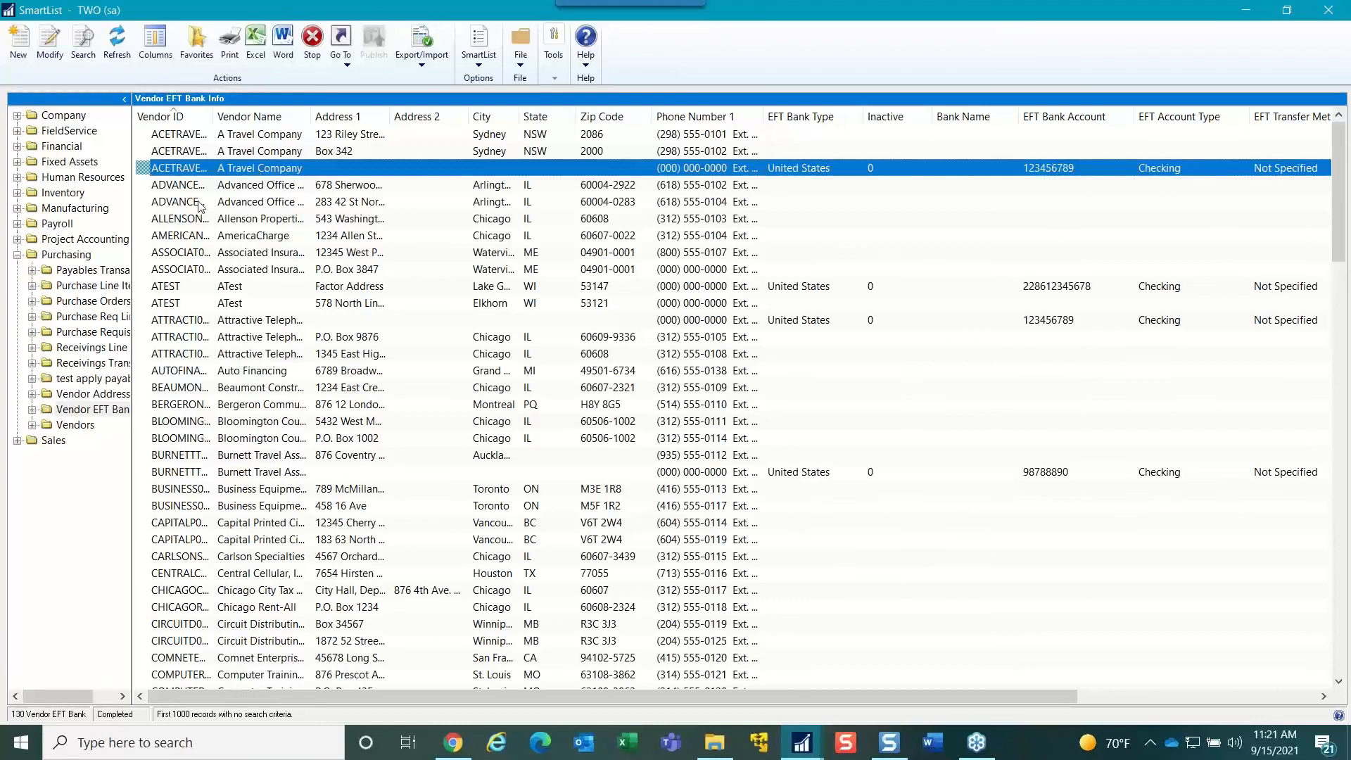
mouse_move(664, 727)
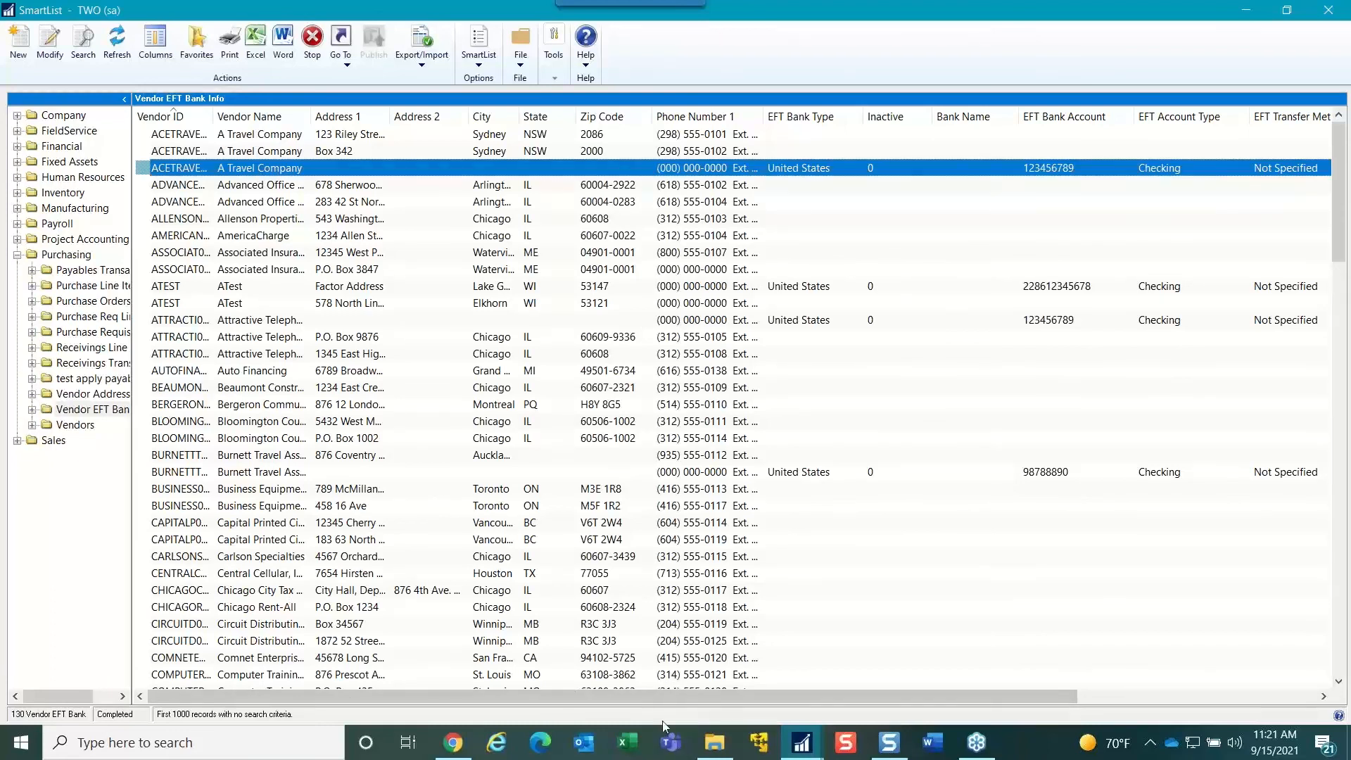